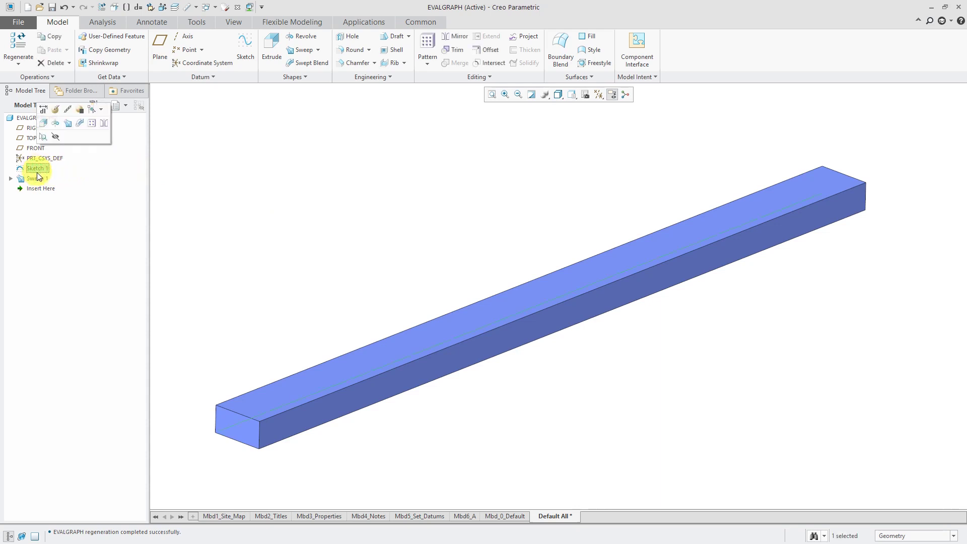
# - Select Sketch 1 and Sweep 1, then create a datum graph named GRAPH_1
pyautogui.click(37, 178)
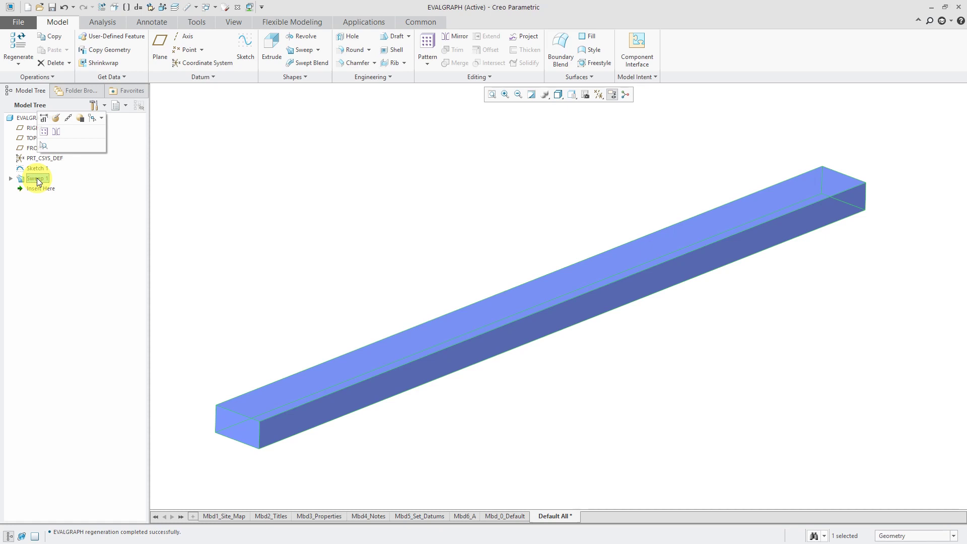
pyautogui.click(204, 332)
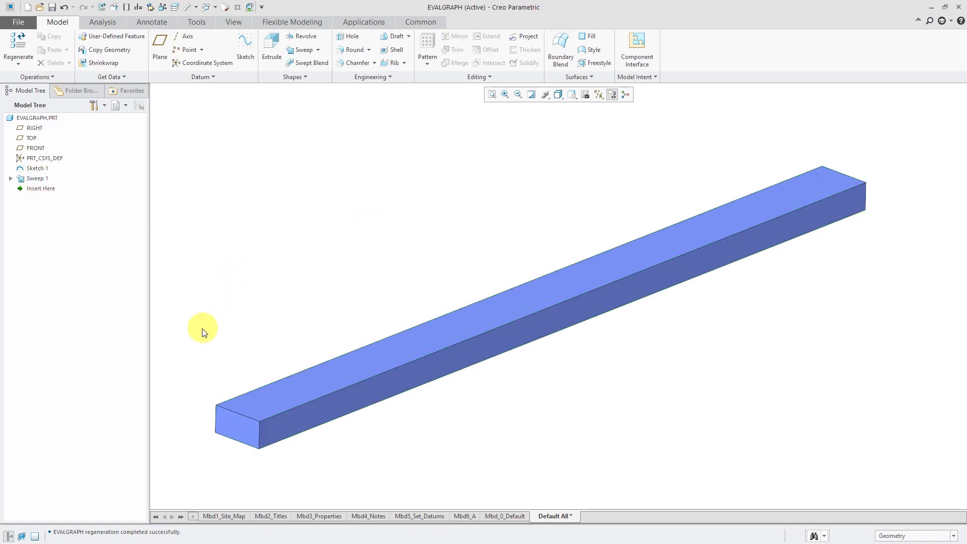
pyautogui.moveTo(199, 327)
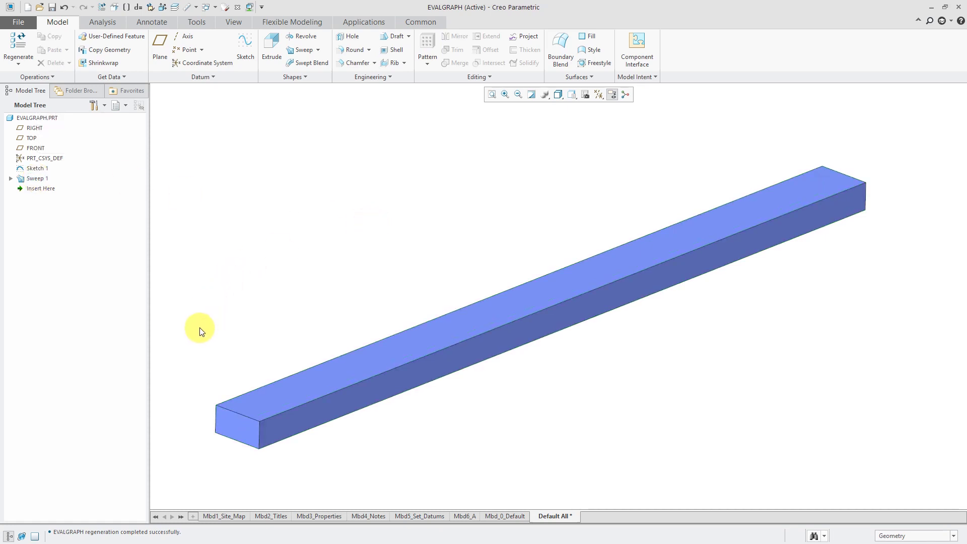
pyautogui.click(202, 76)
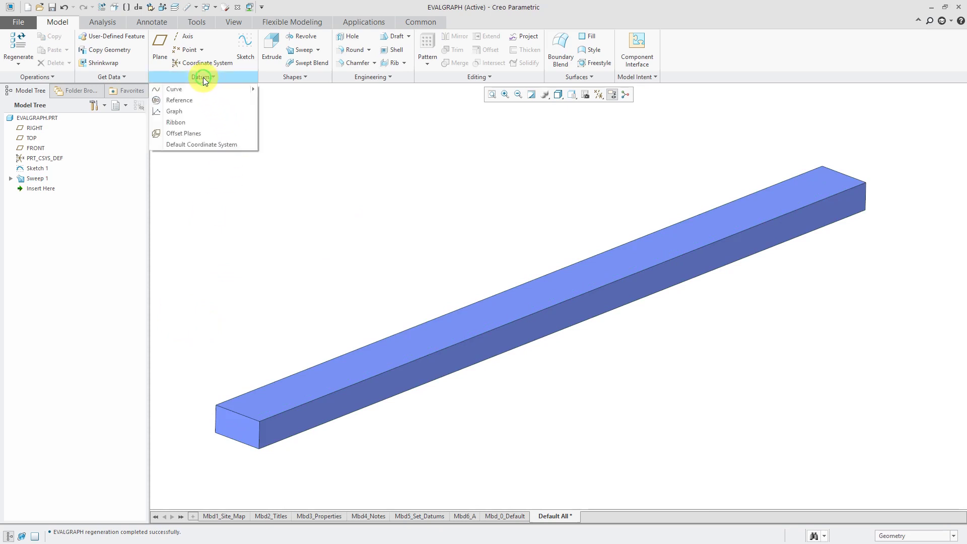
pyautogui.moveTo(175, 111)
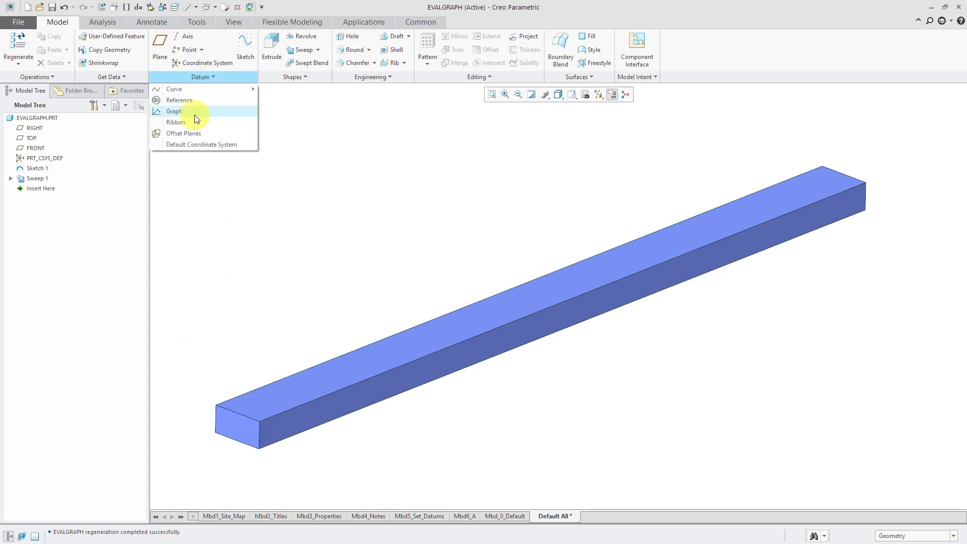
pyautogui.click(173, 111)
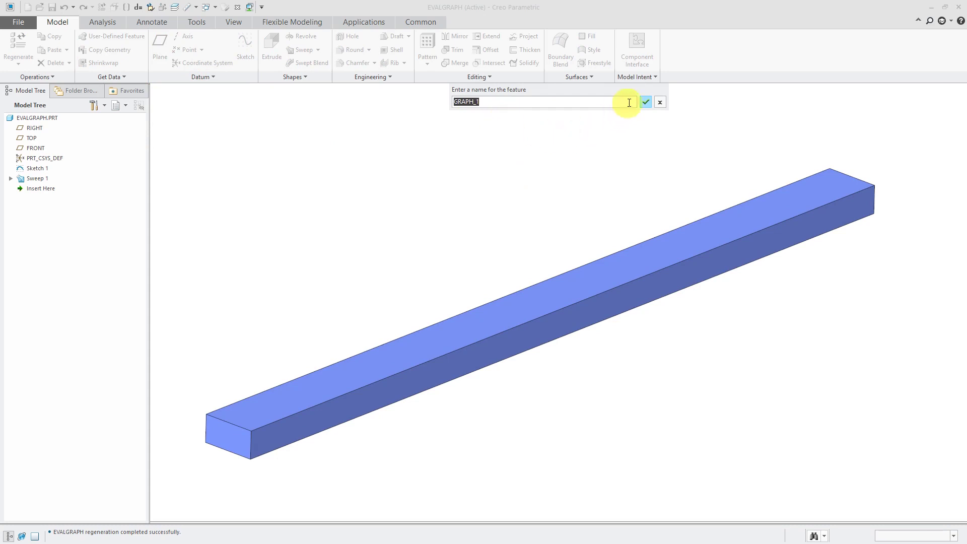
pyautogui.moveTo(646, 102)
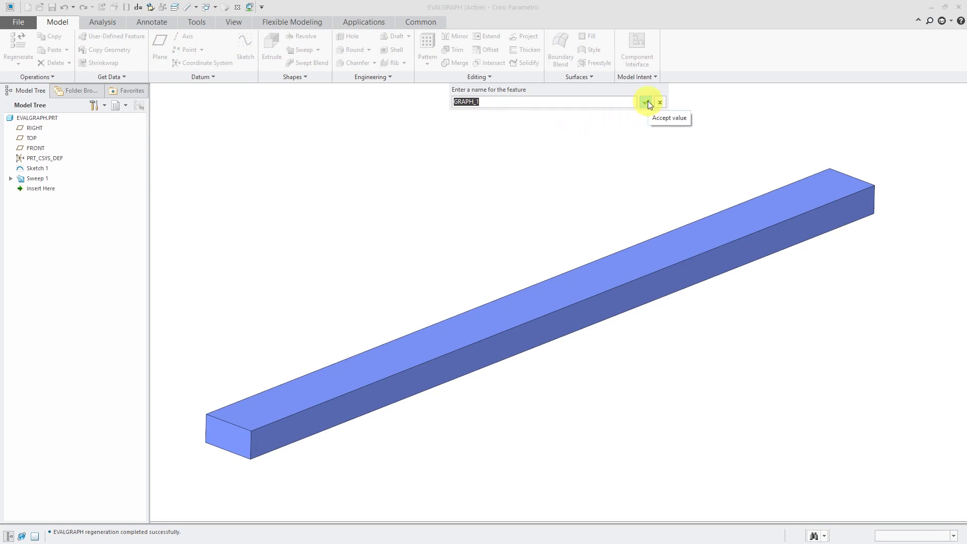
pyautogui.click(644, 101)
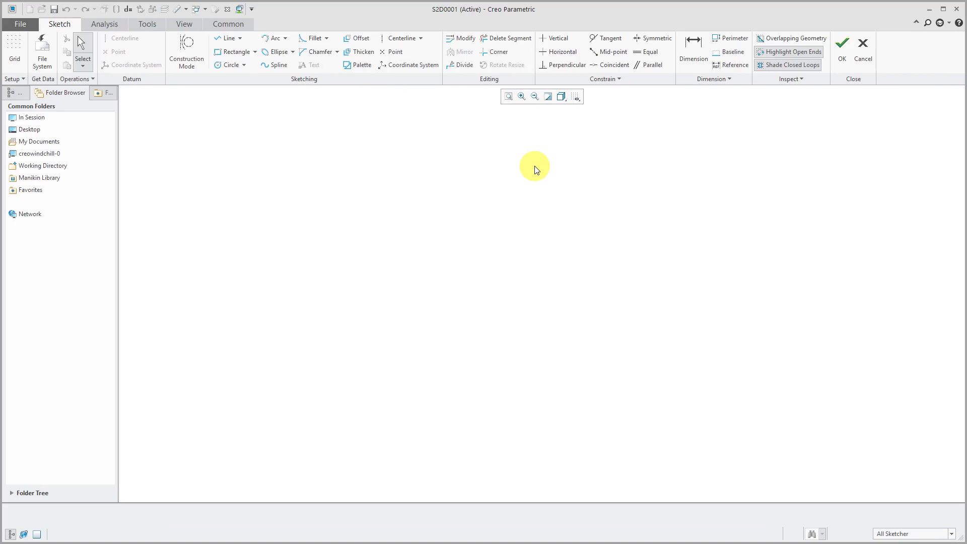
pyautogui.moveTo(409, 65)
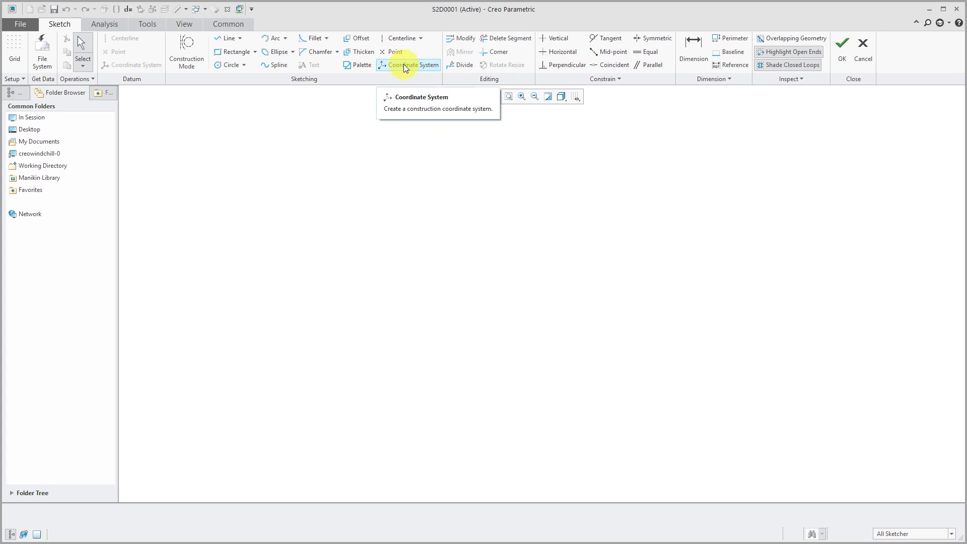
# - Place the graph's coordinate system and dimension the horizontal range end at 10
pyautogui.click(409, 65)
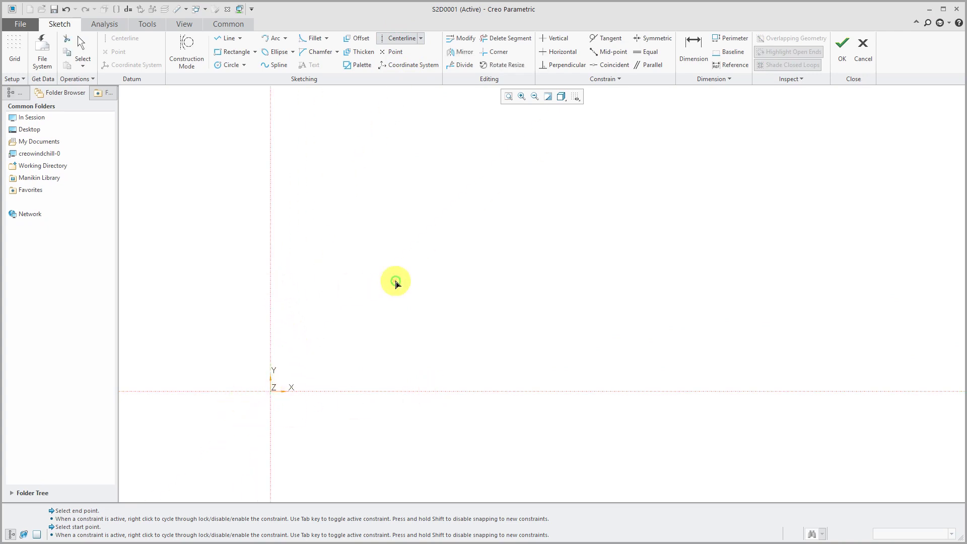
pyautogui.click(396, 282)
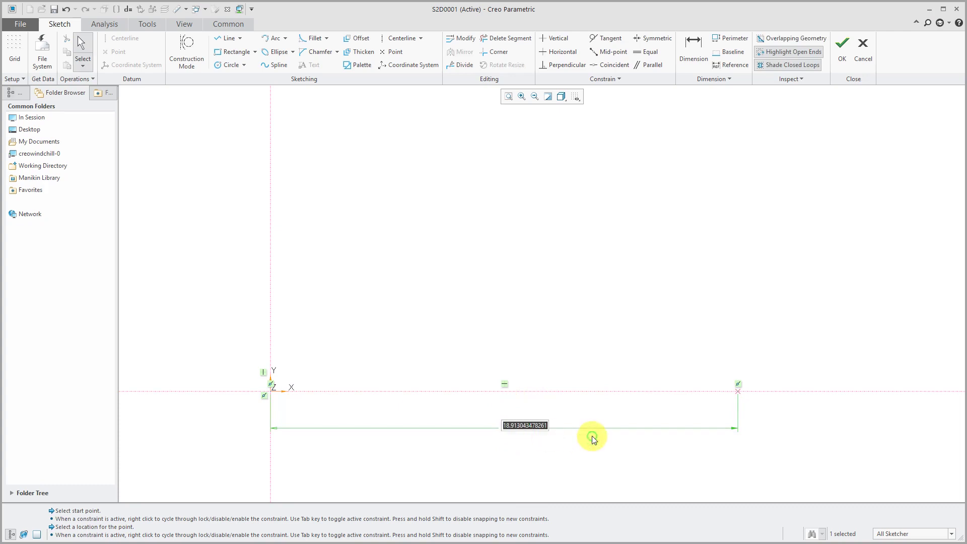
pyautogui.write('10.00')
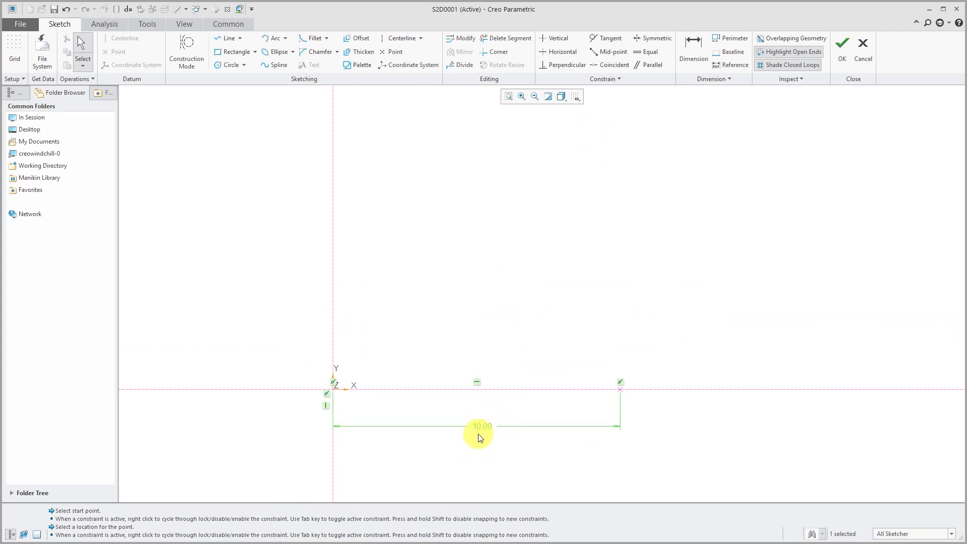
pyautogui.moveTo(486, 446)
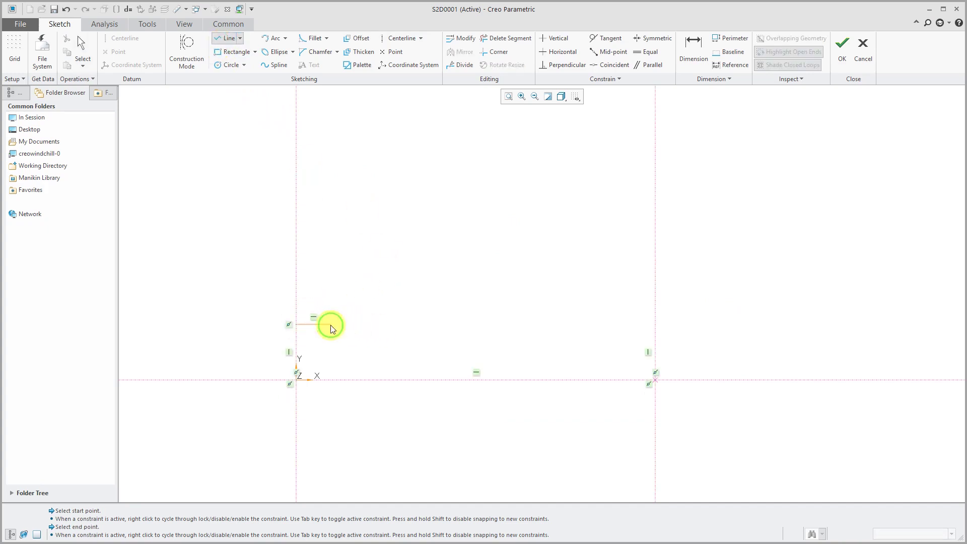
# - End the first straight profile segment and draw a spline from its end point
pyautogui.click(438, 333)
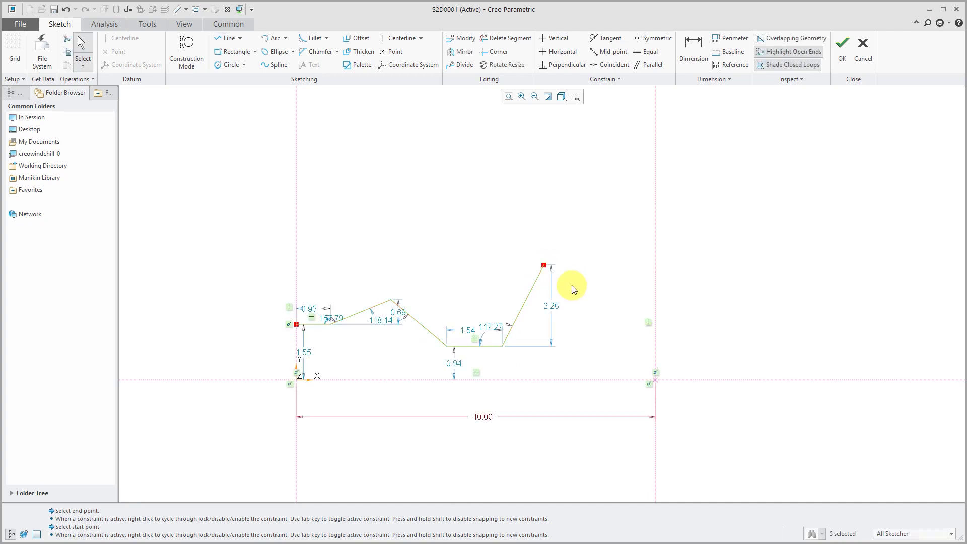
pyautogui.click(277, 65)
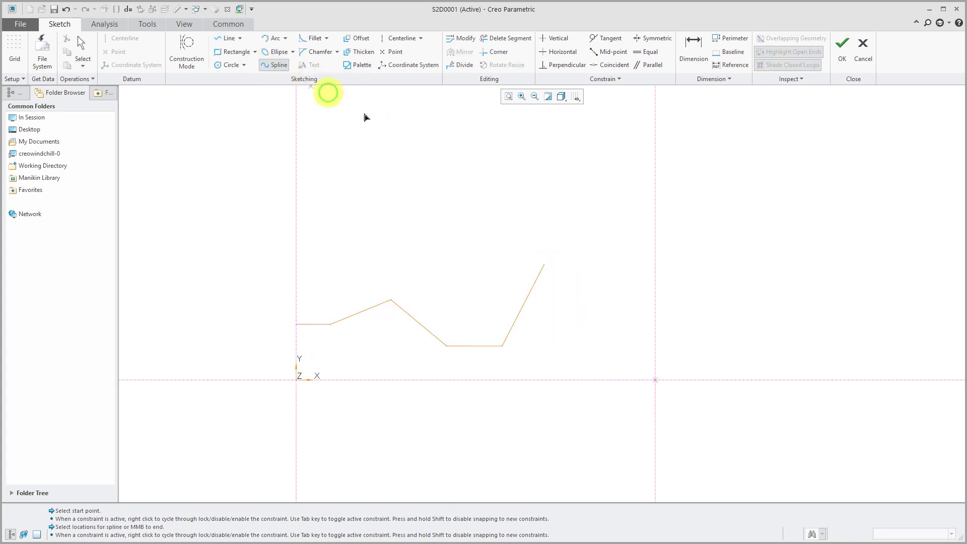
pyautogui.click(571, 258)
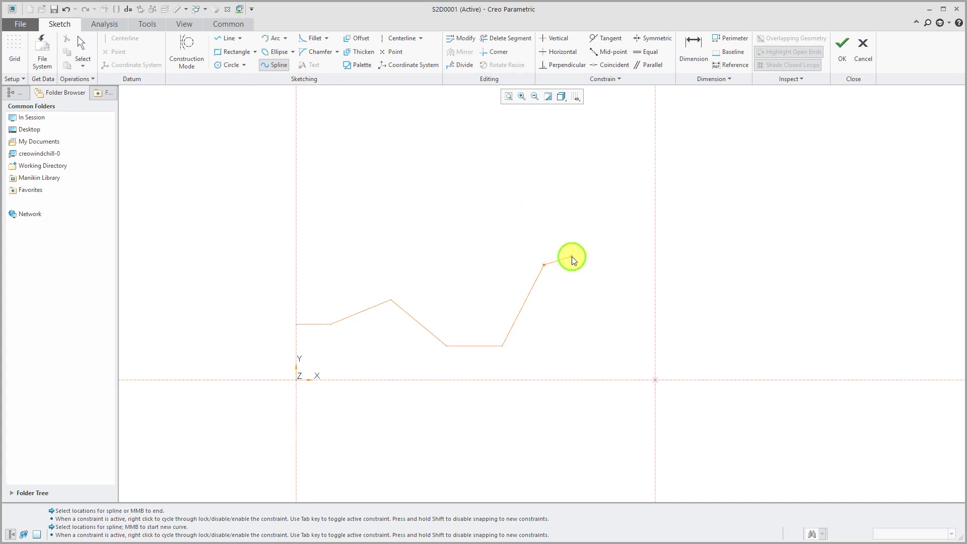
pyautogui.click(648, 261)
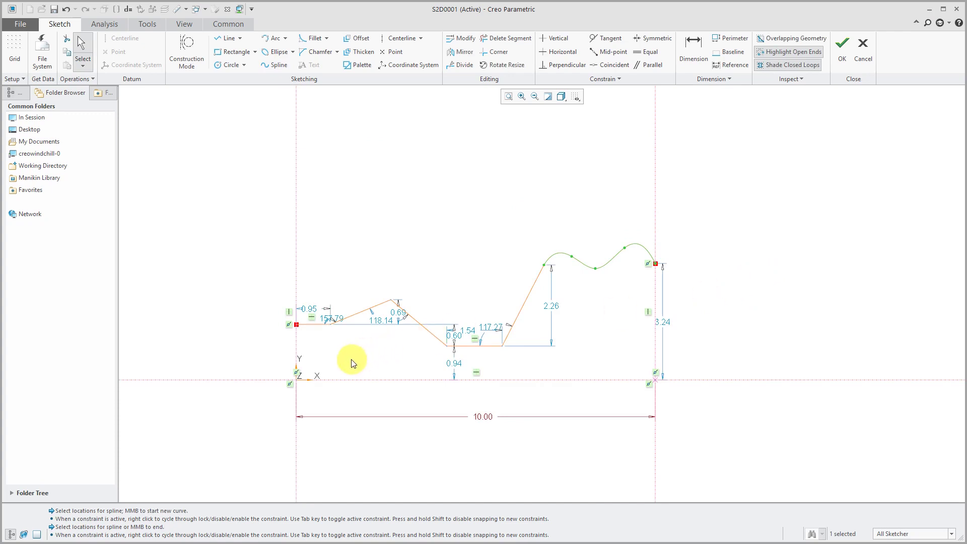
pyautogui.moveTo(351, 364)
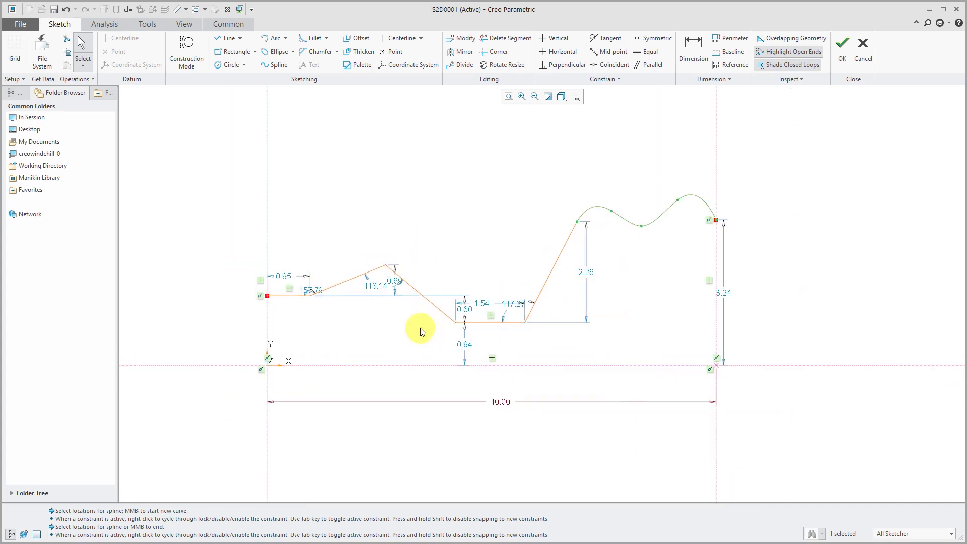
pyautogui.moveTo(396, 361)
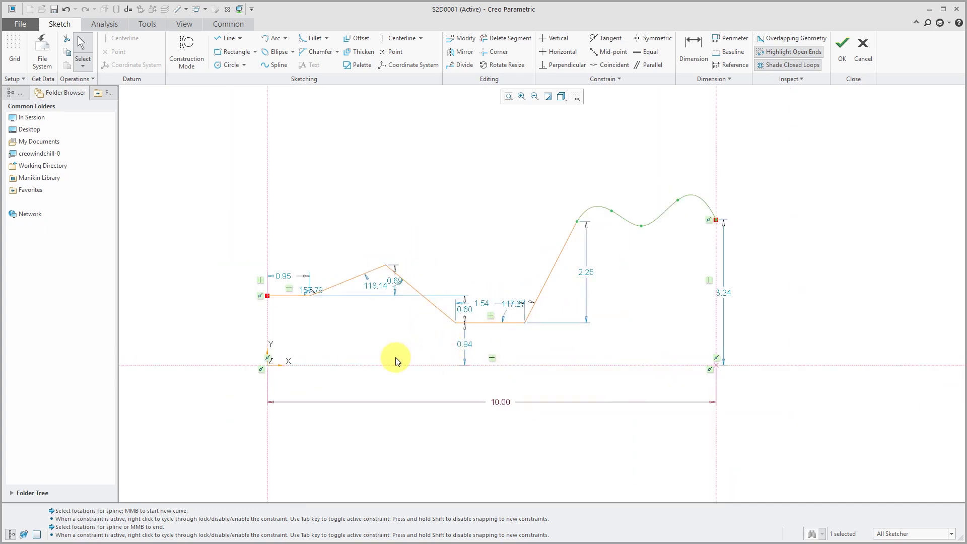
pyautogui.moveTo(302, 332)
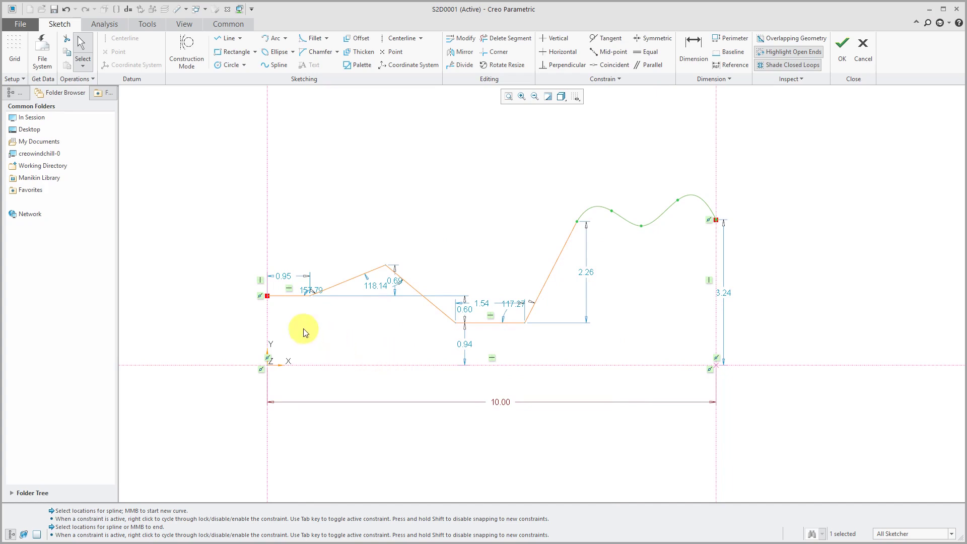
pyautogui.moveTo(302, 329)
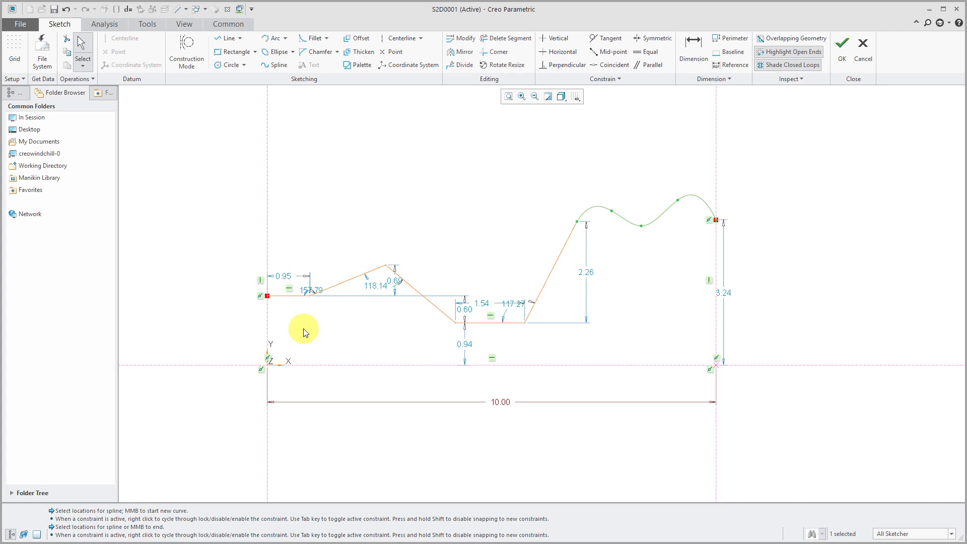
pyautogui.moveTo(313, 374)
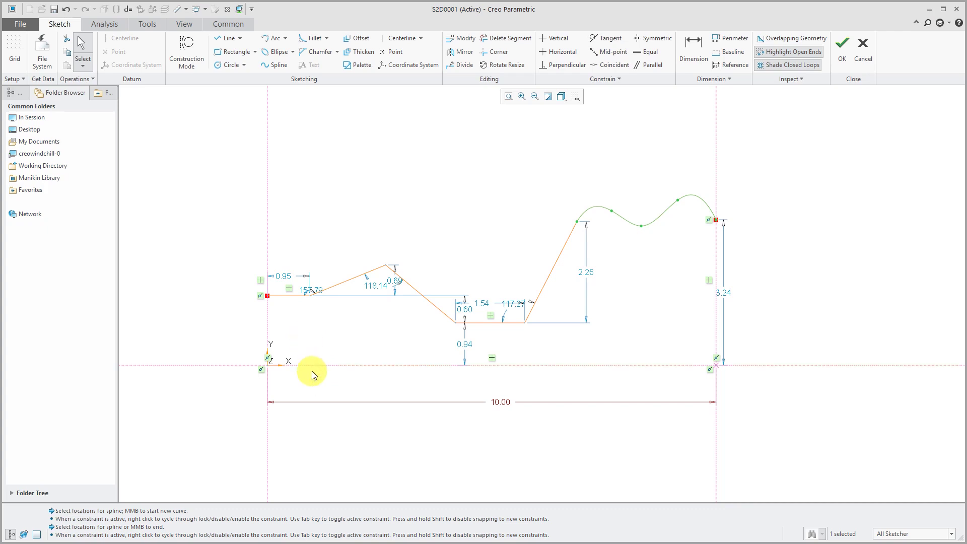
pyautogui.moveTo(745, 298)
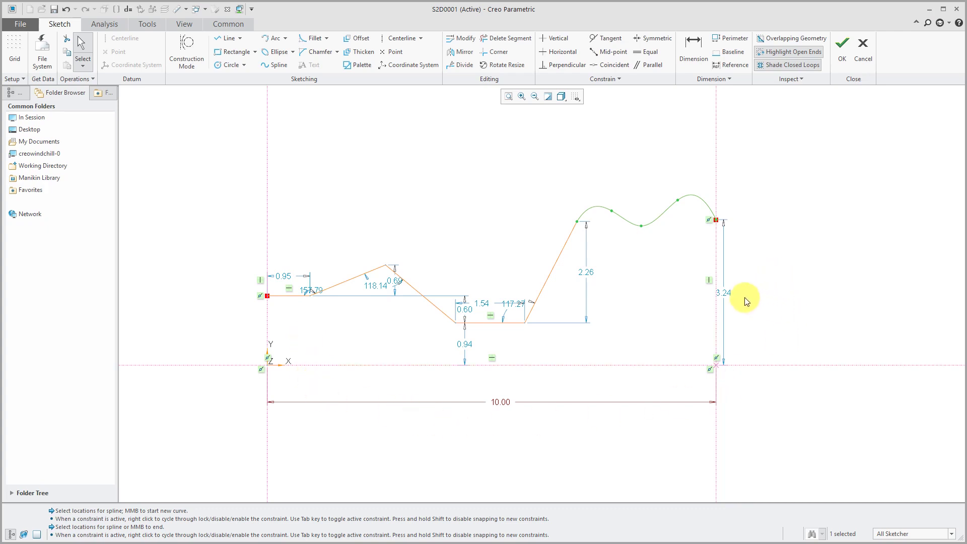
pyautogui.moveTo(726, 272)
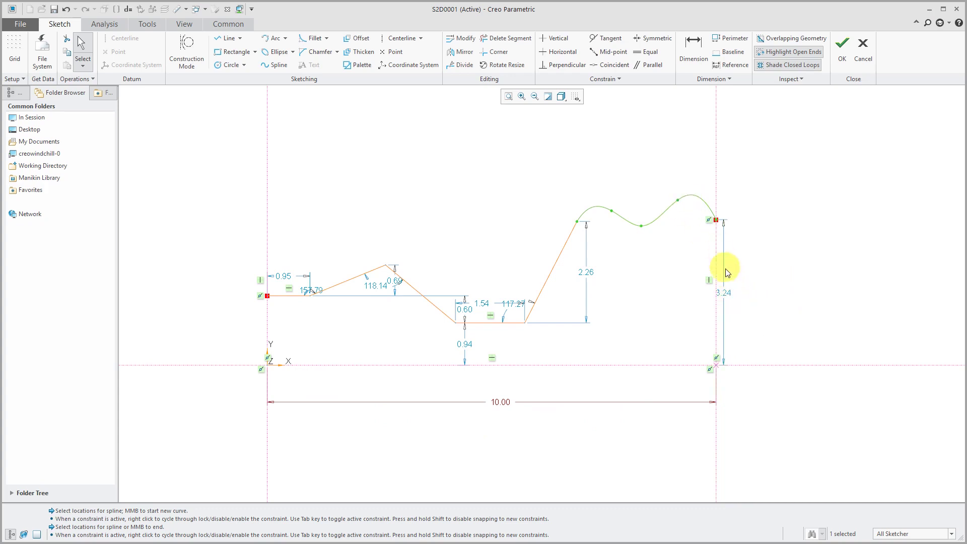
pyautogui.moveTo(738, 302)
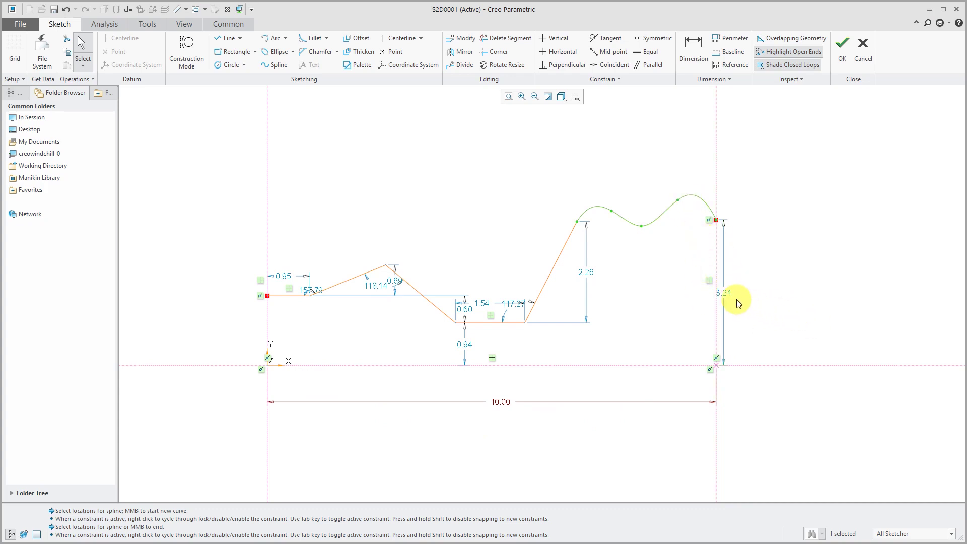
pyautogui.moveTo(545, 344)
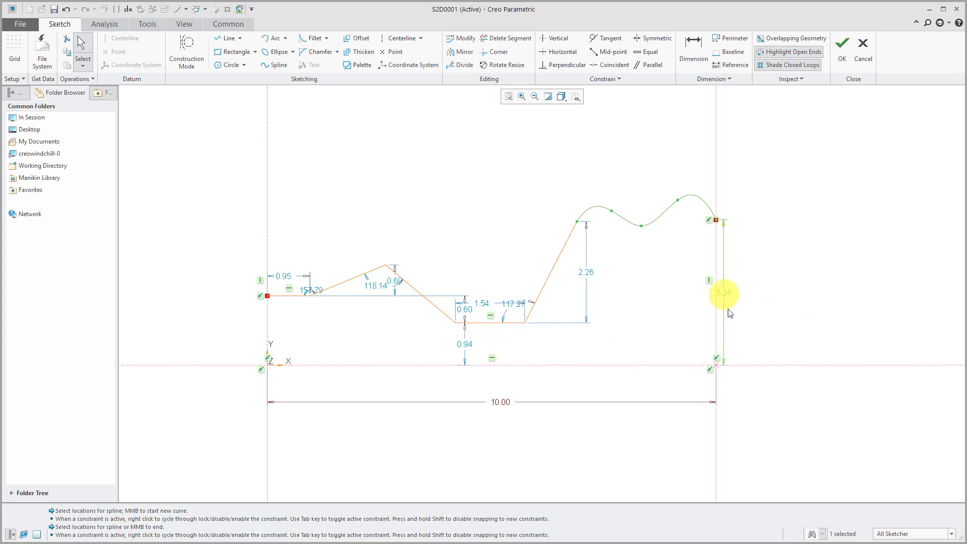
pyautogui.moveTo(739, 304)
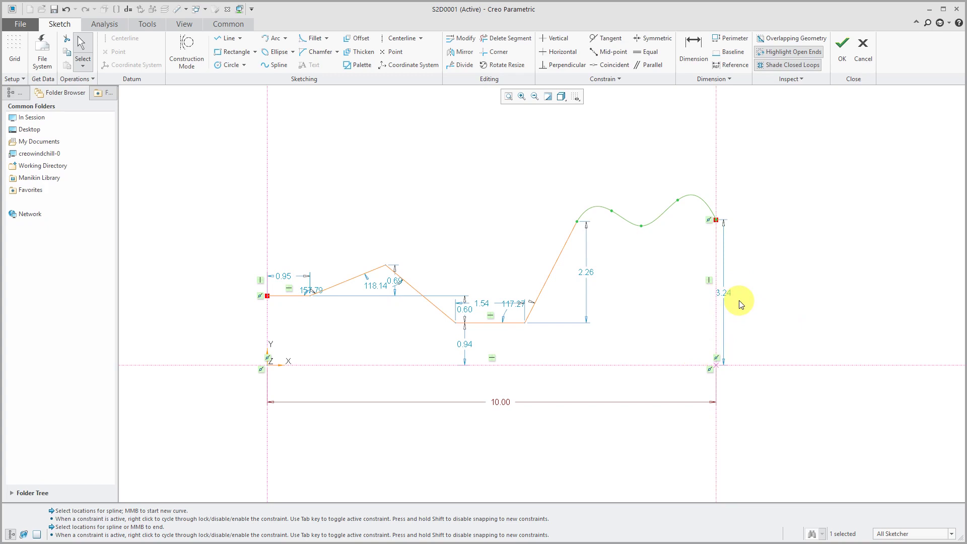
pyautogui.moveTo(841, 47)
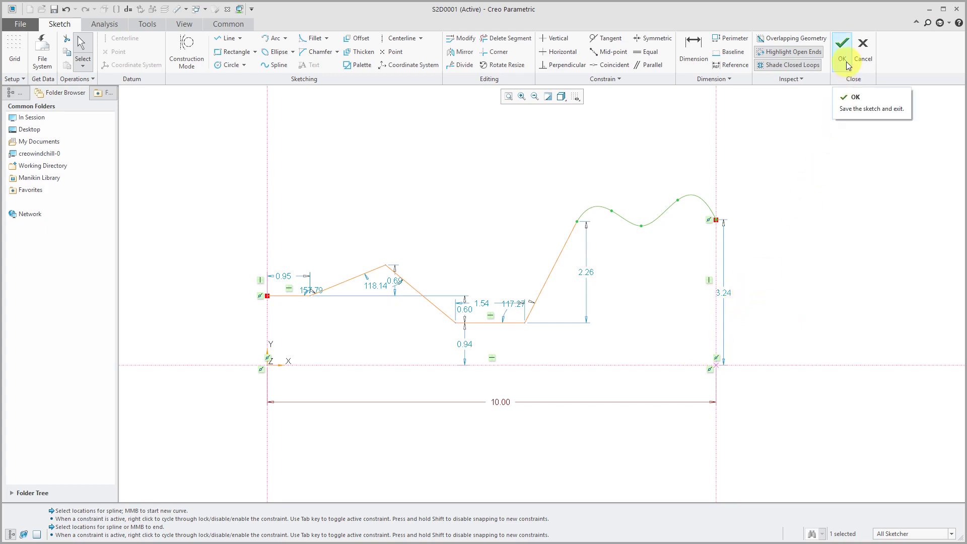
# - Save GRAPH_1 and reopen Sweep 1 for redefinition
pyautogui.click(842, 42)
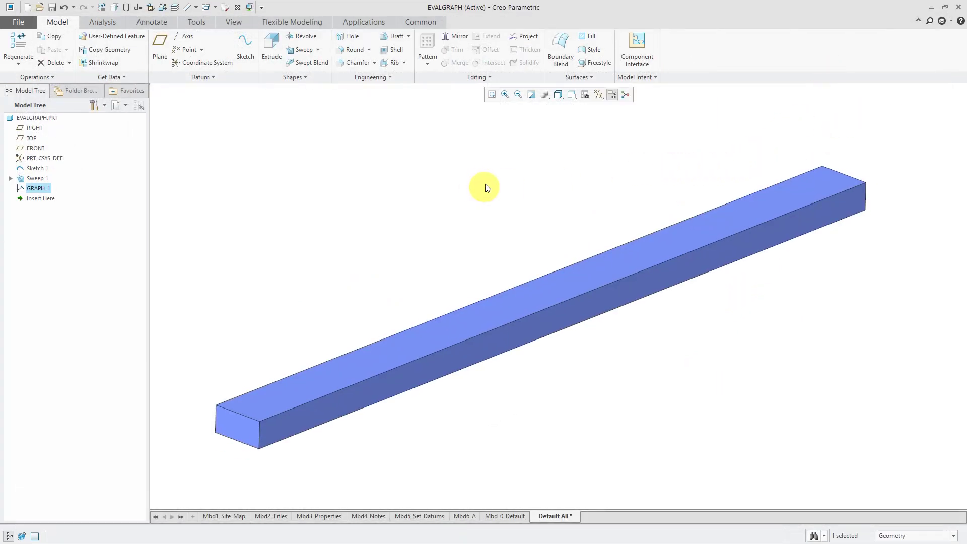
pyautogui.moveTo(182, 207)
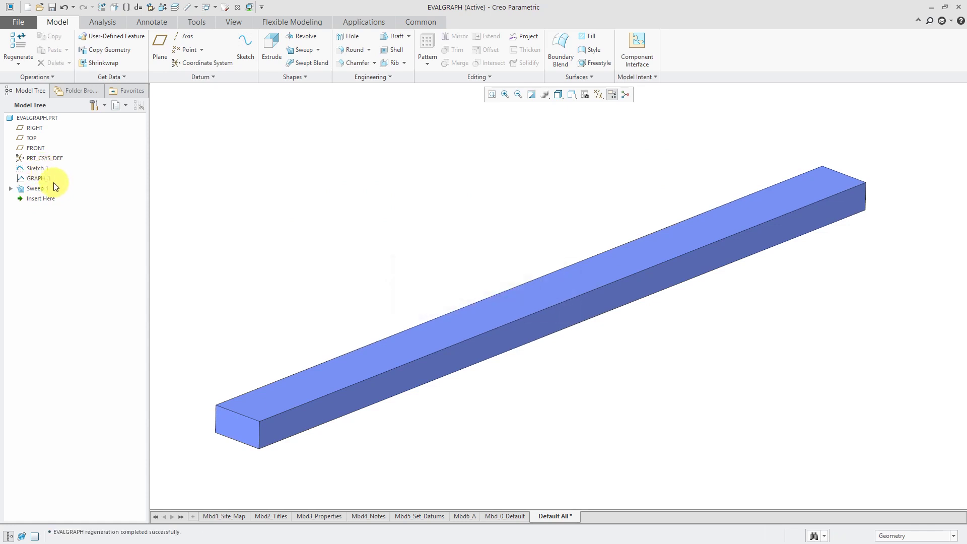
pyautogui.click(37, 188)
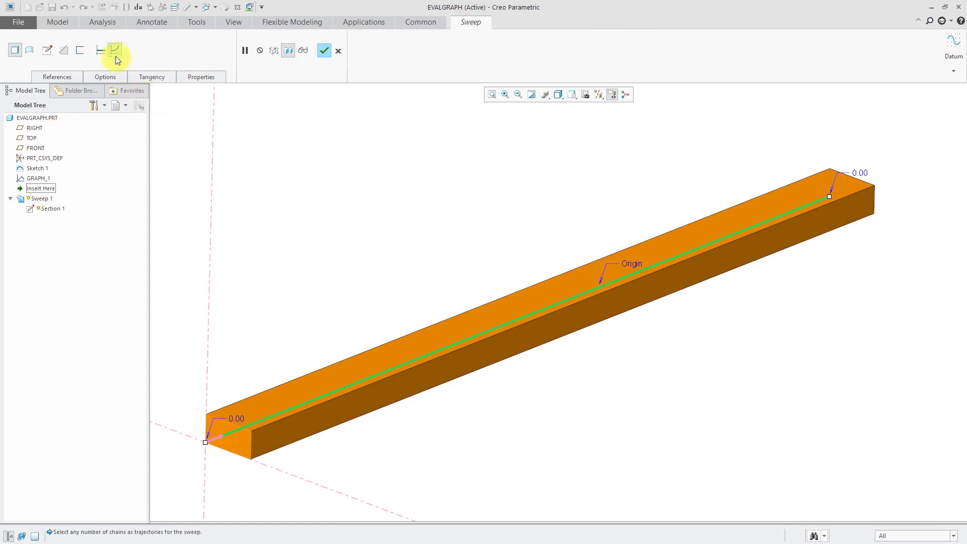
pyautogui.moveTo(115, 51)
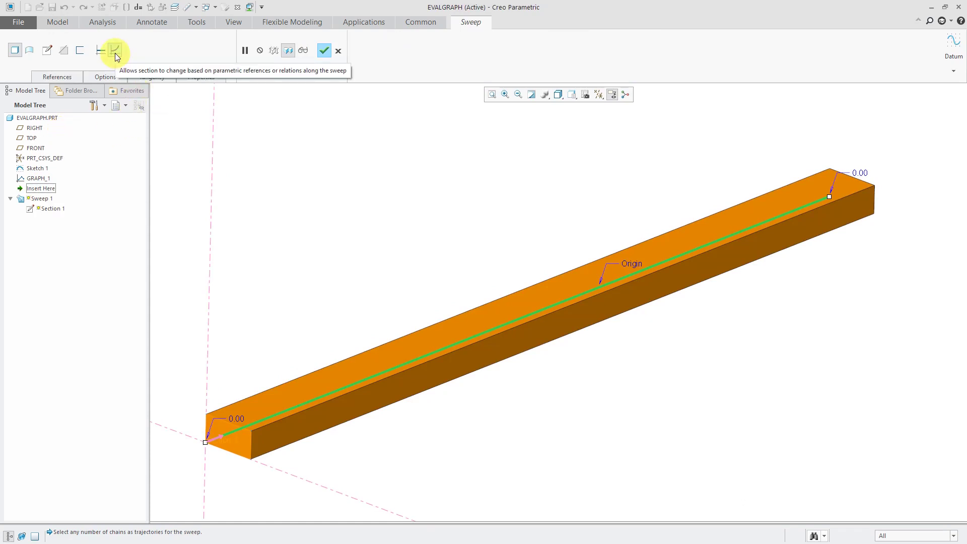
# - Switch Sweep 1 to a variable section sweep
pyautogui.click(114, 50)
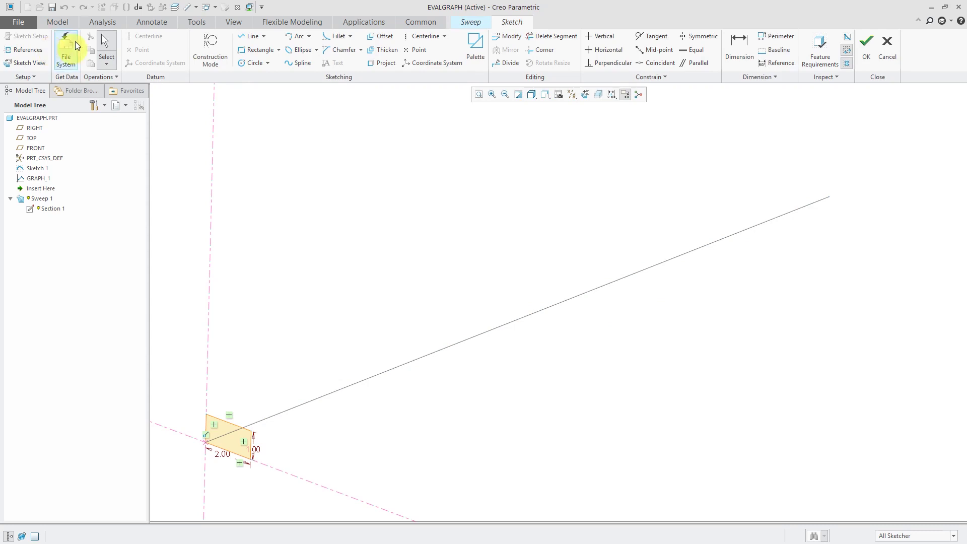
pyautogui.moveTo(197, 22)
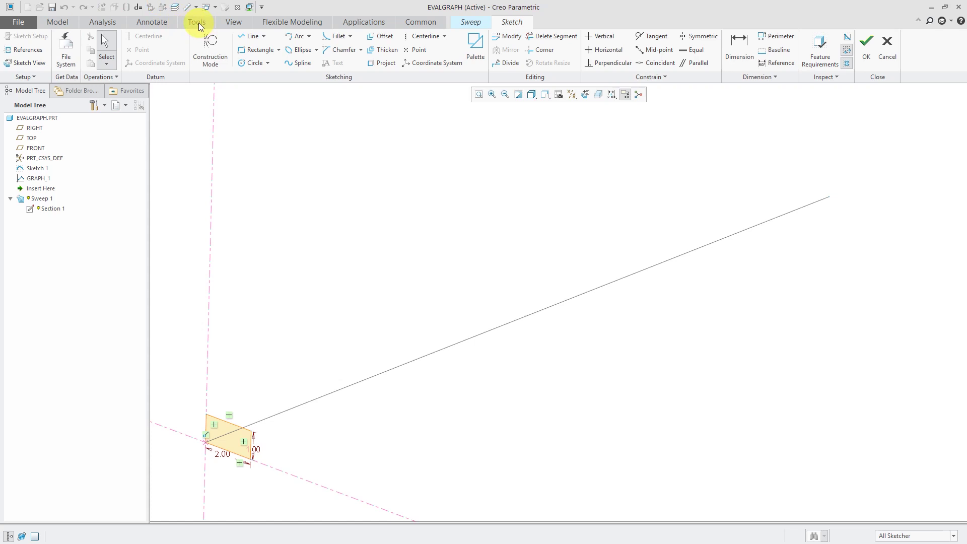
# - Open the section's Relations editor and move it aside to reveal the sketch
pyautogui.click(196, 22)
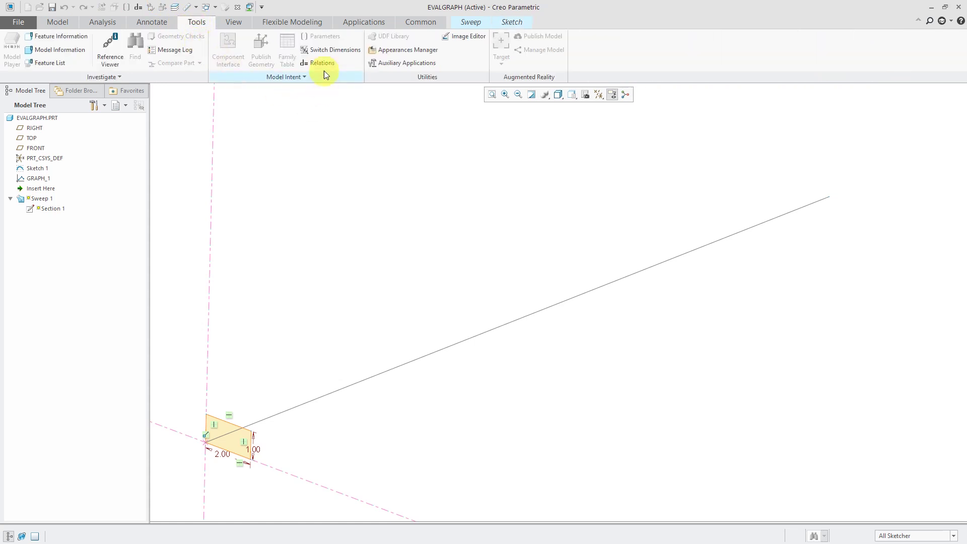
pyautogui.click(321, 63)
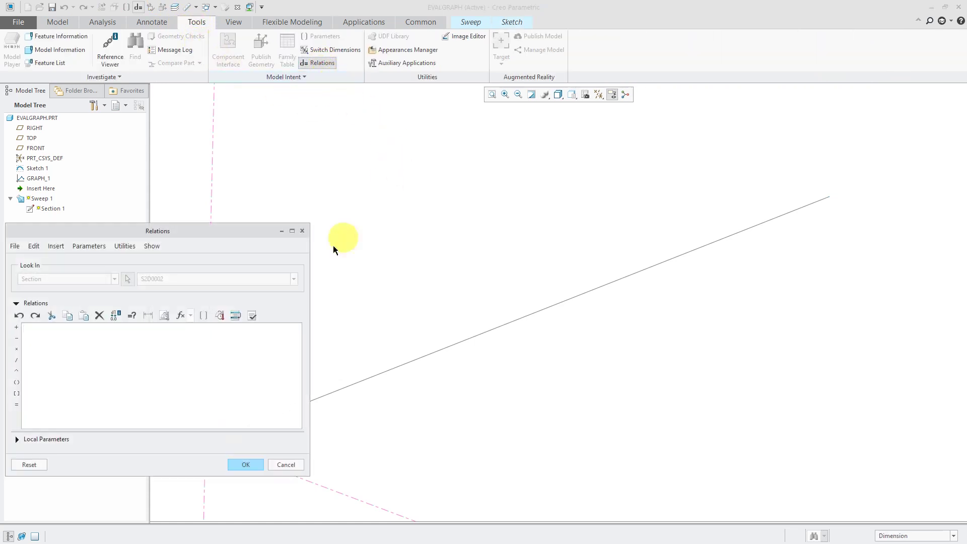
pyautogui.moveTo(157, 230); pyautogui.dragTo(257, 74)
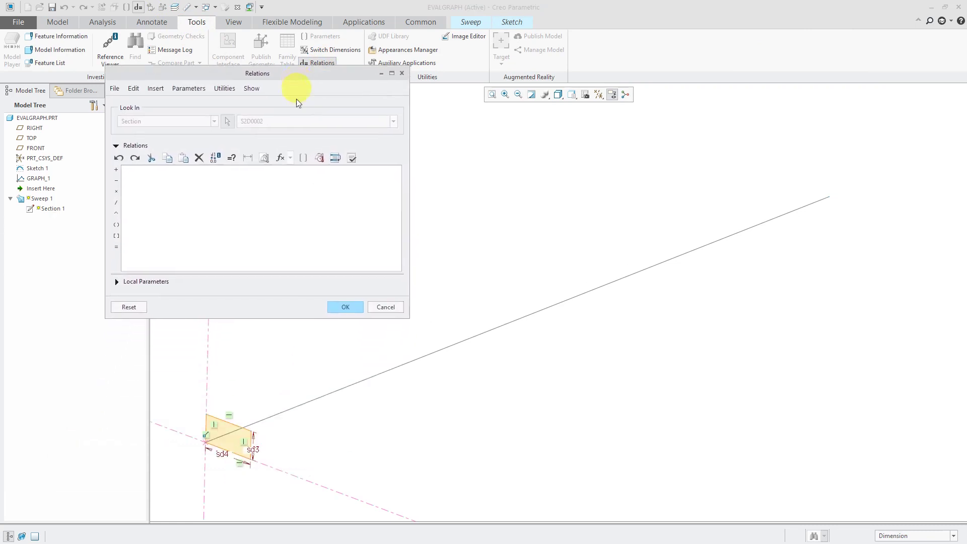
pyautogui.moveTo(258, 453)
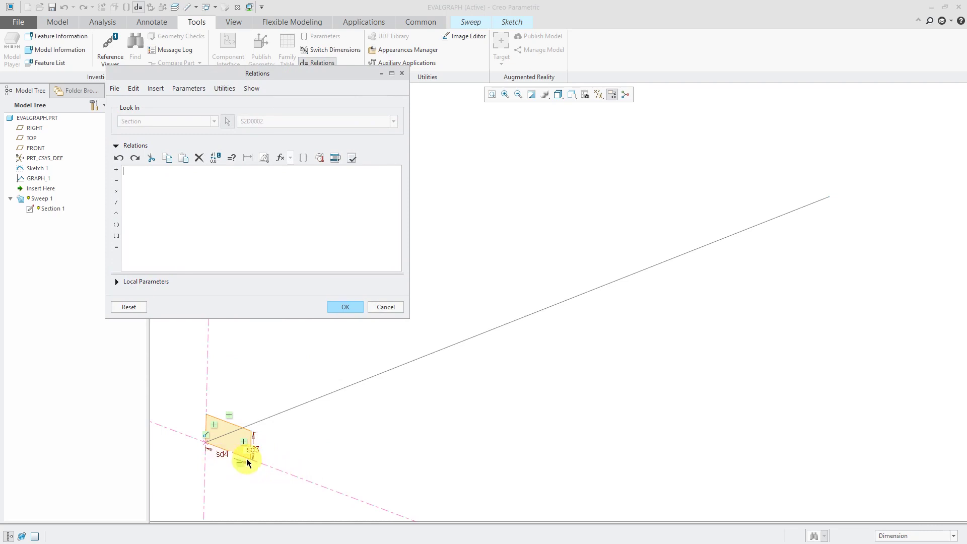
pyautogui.moveTo(257, 456)
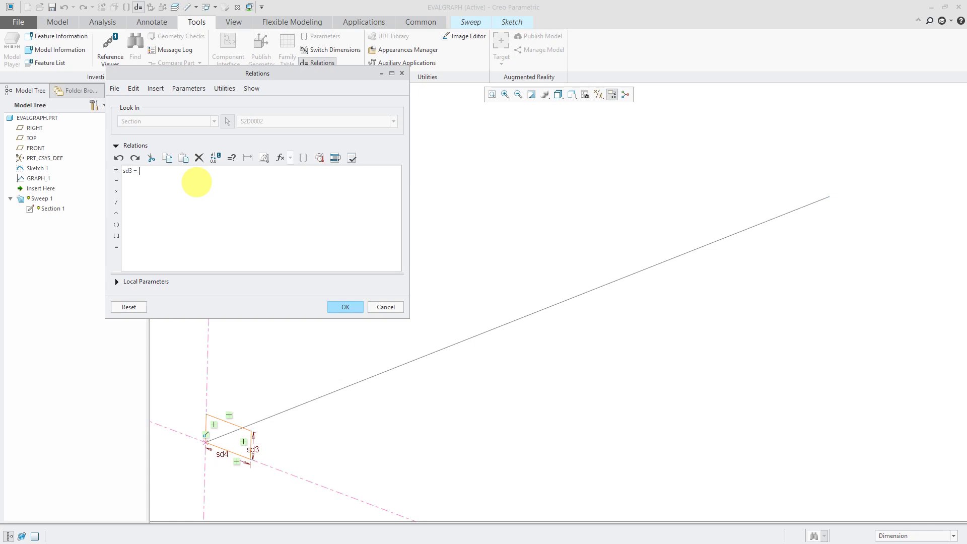
# - Enter the relation sd3 = evalgraph("graph_1", trajpar*10)/2 and accept it
pyautogui.write('ea')
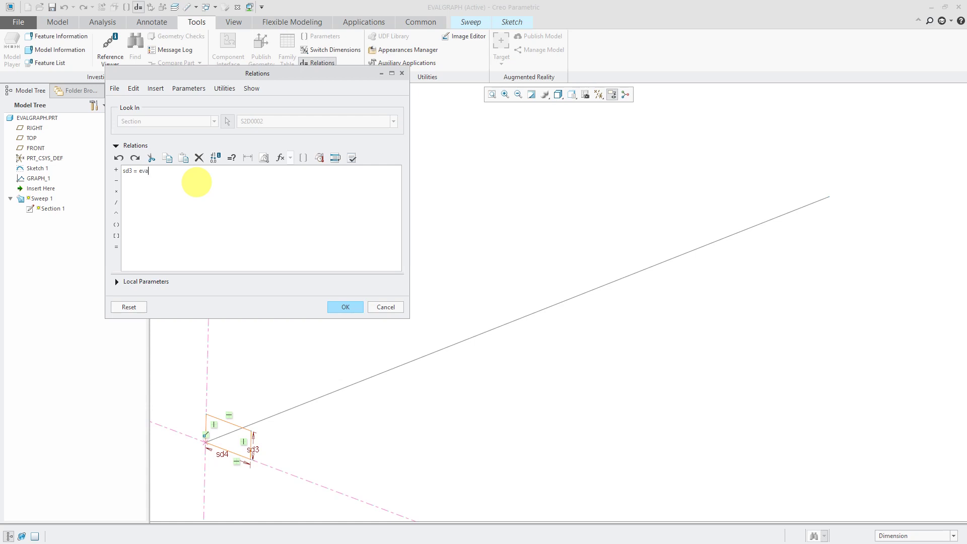
pyautogui.write('lgra')
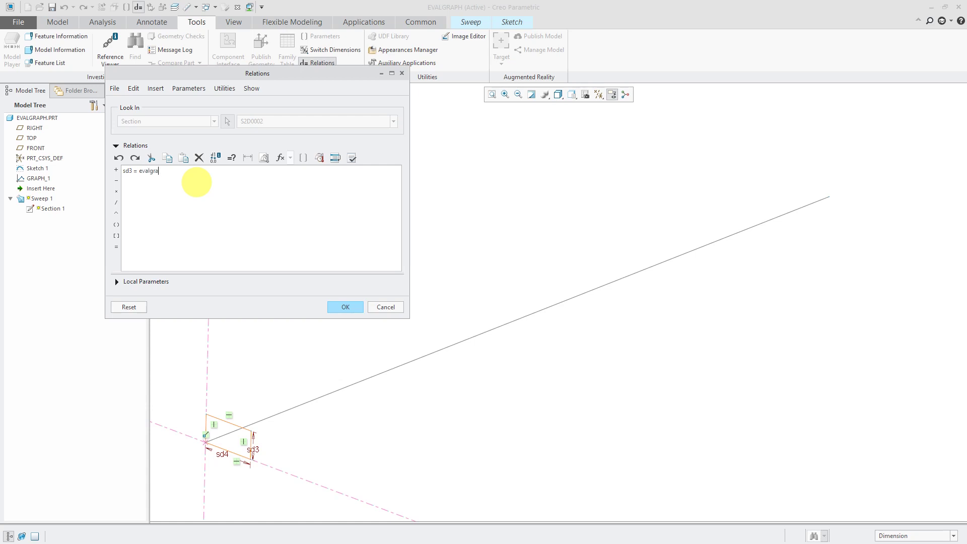
pyautogui.write('ph')
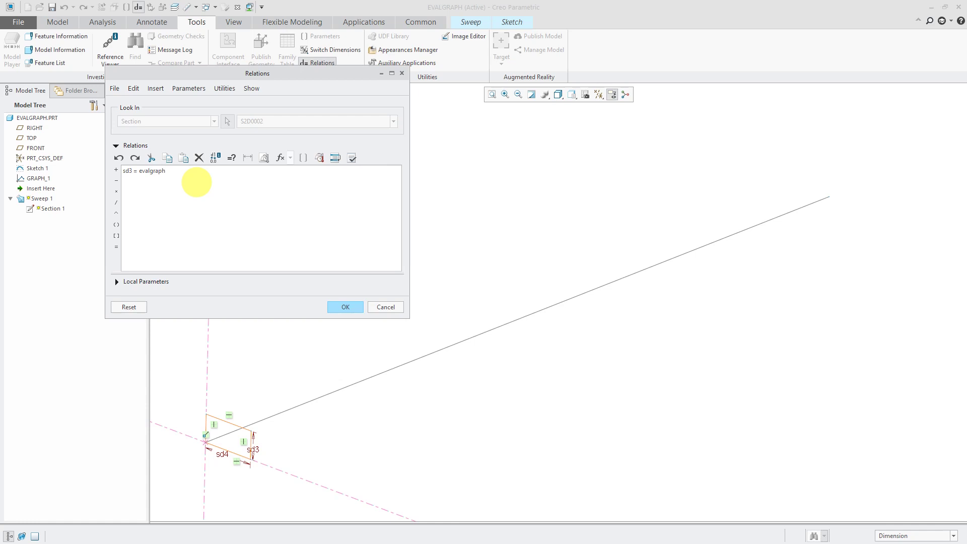
pyautogui.write('("')
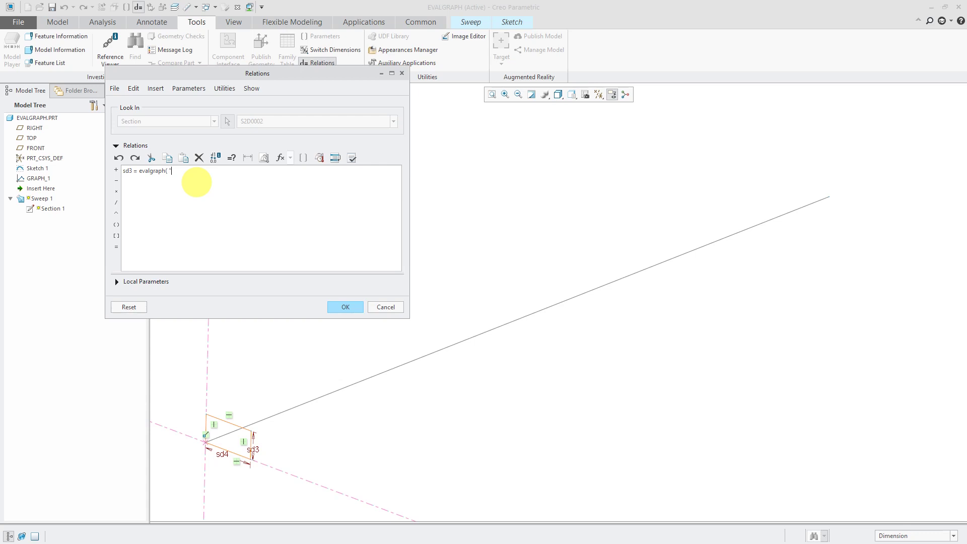
pyautogui.write('gr')
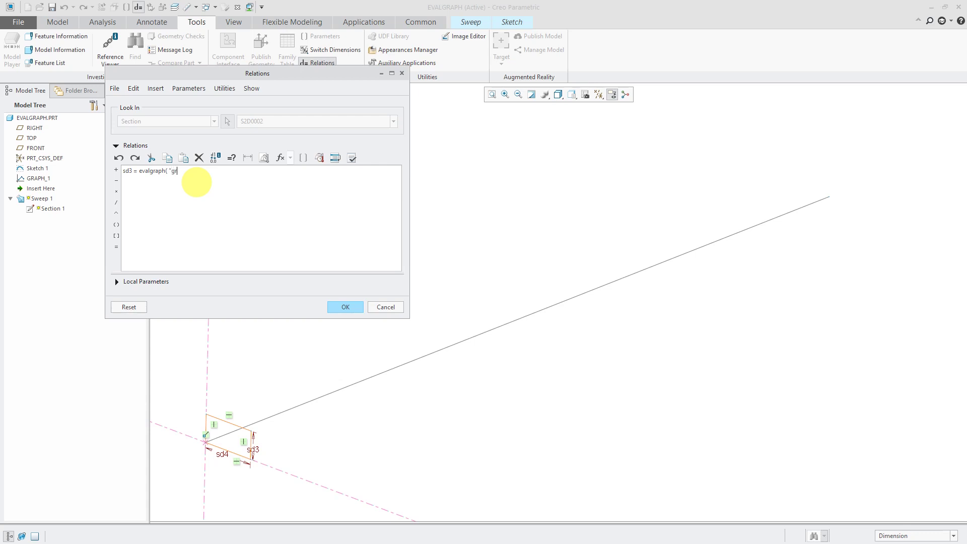
pyautogui.write('aph_1" , trajpar * 1')
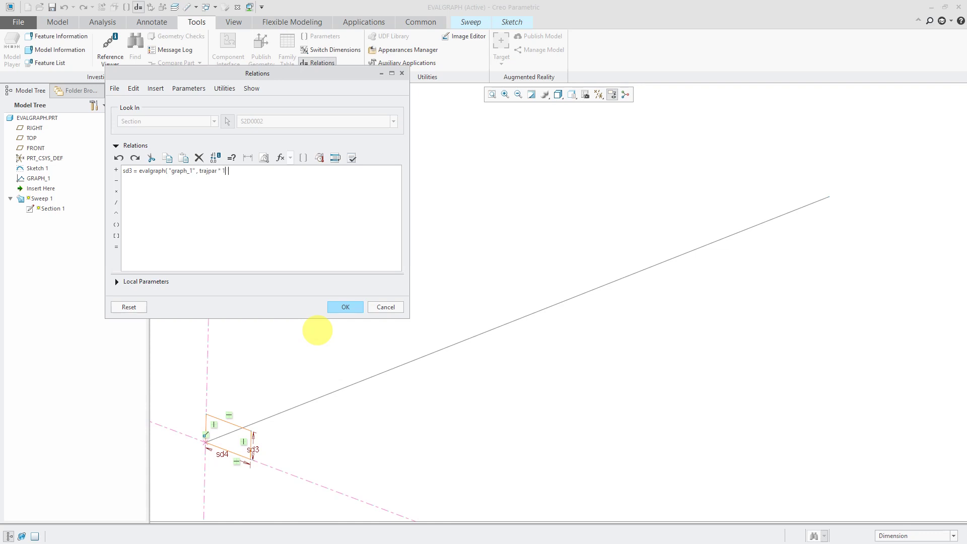
pyautogui.write('0')
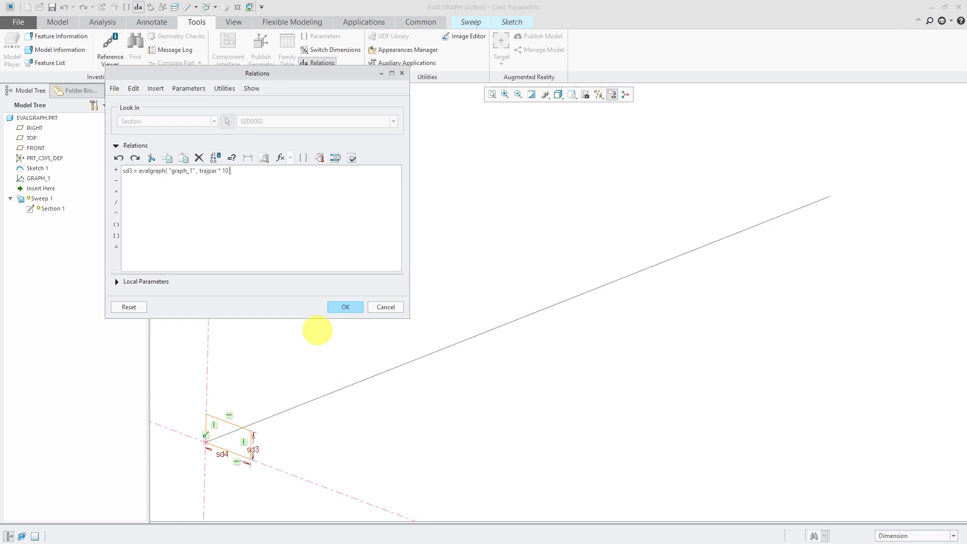
pyautogui.write(')')
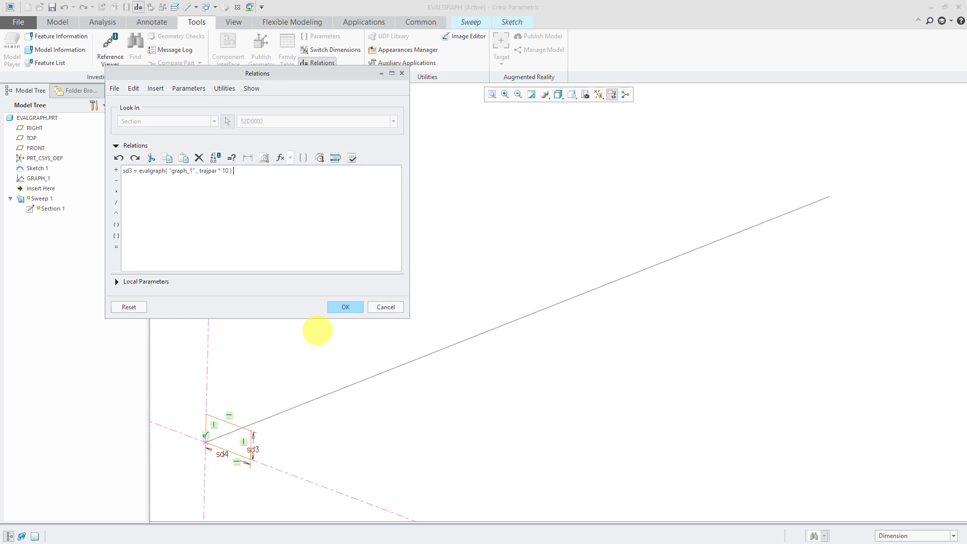
pyautogui.write('/')
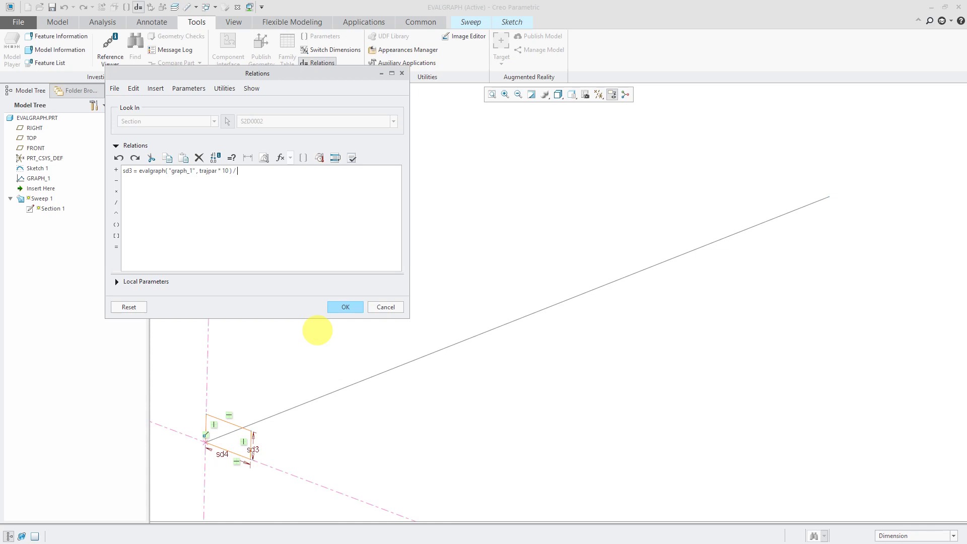
pyautogui.write('2')
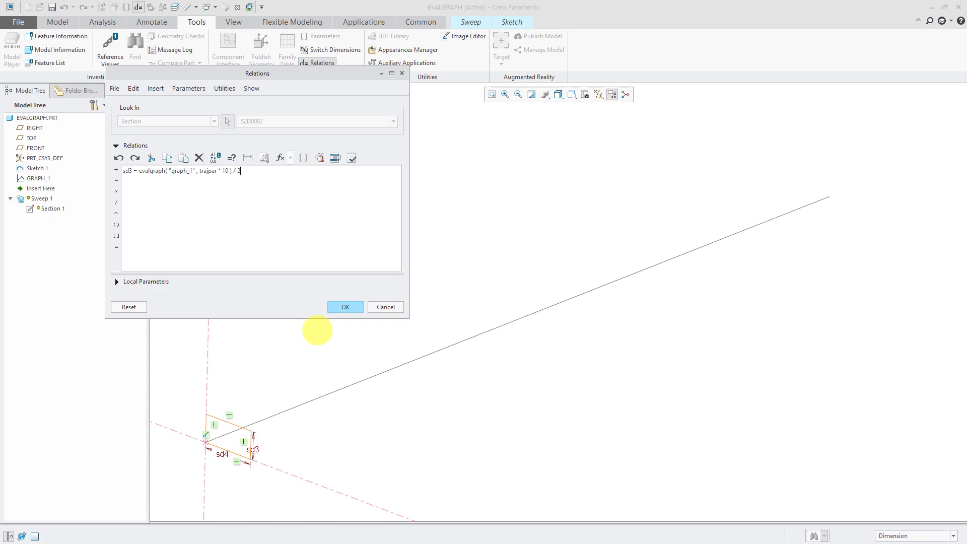
pyautogui.click(345, 307)
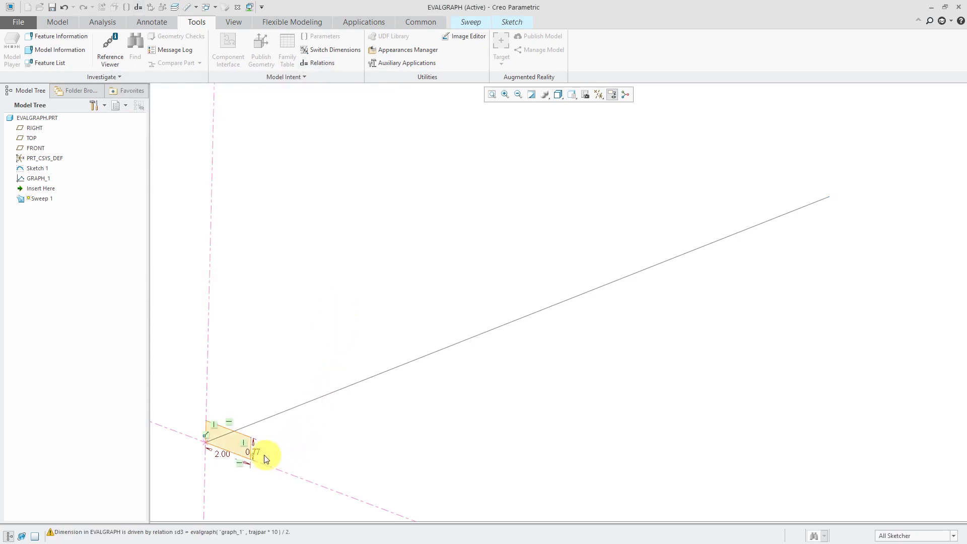
pyautogui.moveTo(268, 458)
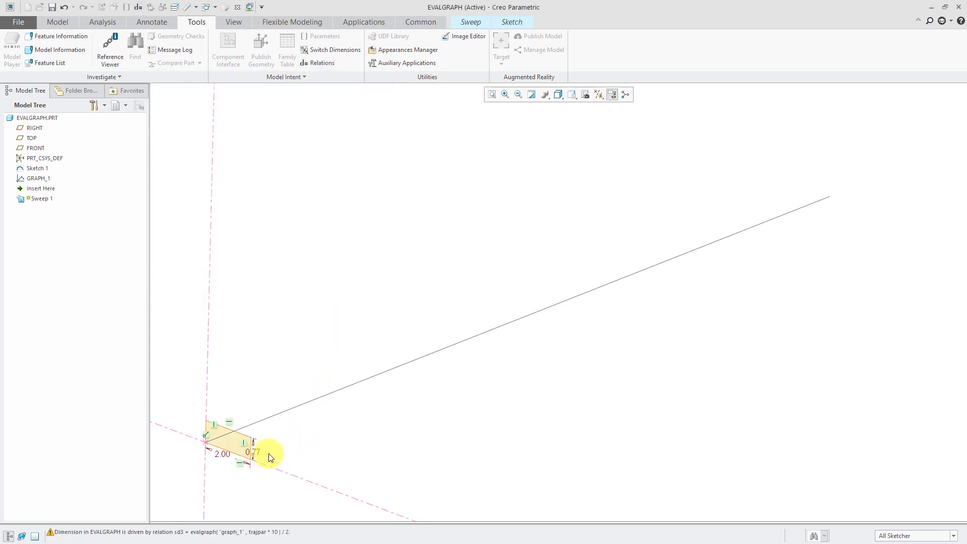
pyautogui.moveTo(289, 461)
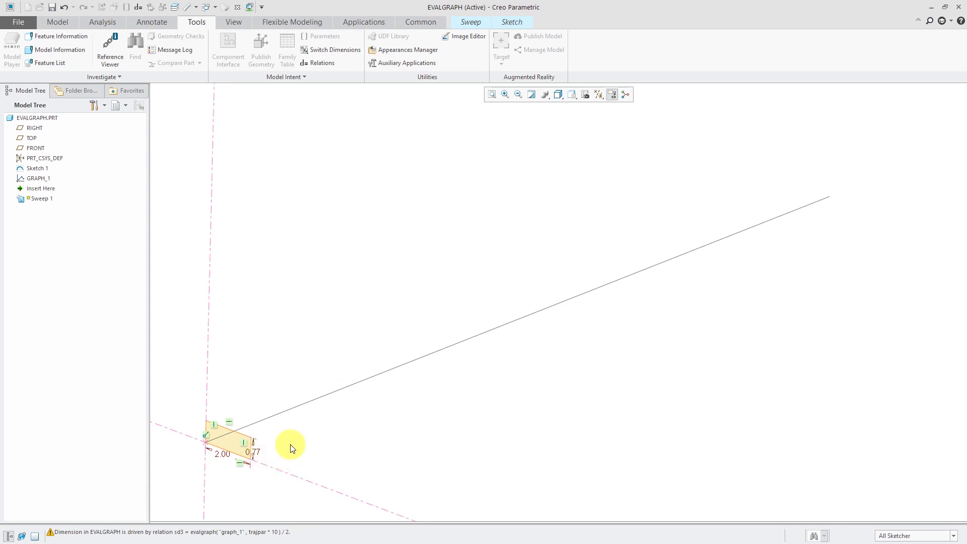
pyautogui.moveTo(288, 449)
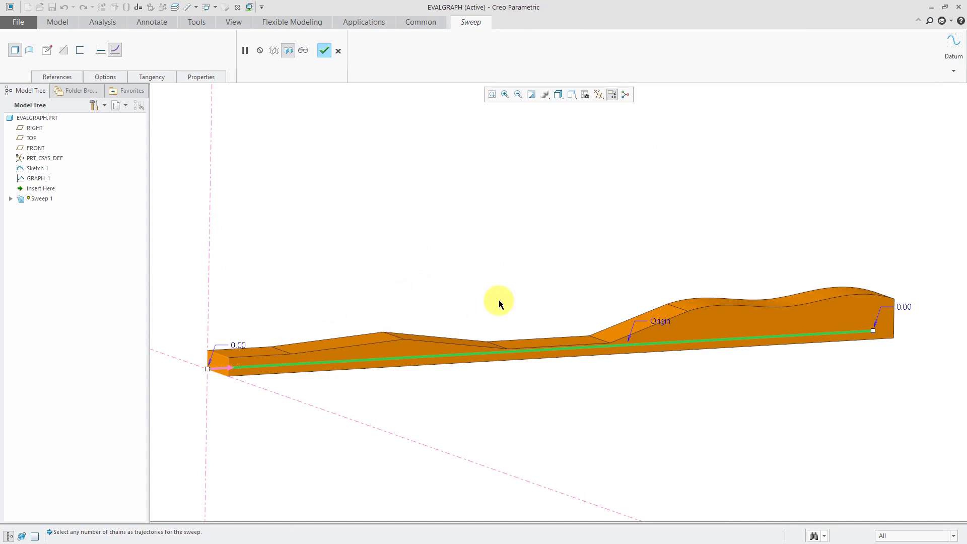
pyautogui.moveTo(337, 50)
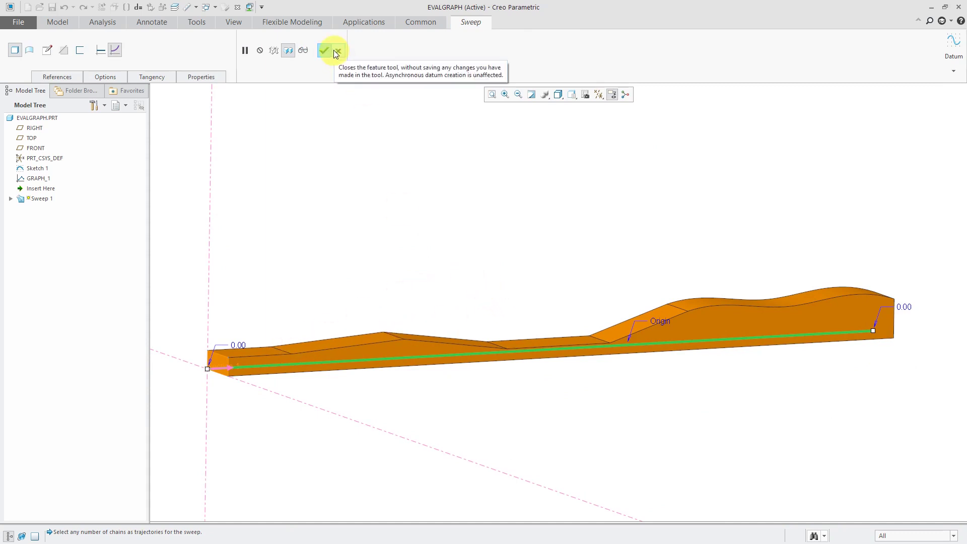
# - Finish the variable section sweep so the bar's top follows the graph
pyautogui.click(323, 50)
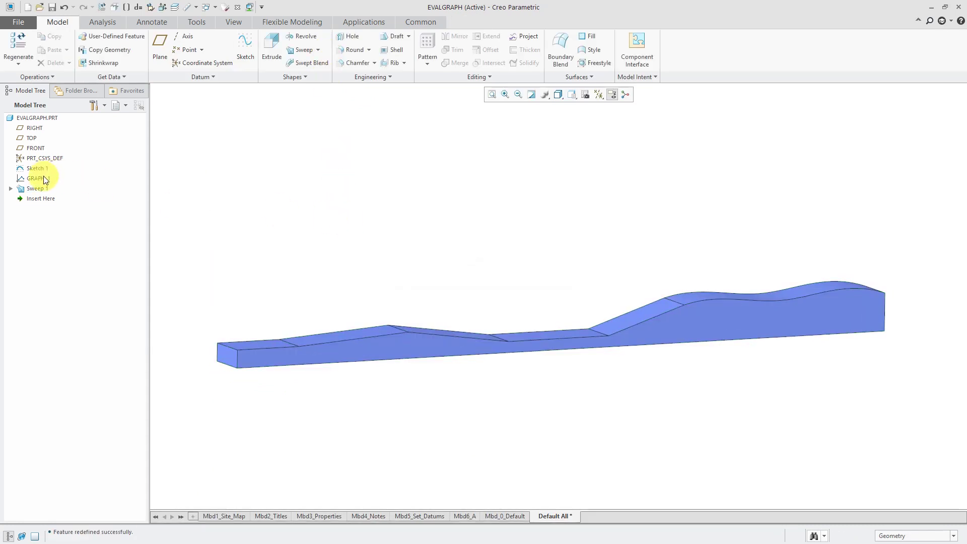
# - Redefine GRAPH_1's sketch with new dimensions for a smoother, tangent profile
pyautogui.click(38, 179)
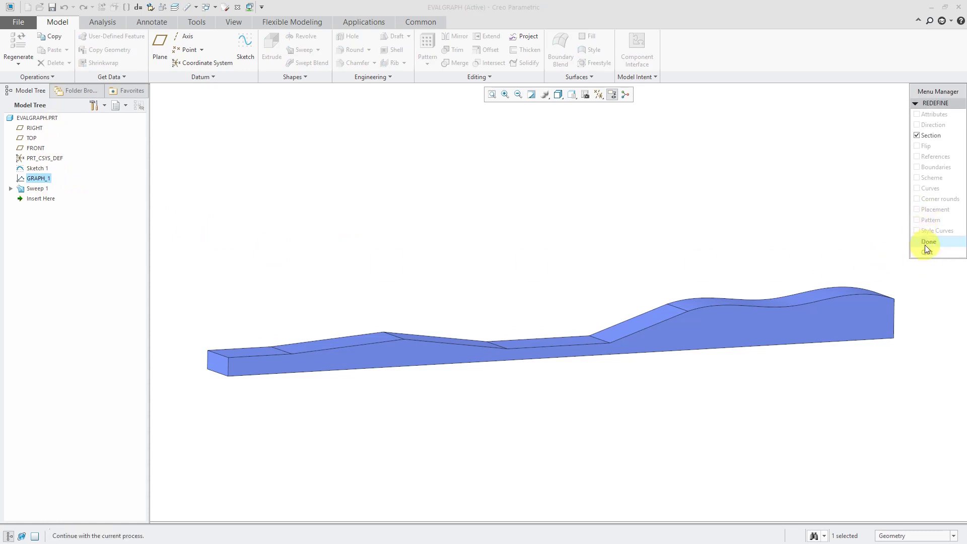
pyautogui.click(928, 241)
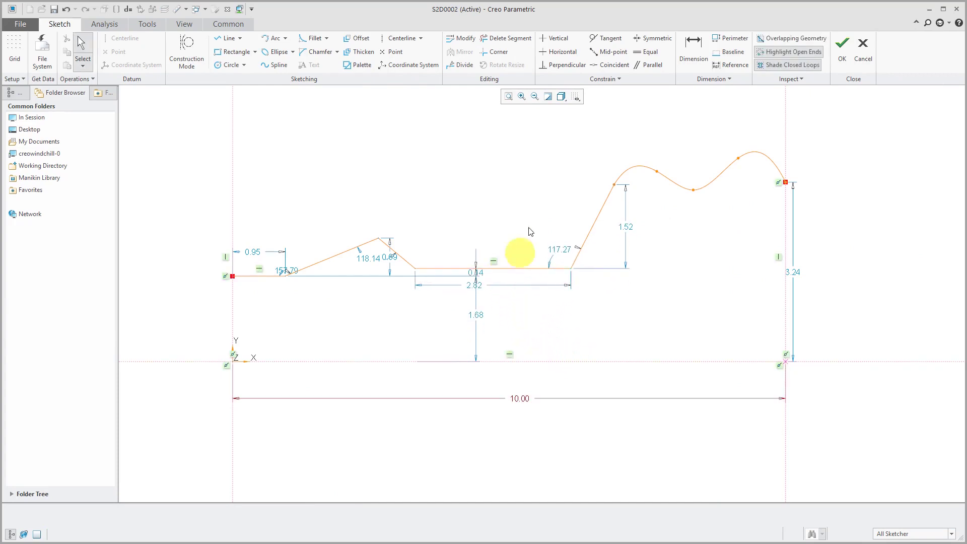
pyautogui.click(314, 38)
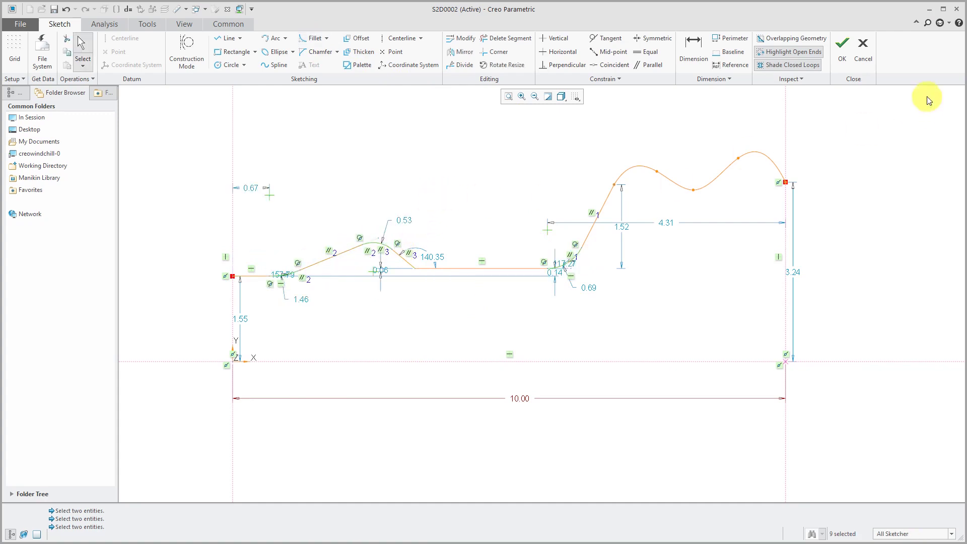
pyautogui.click(842, 43)
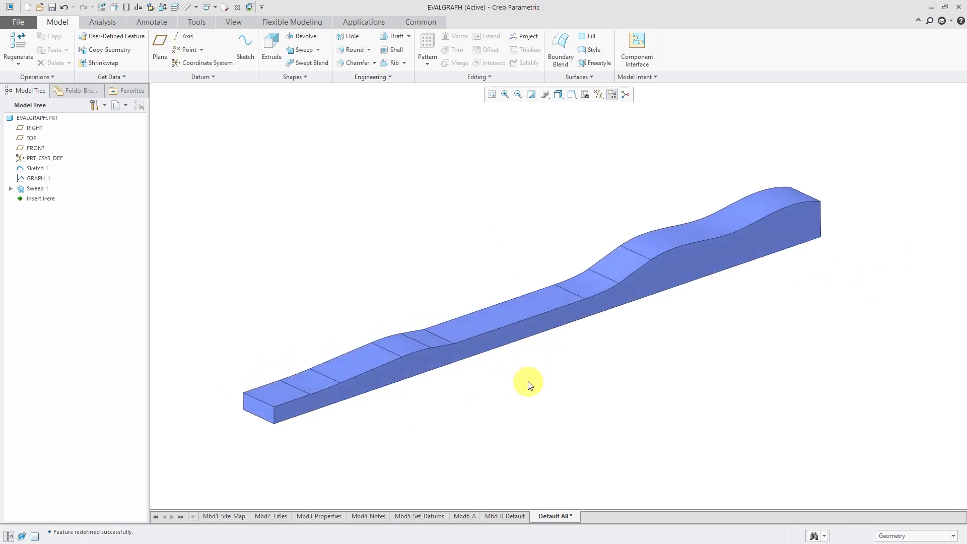
pyautogui.moveTo(510, 399)
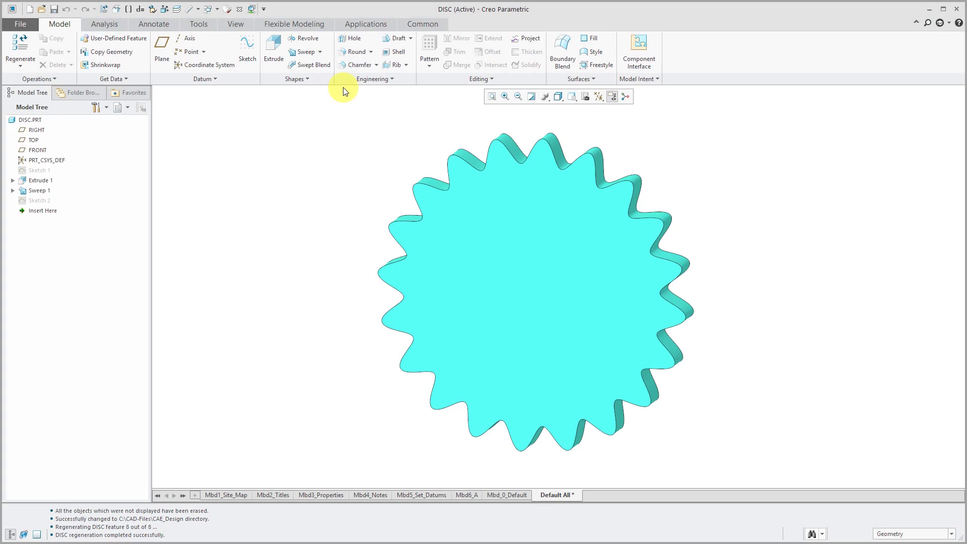
pyautogui.moveTo(354, 134)
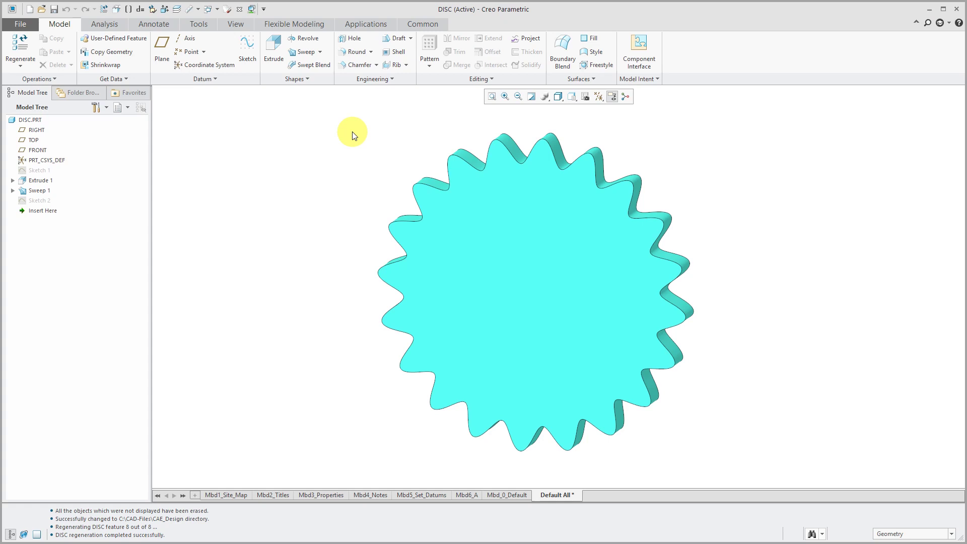
pyautogui.moveTo(404, 149)
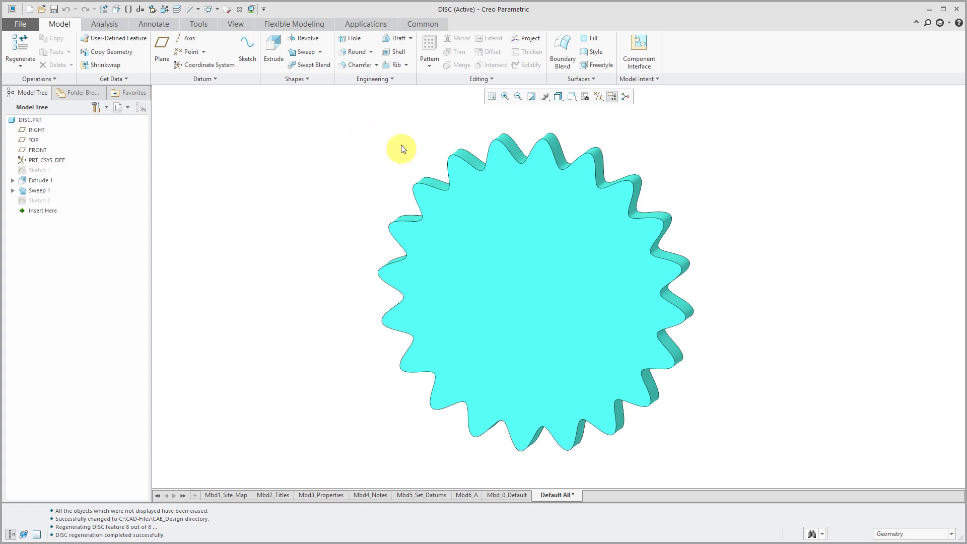
pyautogui.moveTo(365, 165)
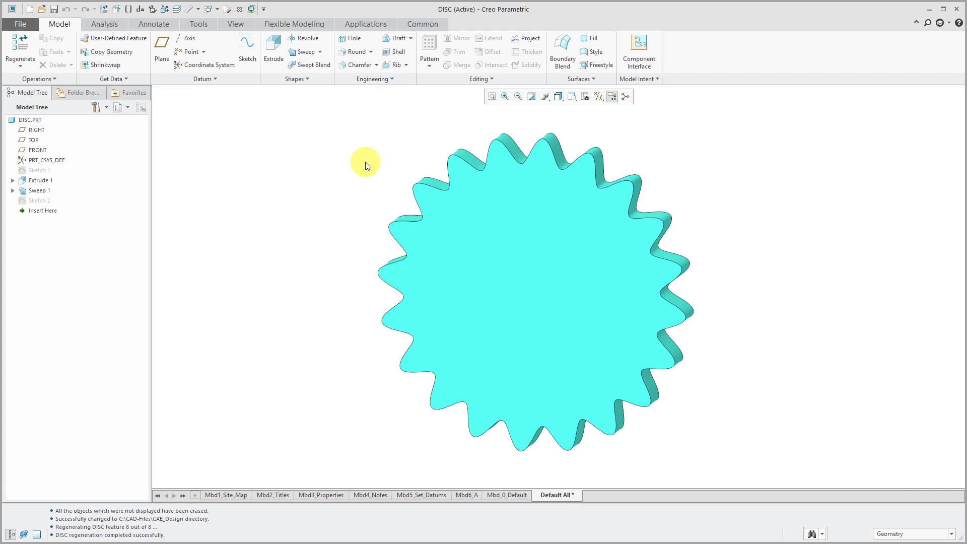
# - Select Sweep 1 in the DISC model tree and suppress it
pyautogui.click(40, 190)
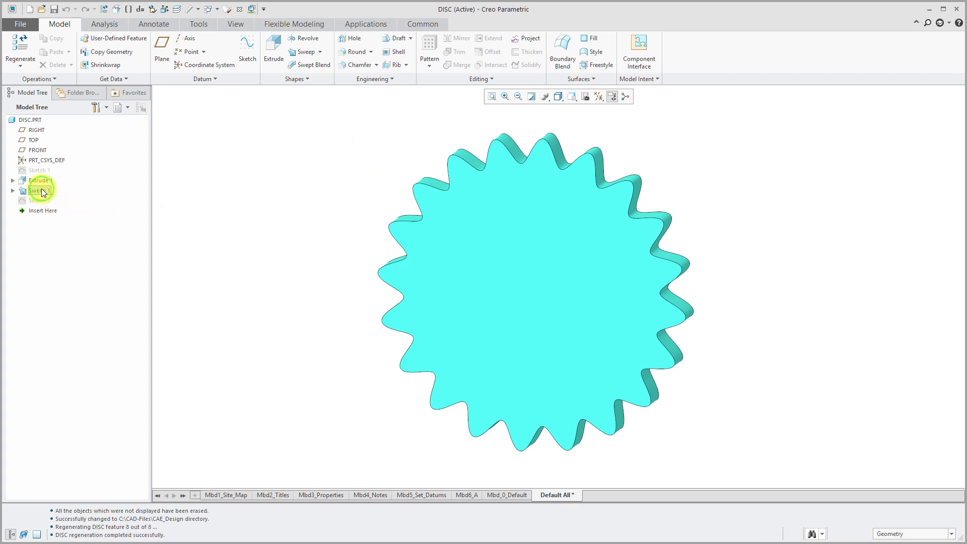
pyautogui.click(40, 190)
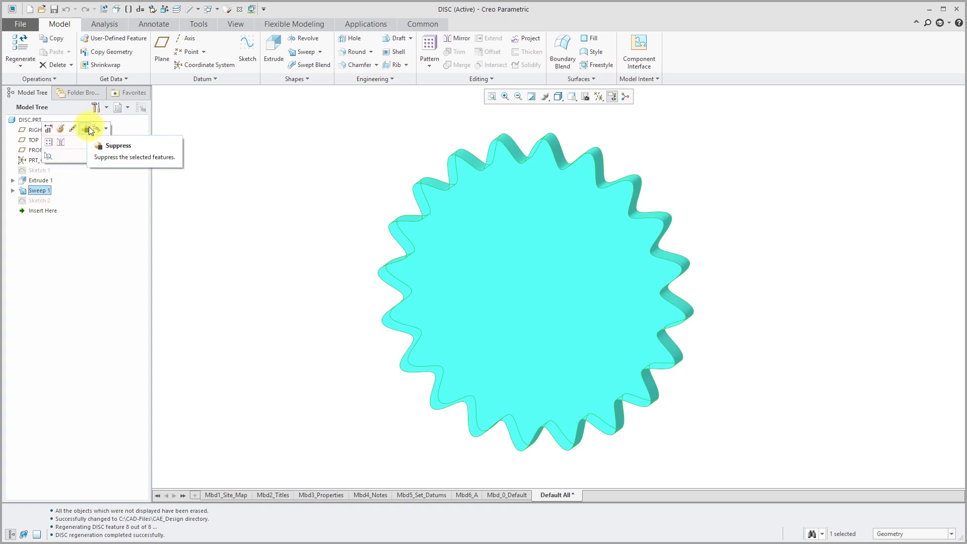
pyautogui.click(84, 130)
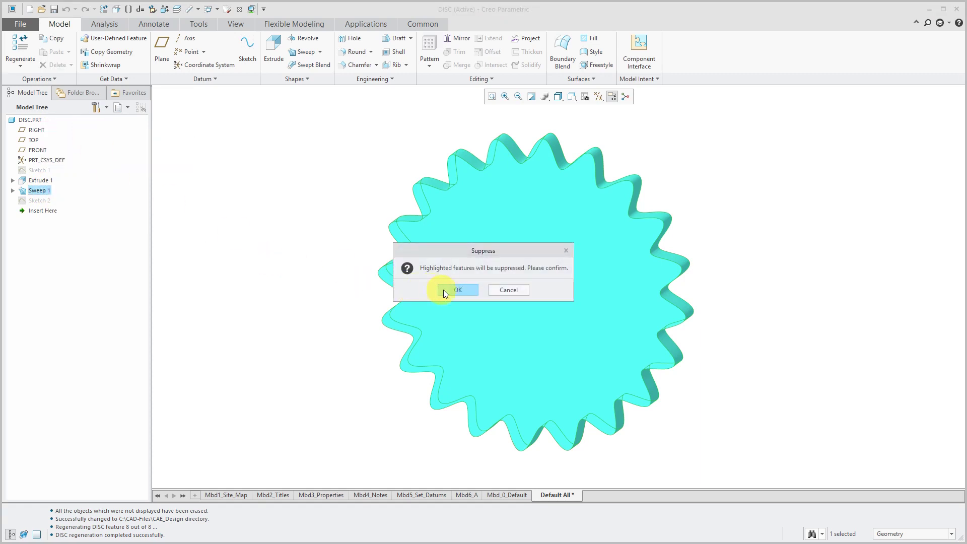
pyautogui.click(458, 291)
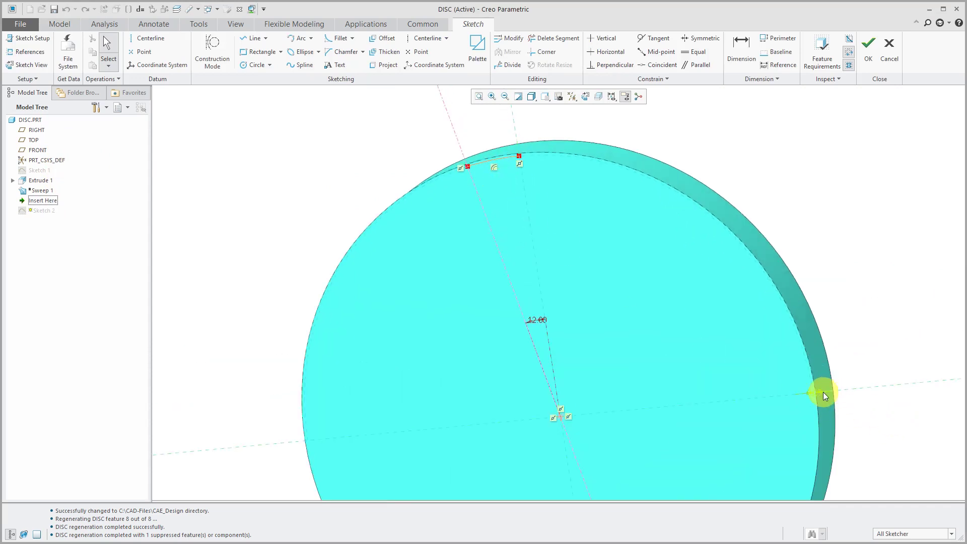
# - Add a point on the disc's right edge in Sketch 2 and accept the sketch
pyautogui.click(824, 396)
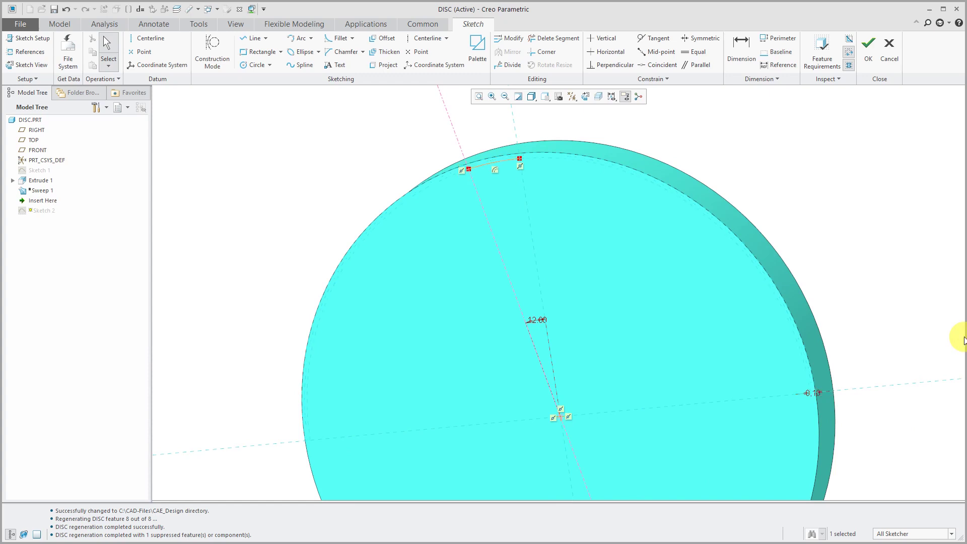
pyautogui.moveTo(538, 165)
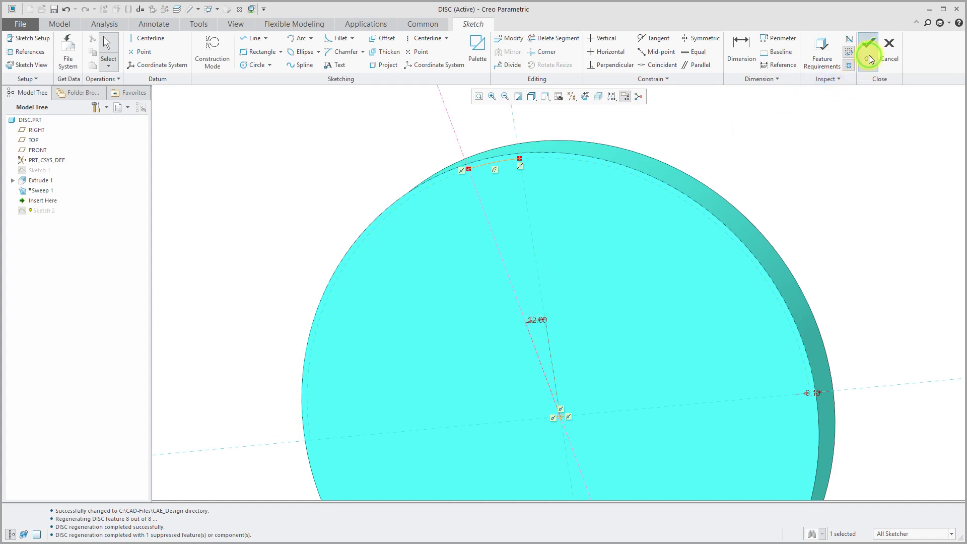
pyautogui.click(870, 52)
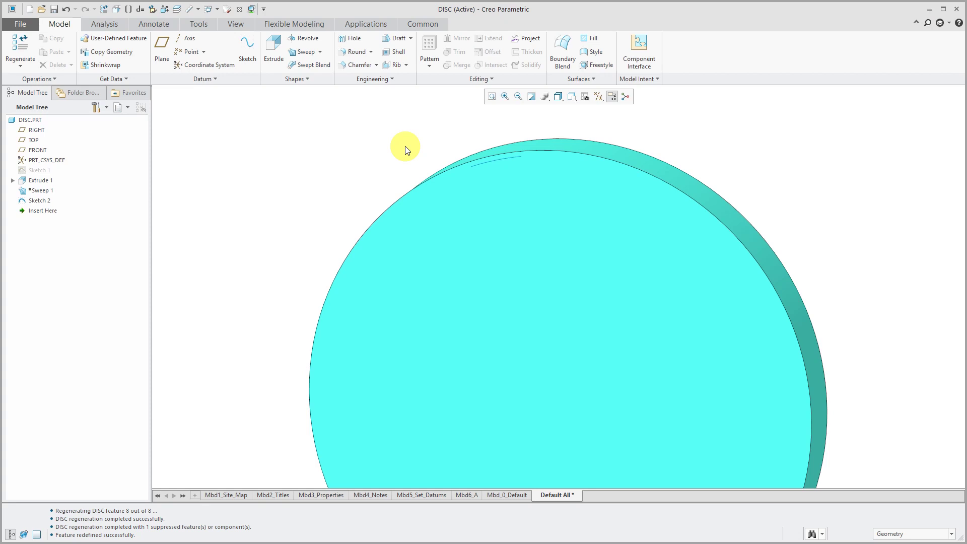
pyautogui.moveTo(506, 150)
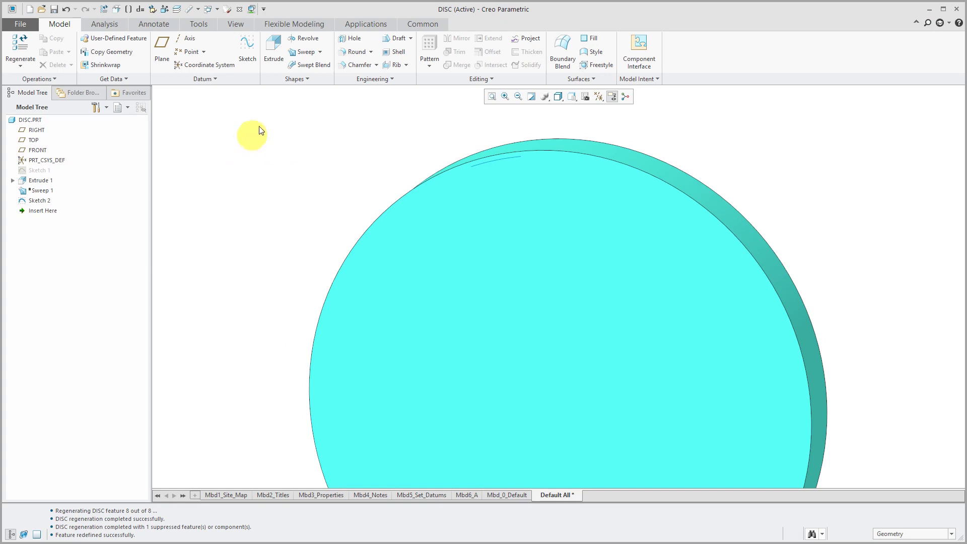
# - Start a datum graph named tool and place its coordinate system at the origin
pyautogui.click(204, 79)
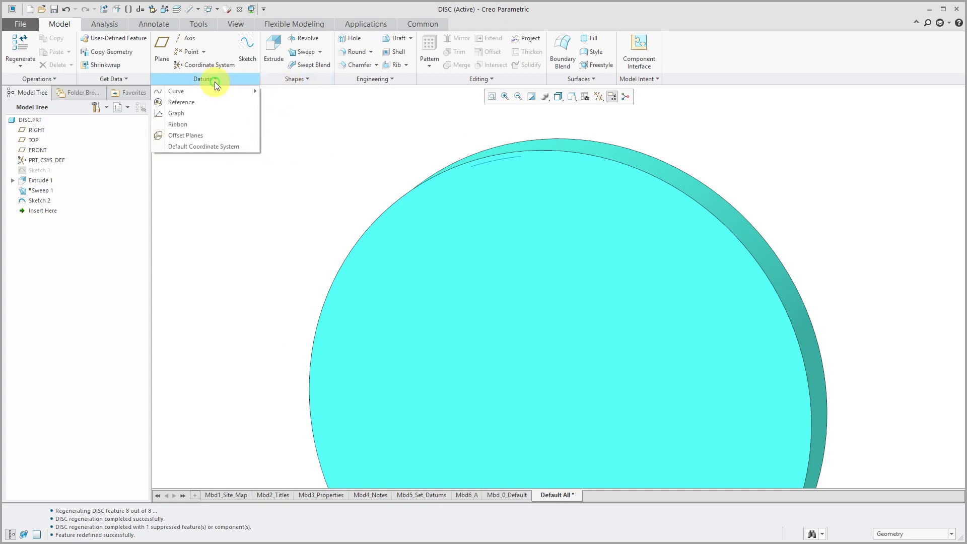
pyautogui.click(176, 113)
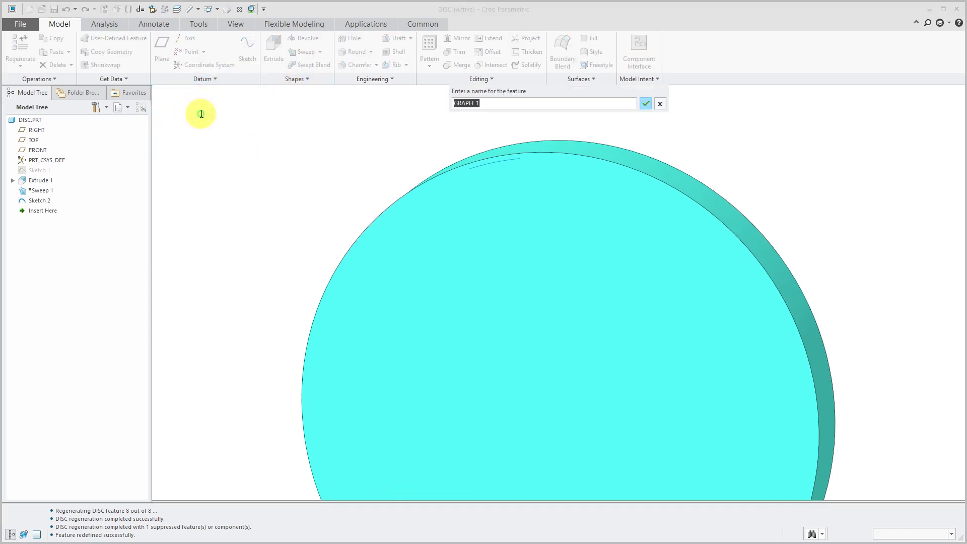
pyautogui.moveTo(224, 118)
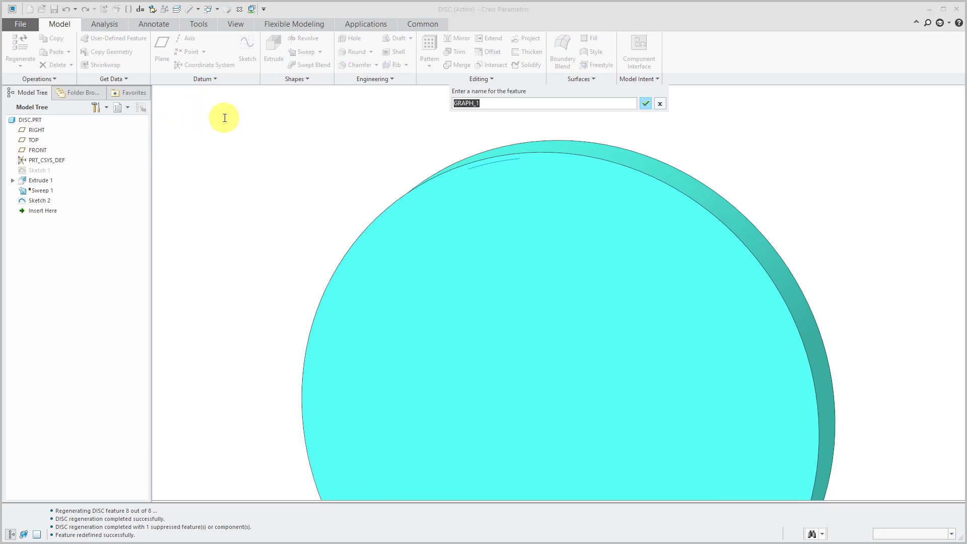
pyautogui.write('tool')
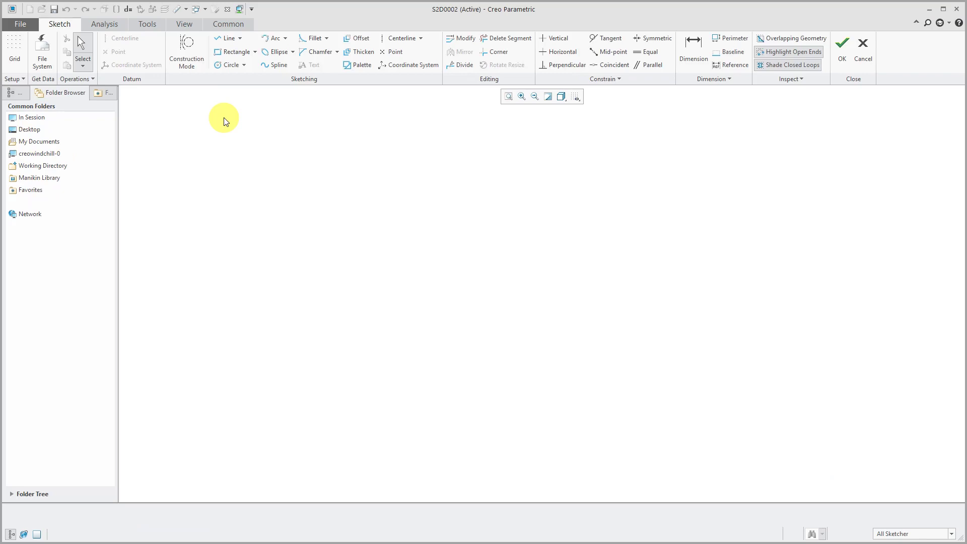
pyautogui.click(407, 65)
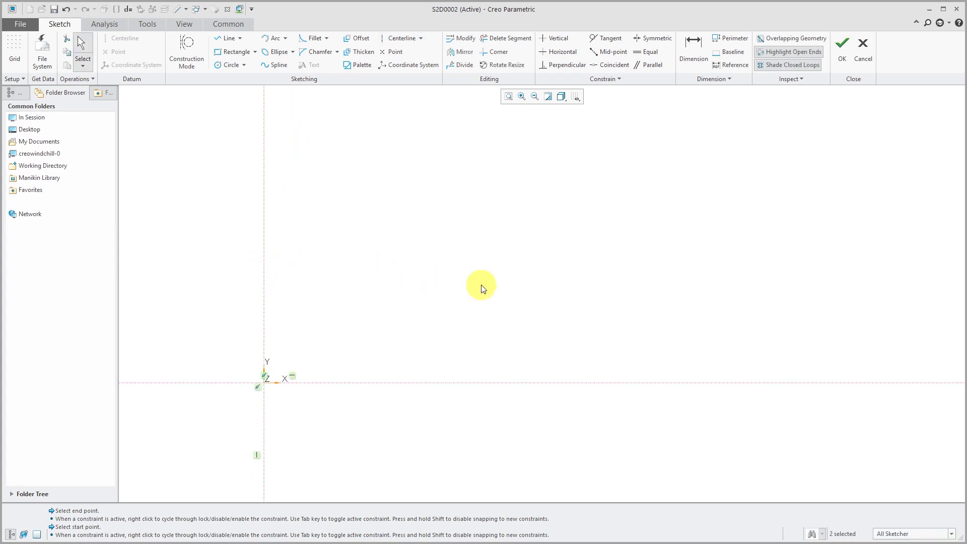
pyautogui.moveTo(402, 65)
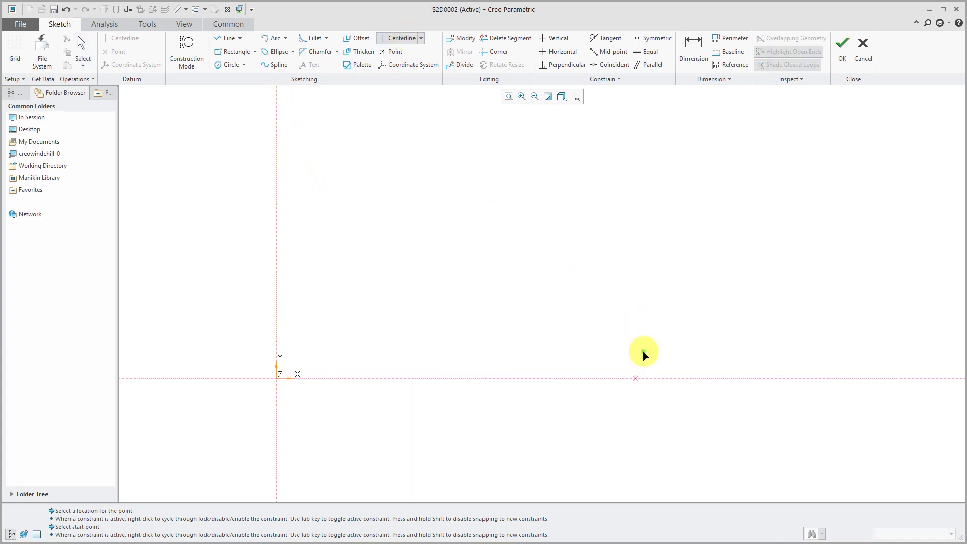
# - Sketch a vertical end centerline and the trapezoidal tooth profile with lines from the origin
pyautogui.click(636, 355)
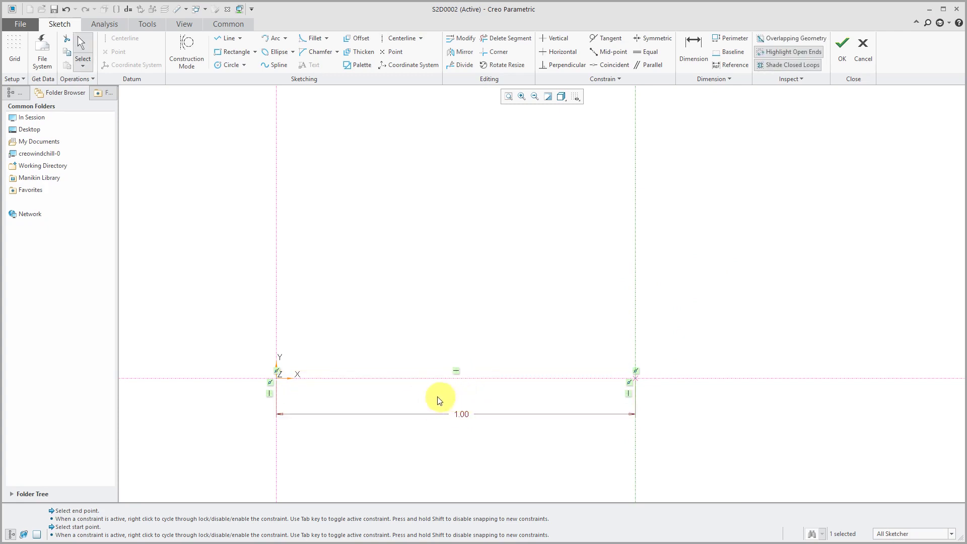
pyautogui.moveTo(378, 397)
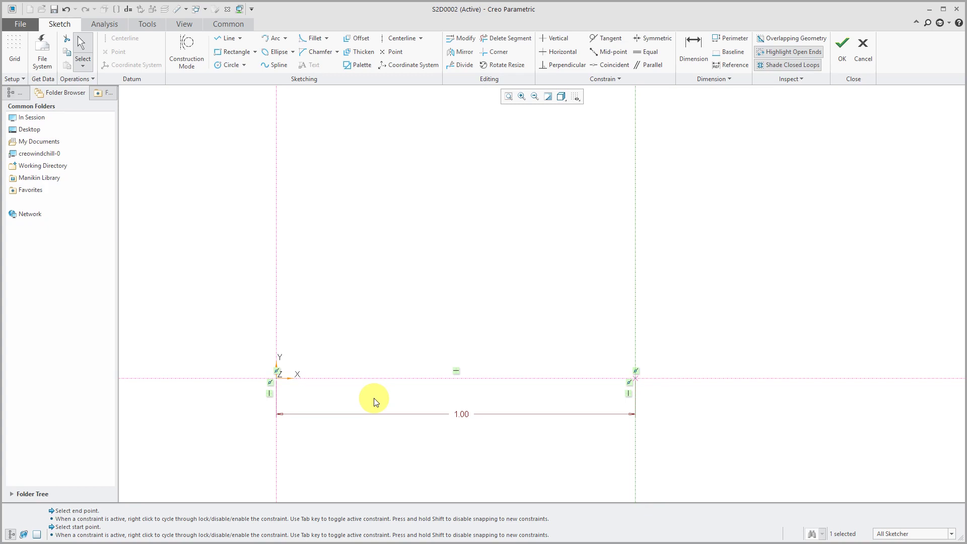
pyautogui.moveTo(375, 402)
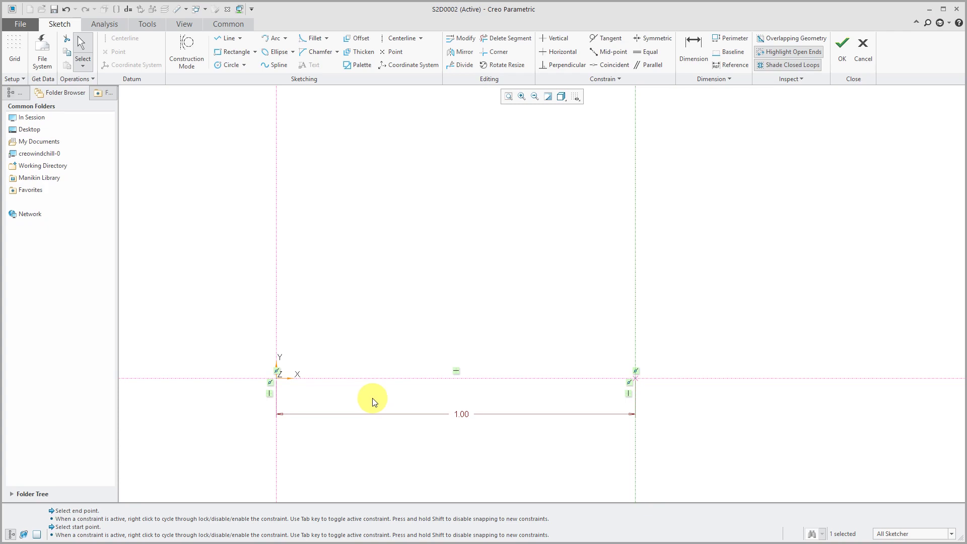
pyautogui.moveTo(392, 185)
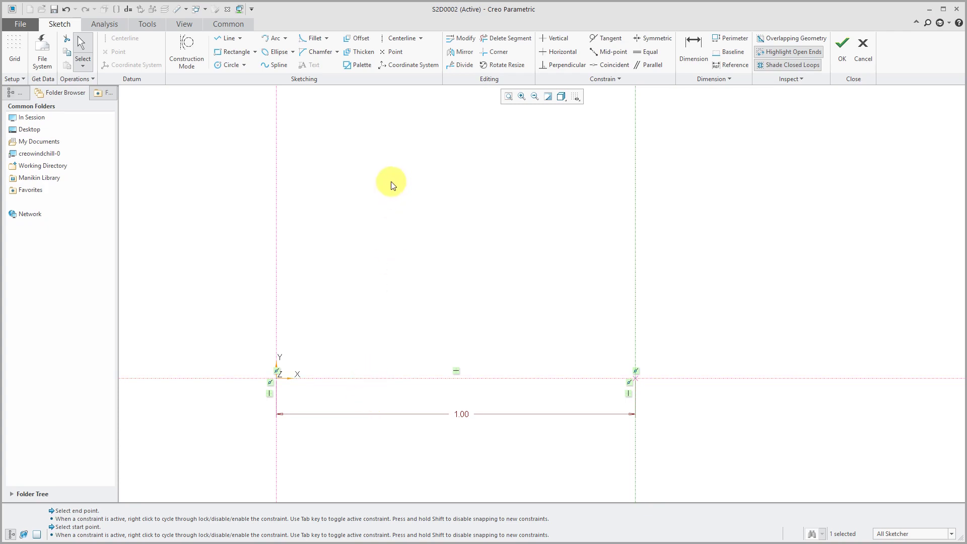
pyautogui.click(227, 38)
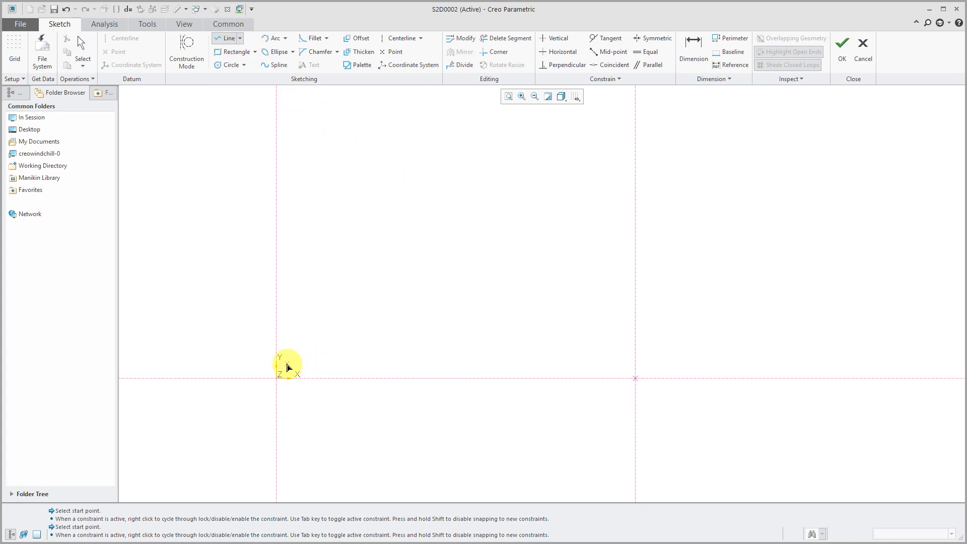
pyautogui.click(281, 362)
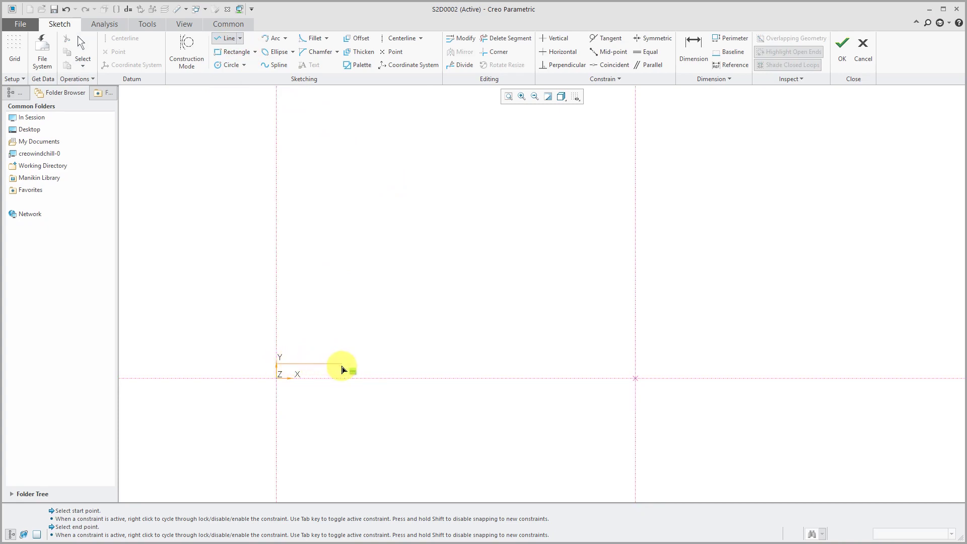
pyautogui.click(421, 243)
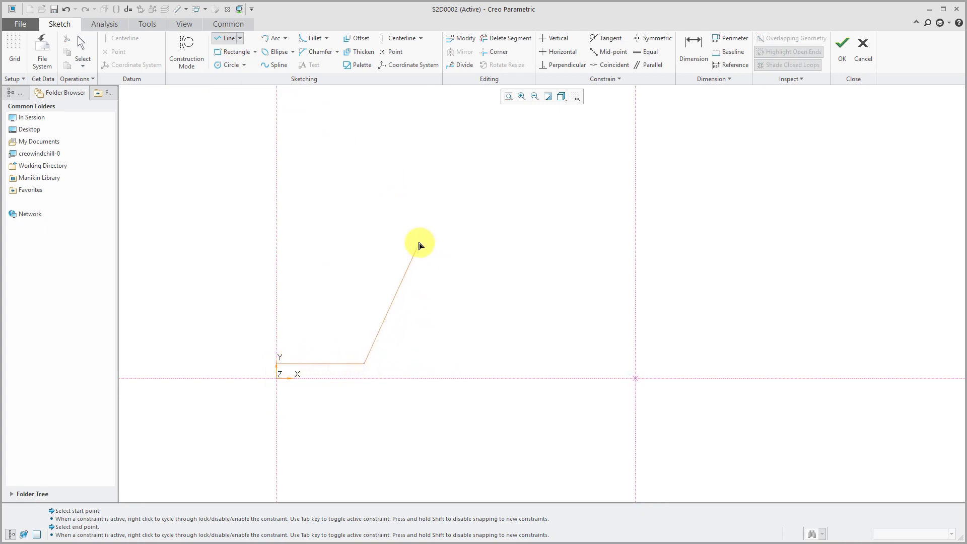
pyautogui.click(498, 218)
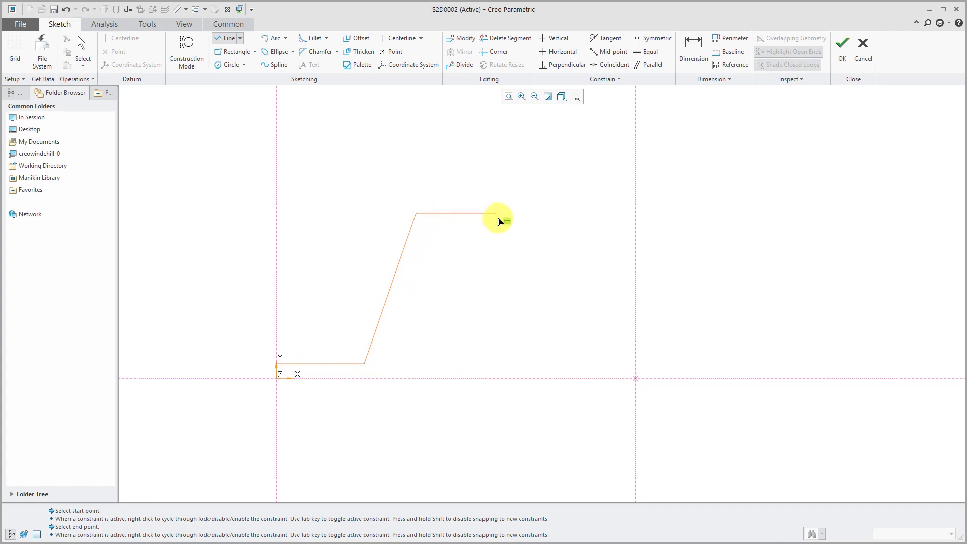
pyautogui.click(557, 360)
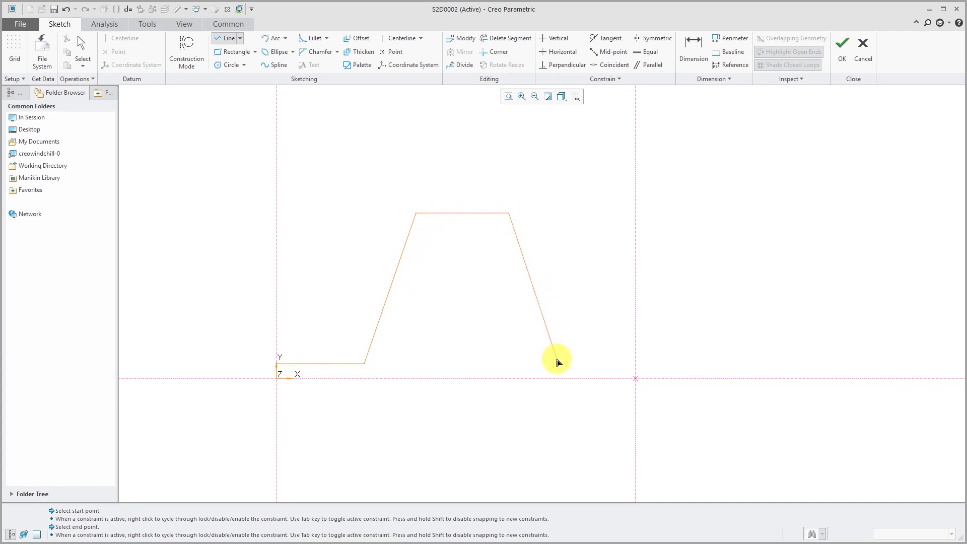
pyautogui.moveTo(556, 363); pyautogui.dragTo(635, 363)
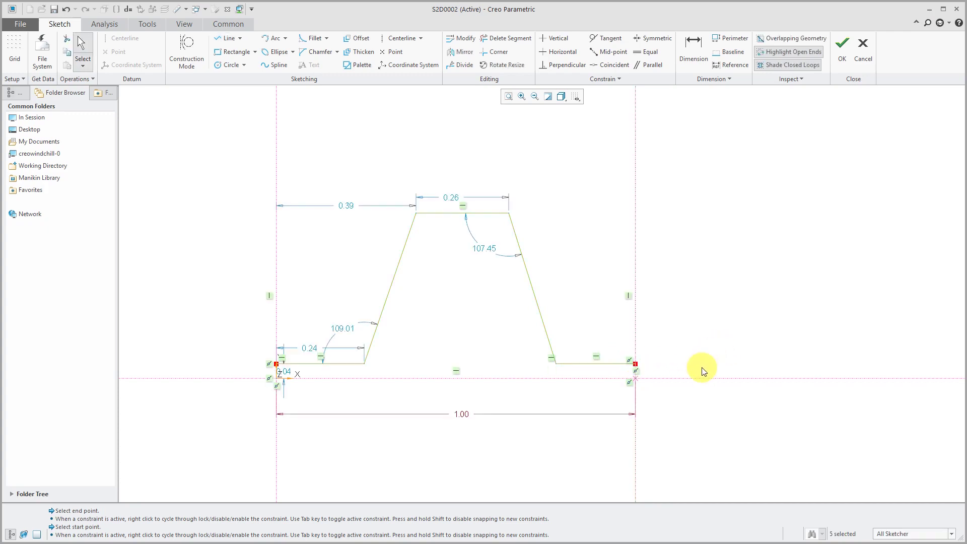
pyautogui.moveTo(687, 358)
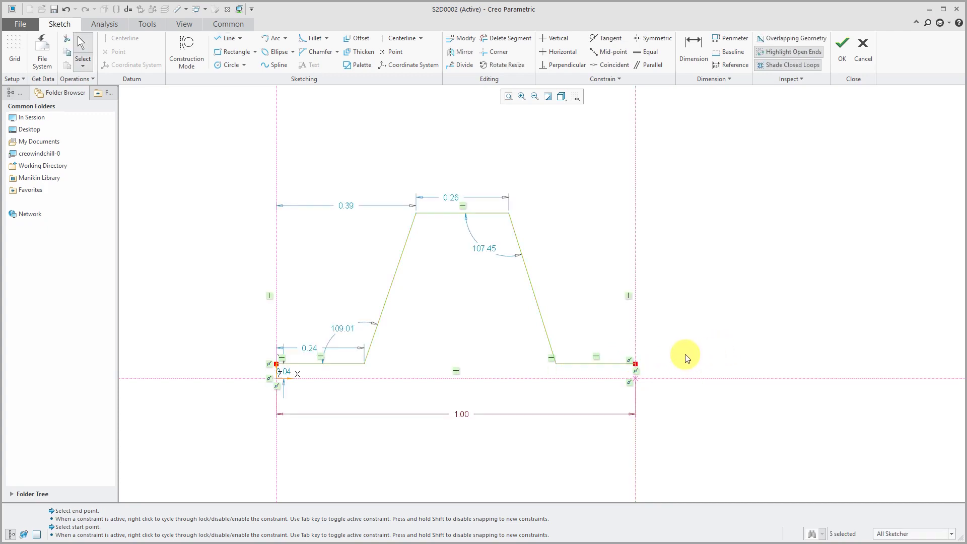
pyautogui.moveTo(693, 49)
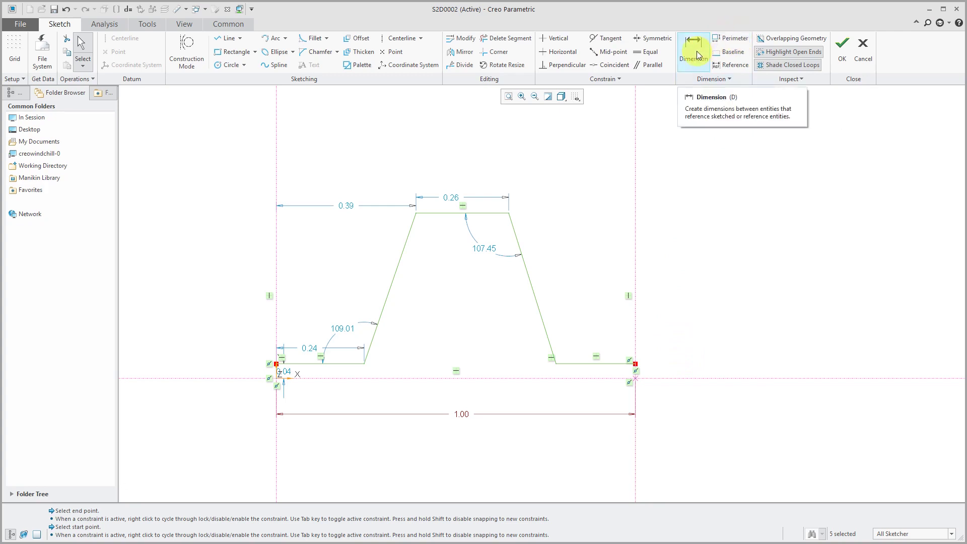
# - Dimension the tooth profile, setting the 0.25 flat and both 80° flank angles
pyautogui.click(592, 326)
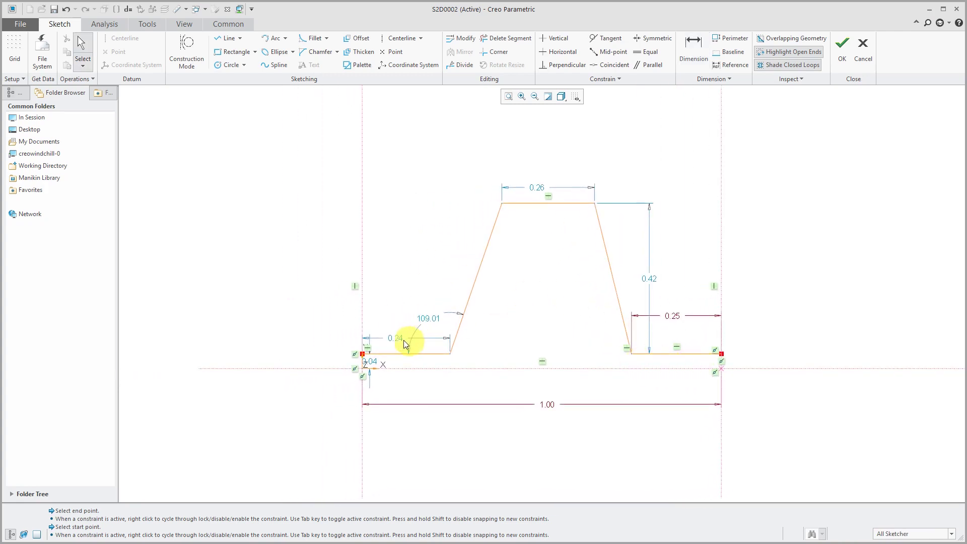
pyautogui.doubleClick(395, 338)
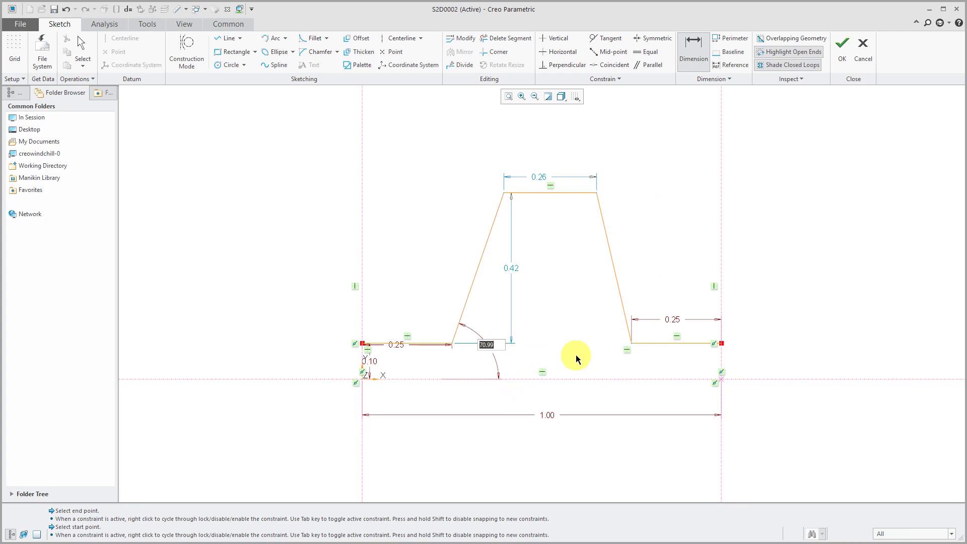
pyautogui.write('80.00')
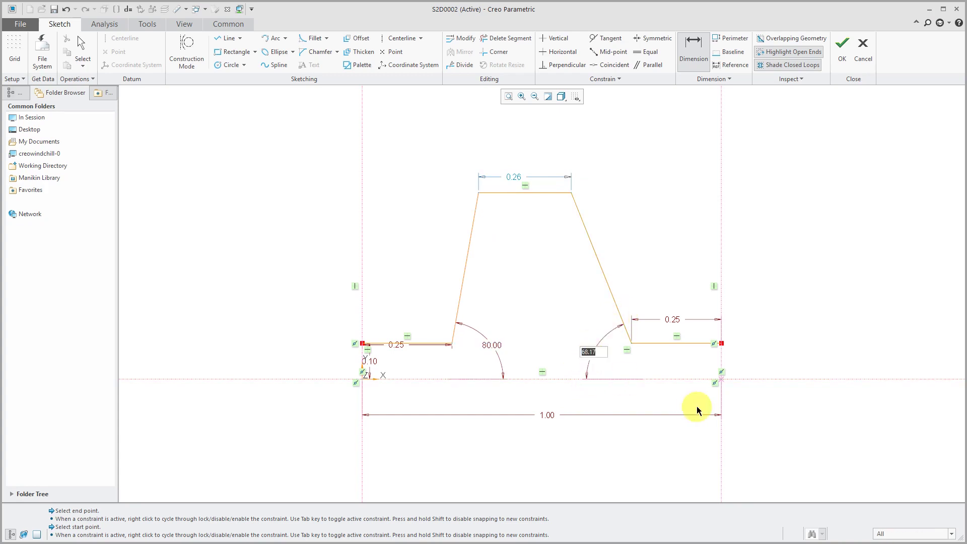
pyautogui.write('80.00')
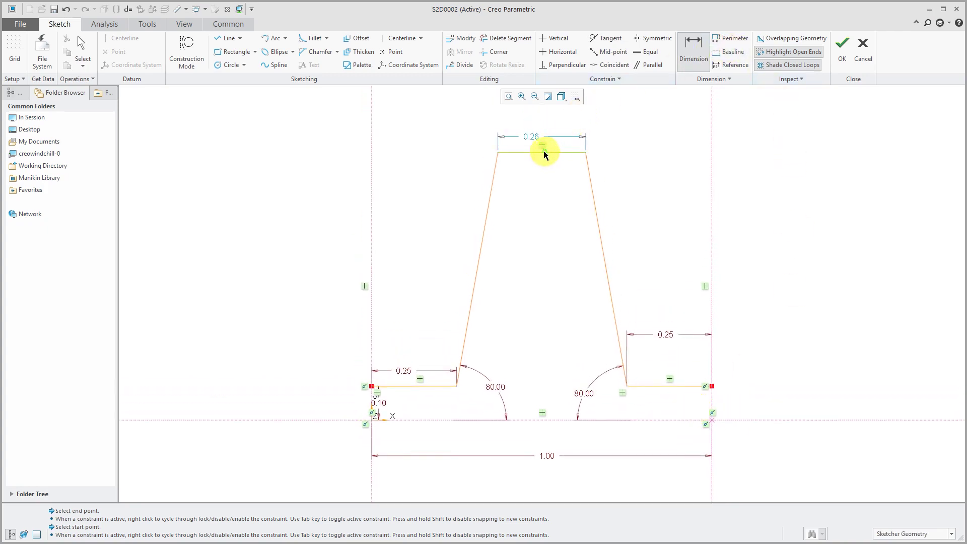
pyautogui.moveTo(261, 313)
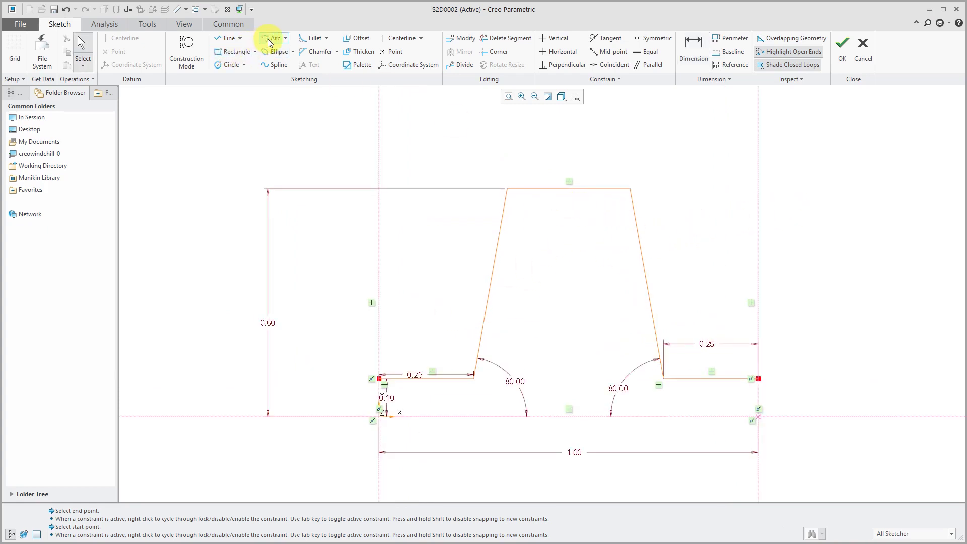
pyautogui.moveTo(314, 38)
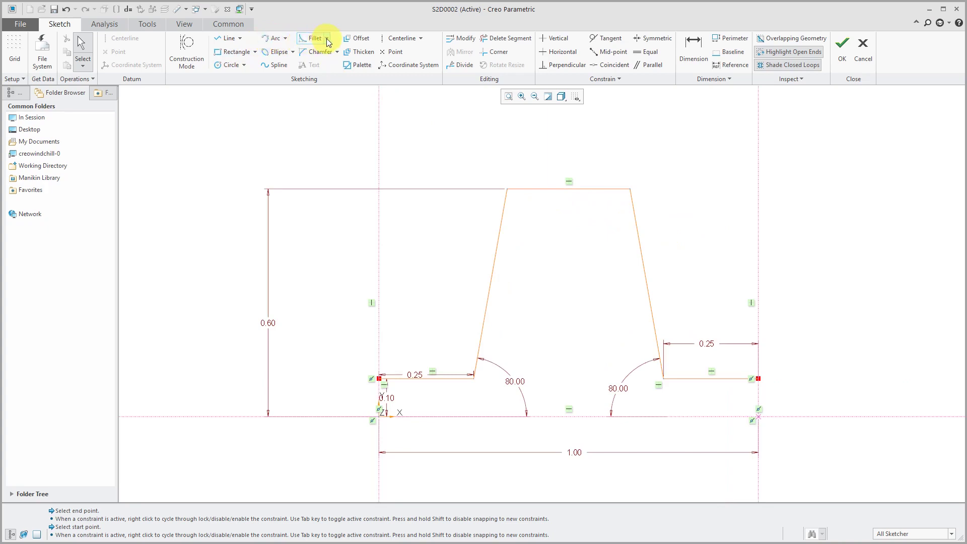
# - Fillet both top corners of the tooth and constrain the two arcs to equal radii
pyautogui.click(314, 38)
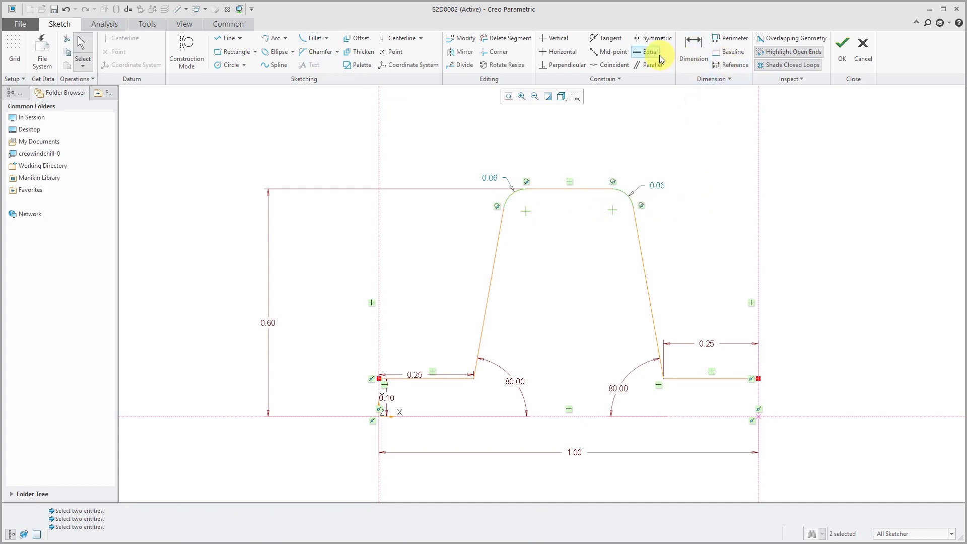
pyautogui.click(646, 51)
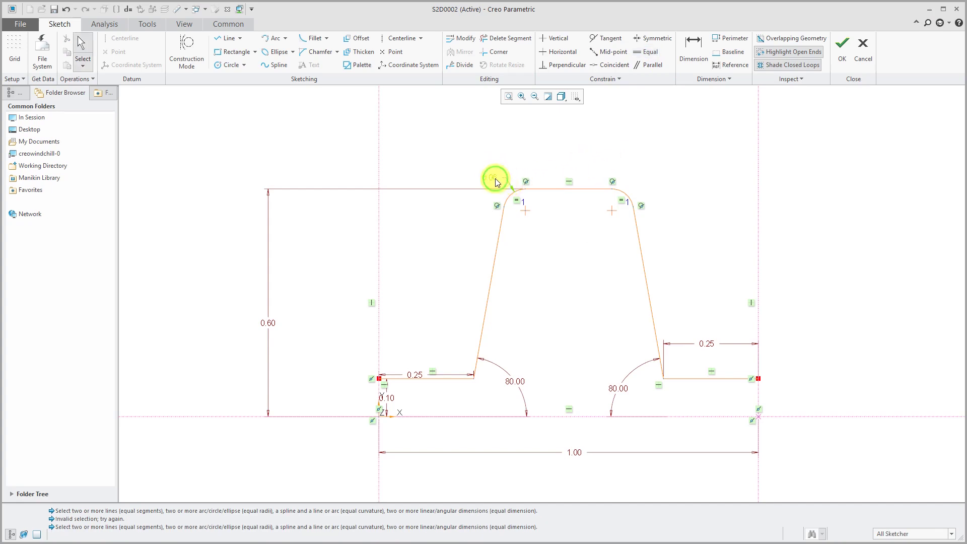
pyautogui.click(494, 181)
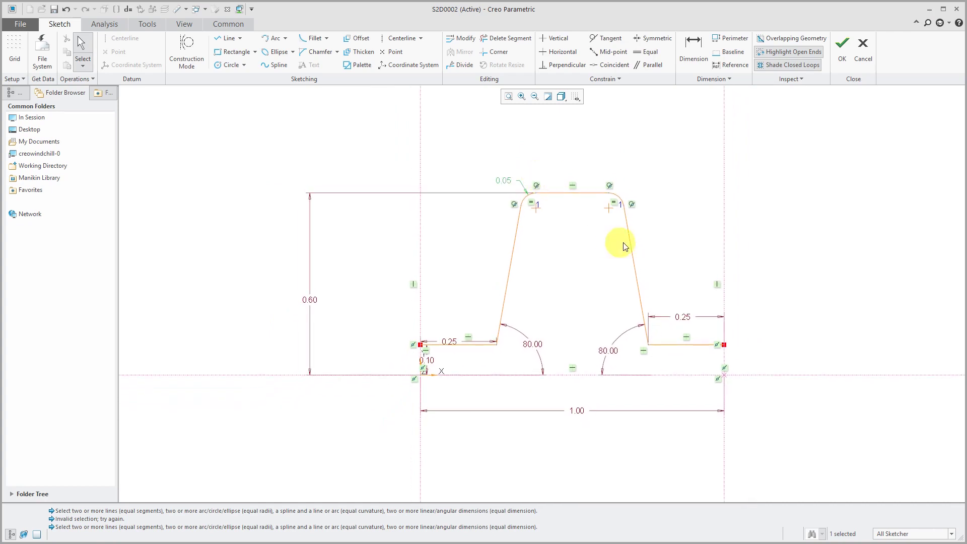
pyautogui.moveTo(656, 259)
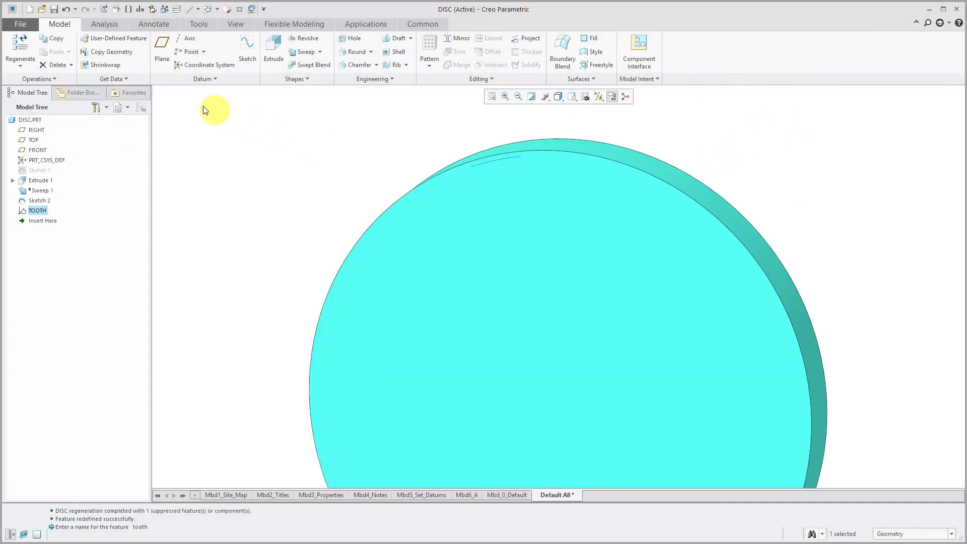
pyautogui.moveTo(305, 52)
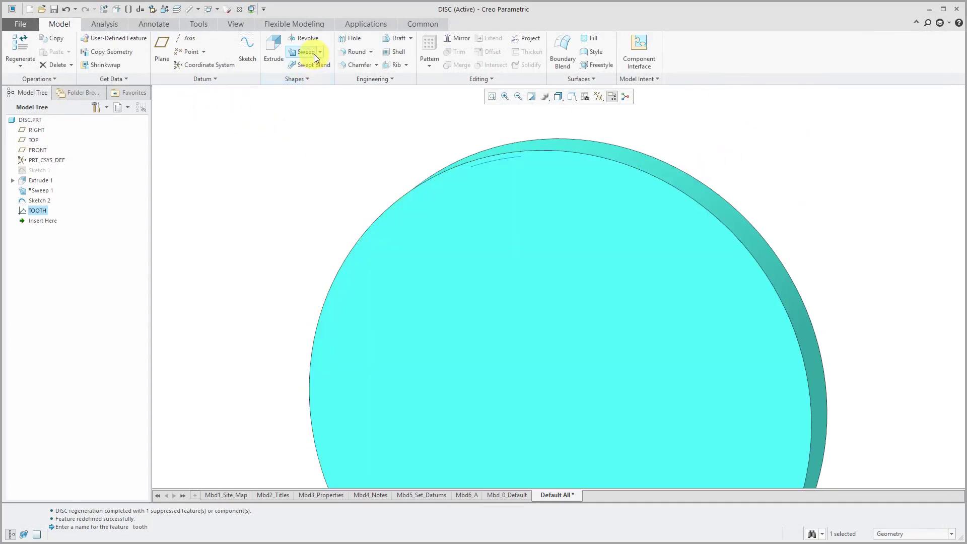
# - Start a sweep along the disc edge and solve its section sketch references
pyautogui.click(303, 52)
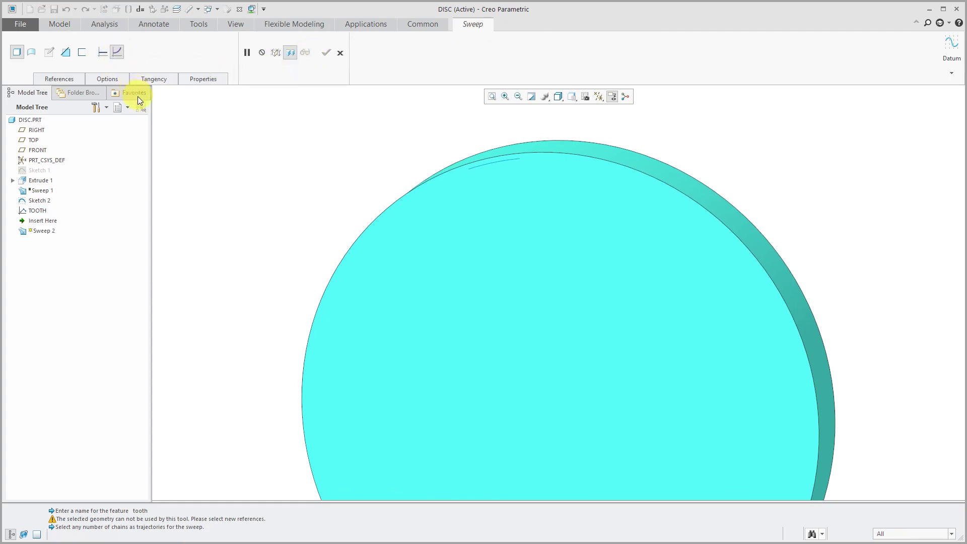
pyautogui.moveTo(507, 165)
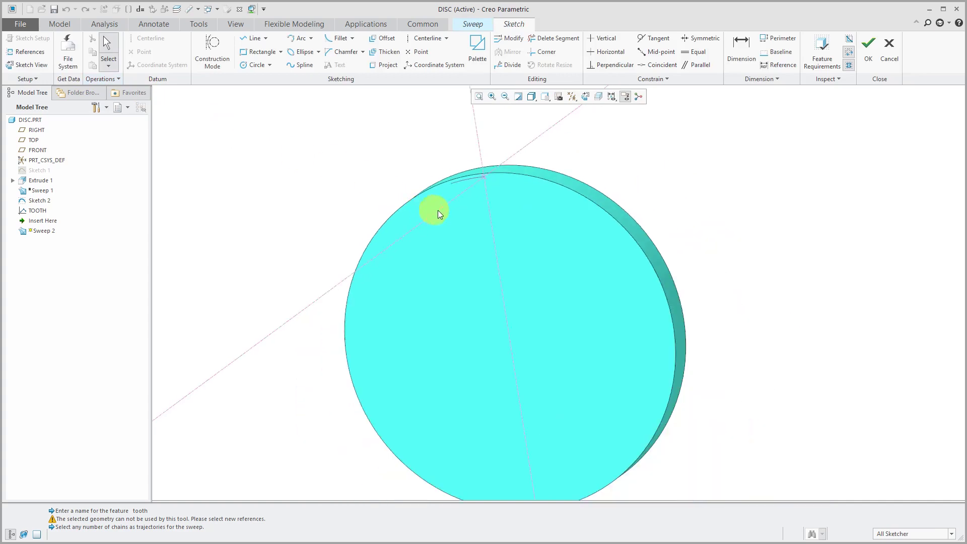
pyautogui.moveTo(435, 213); pyautogui.dragTo(564, 120)
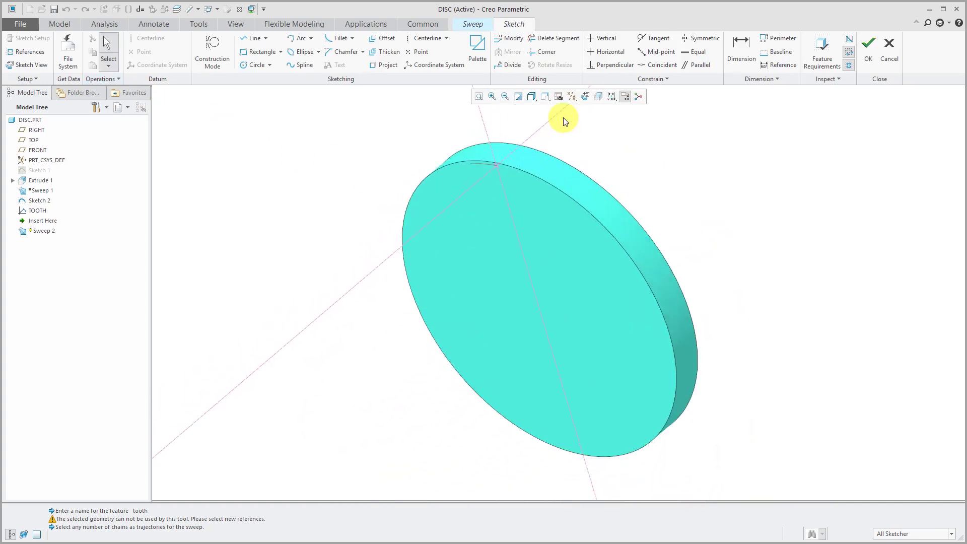
pyautogui.rightClick(562, 120)
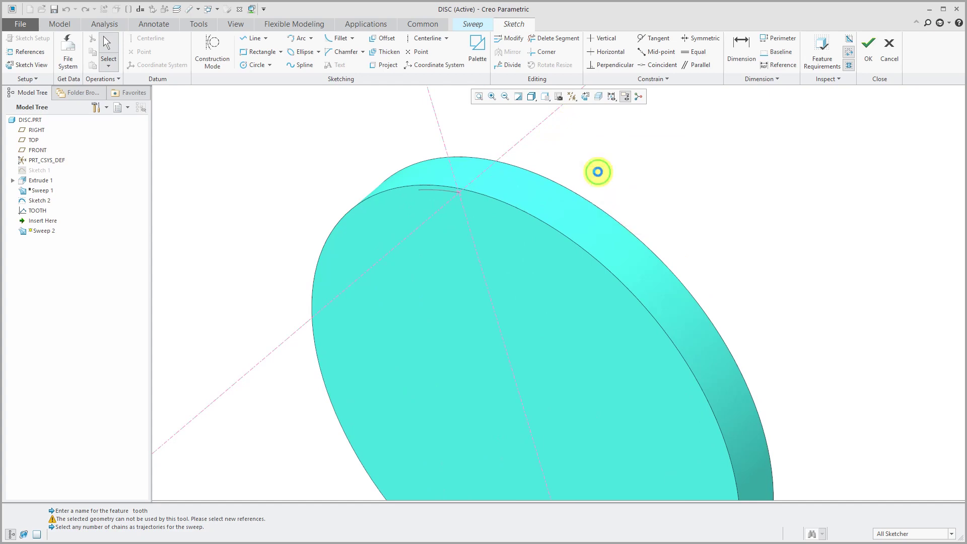
pyautogui.click(27, 52)
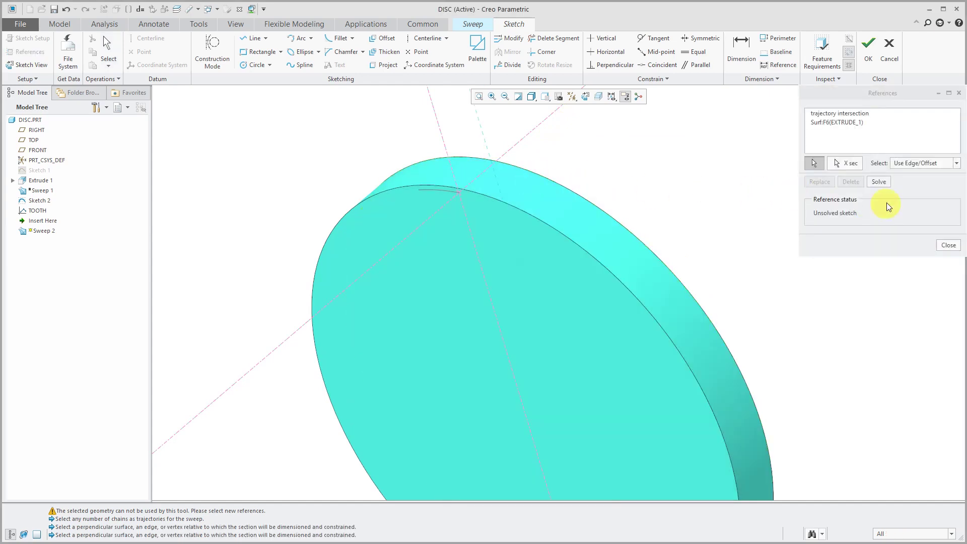
pyautogui.click(879, 181)
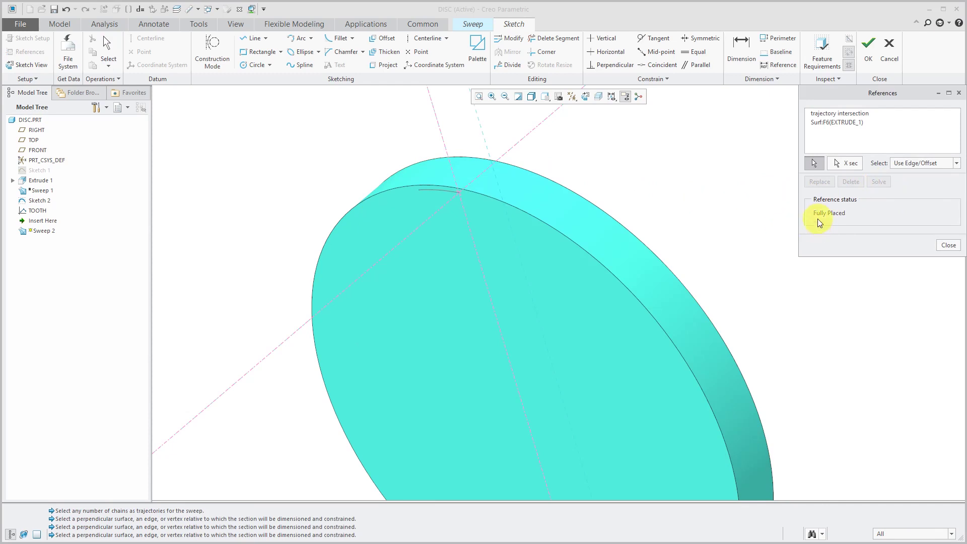
pyautogui.rightClick(675, 172)
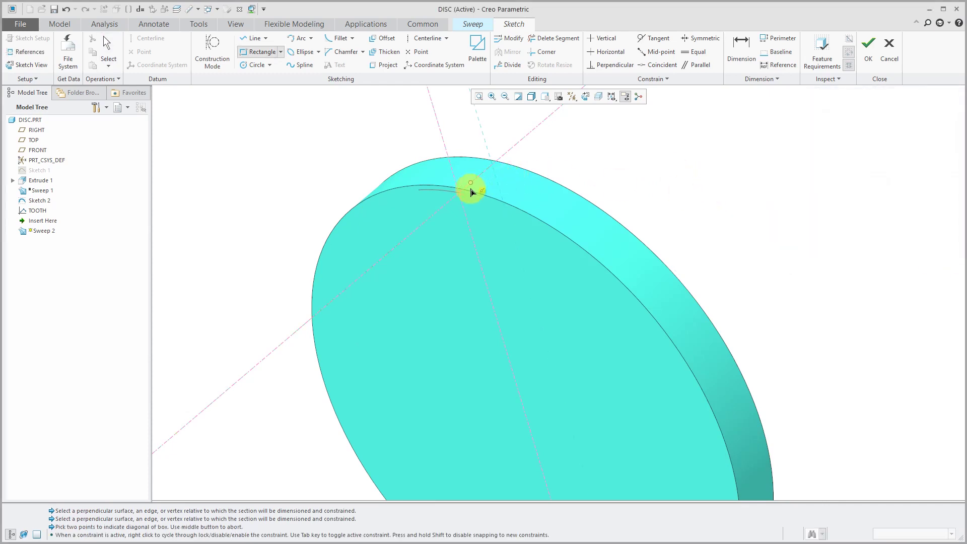
pyautogui.moveTo(487, 145)
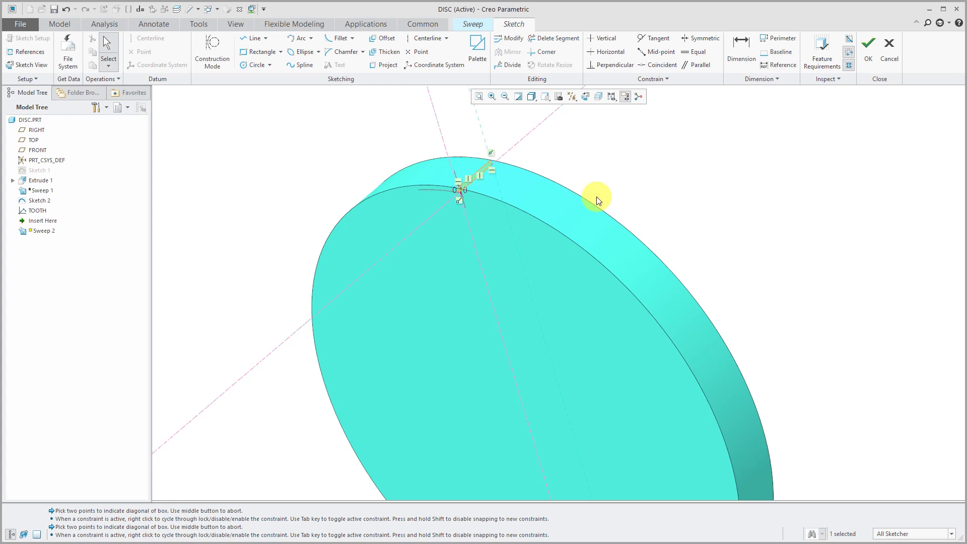
pyautogui.moveTo(286, 115)
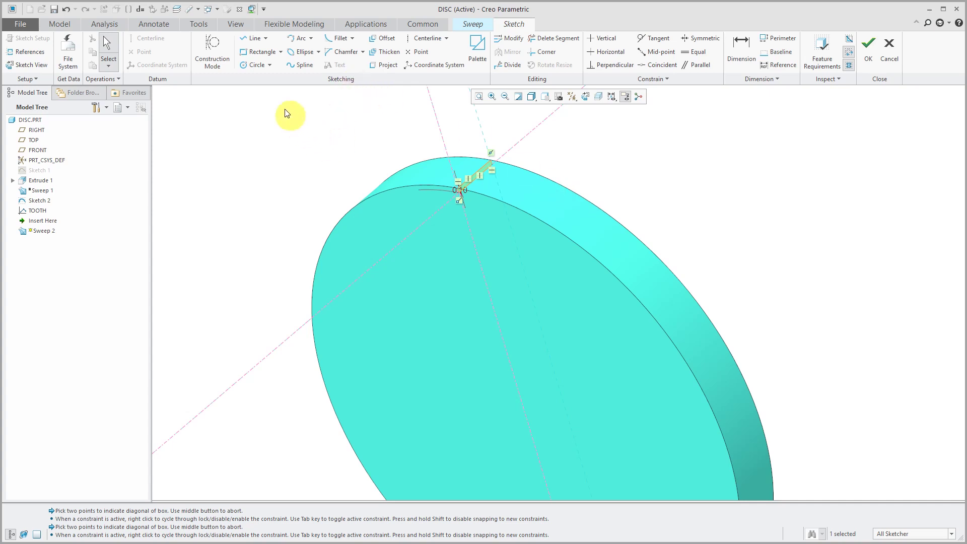
pyautogui.moveTo(187, 38)
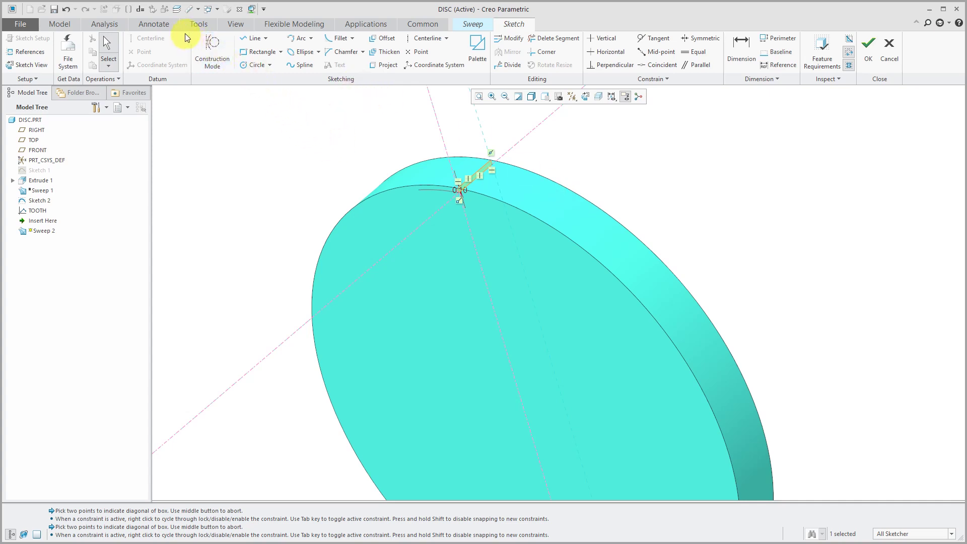
# - Add the relation sd3 = evalgraph("tooth", trajpar) for the sweep section
pyautogui.click(198, 24)
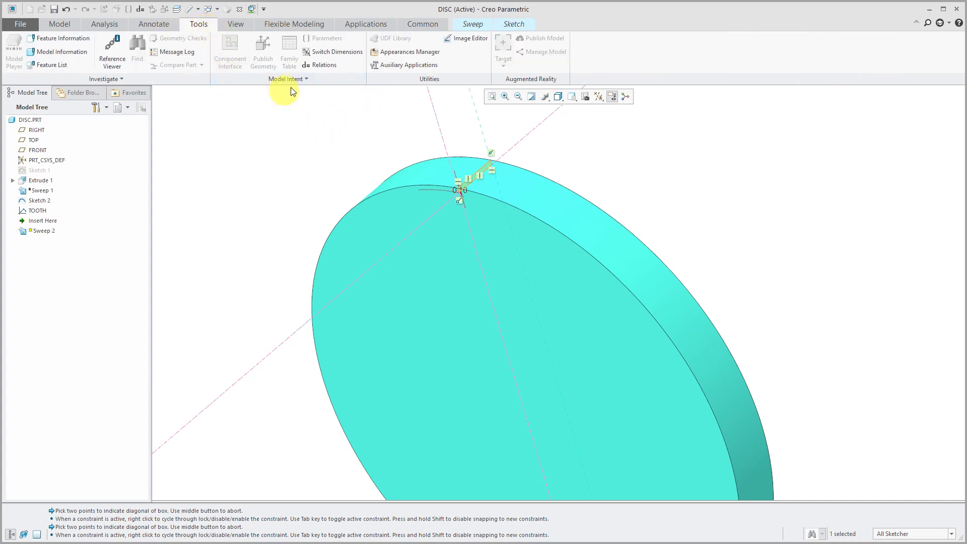
pyautogui.click(319, 65)
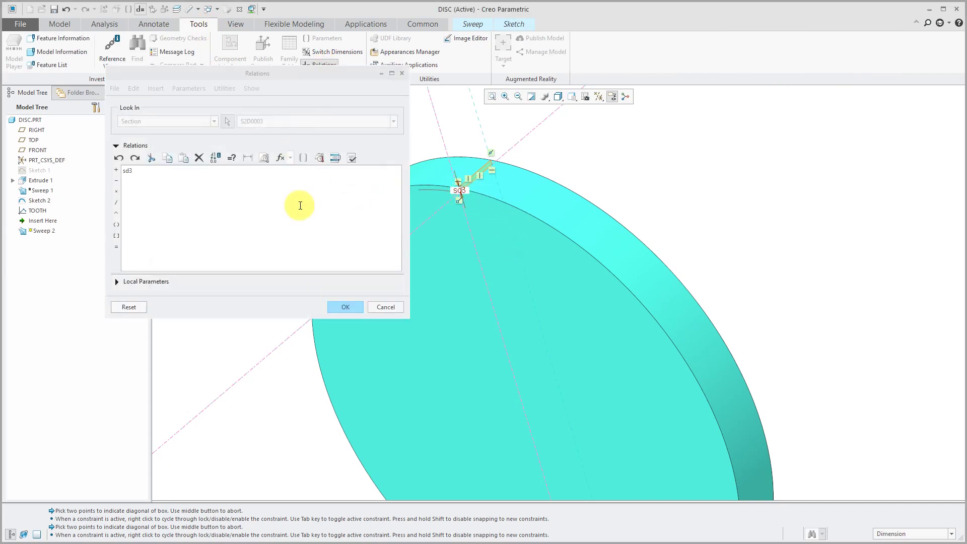
pyautogui.click(130, 171)
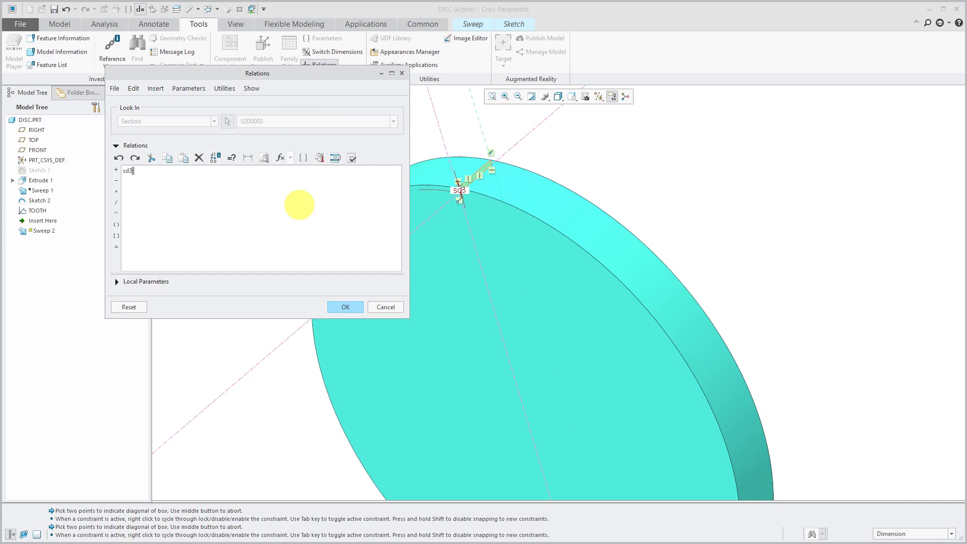
pyautogui.write('=')
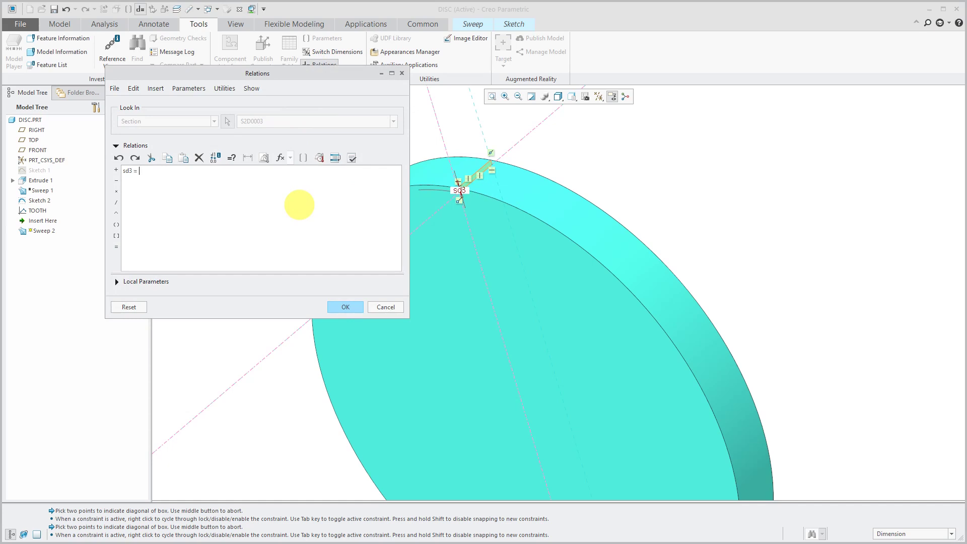
pyautogui.write('eval')
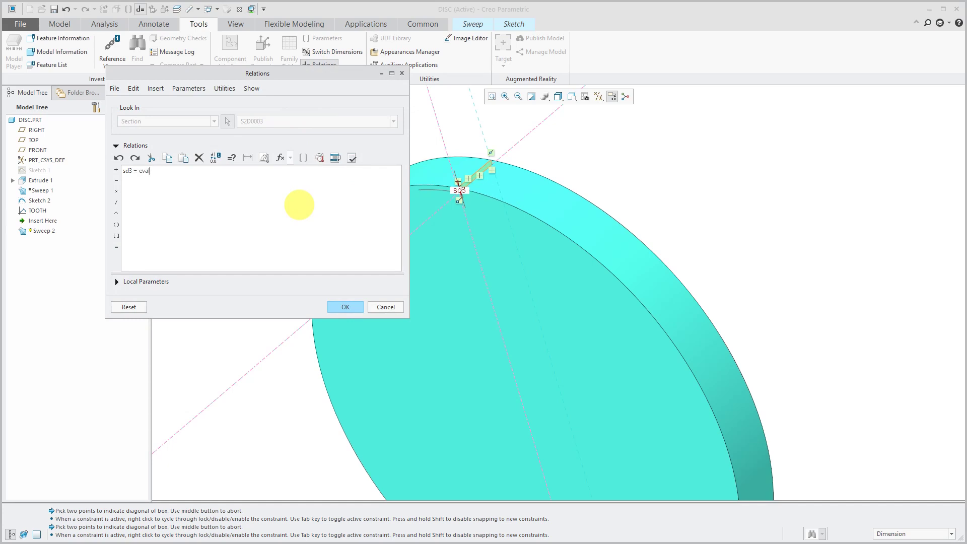
pyautogui.write('grap')
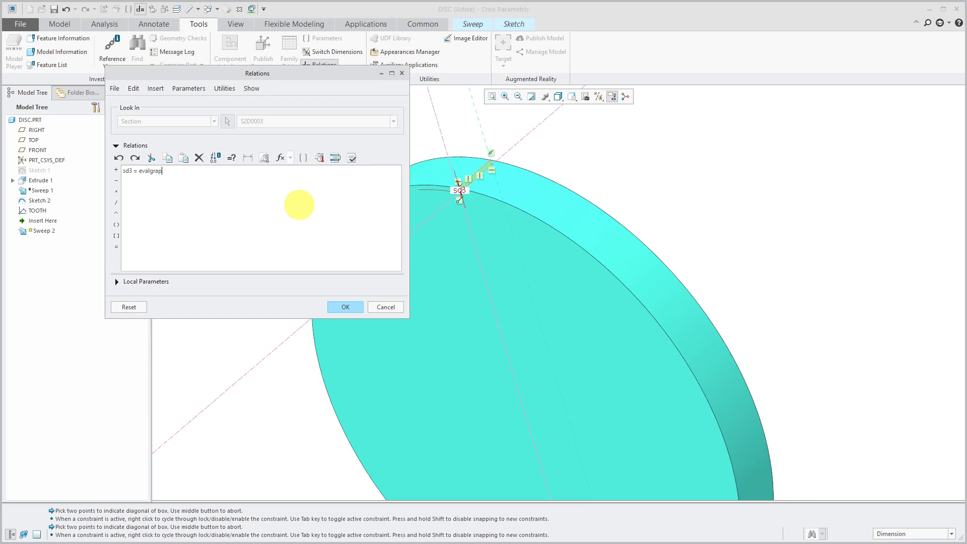
pyautogui.write('(')
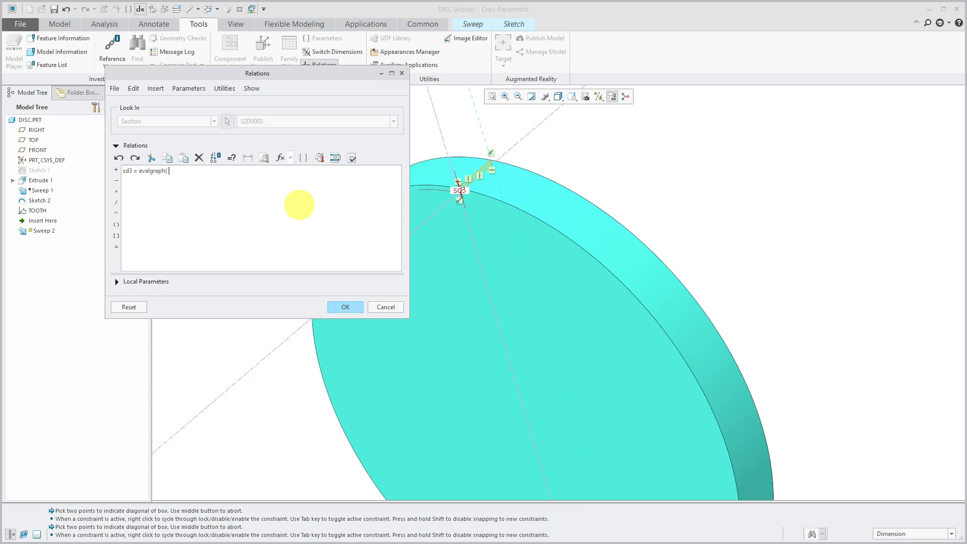
pyautogui.write('"tooth')
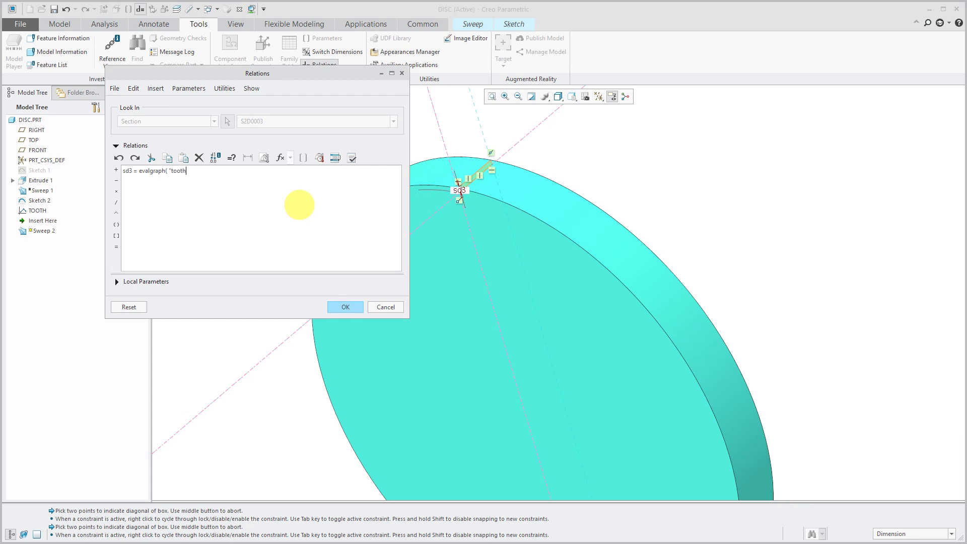
pyautogui.write('",')
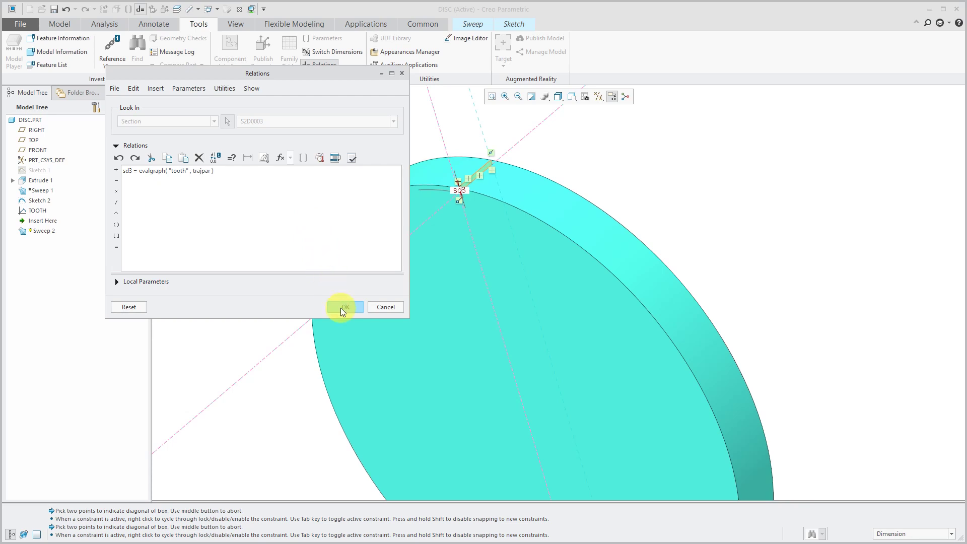
pyautogui.click(344, 308)
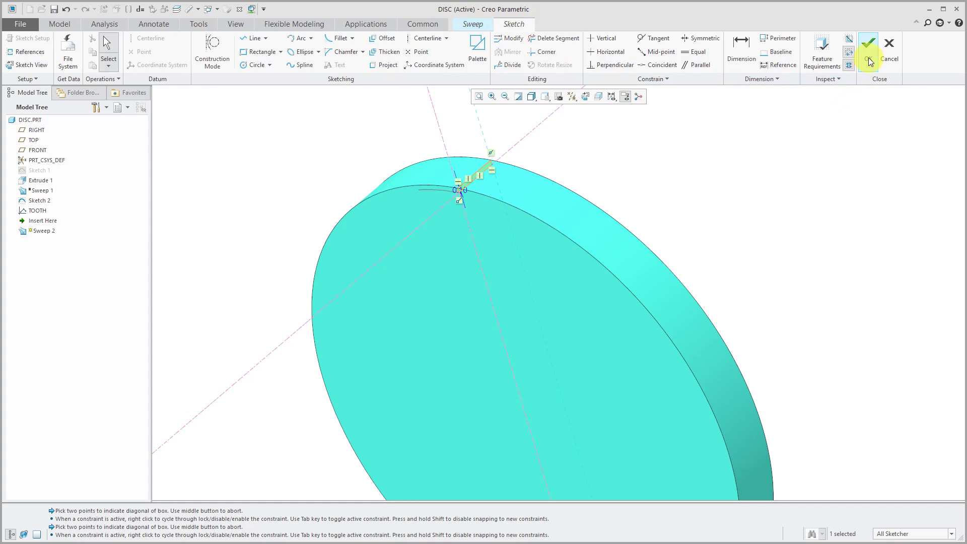
# - Finish the section sketch and Sweep 2, then select Sweep 2 in the Model Tree
pyautogui.click(869, 42)
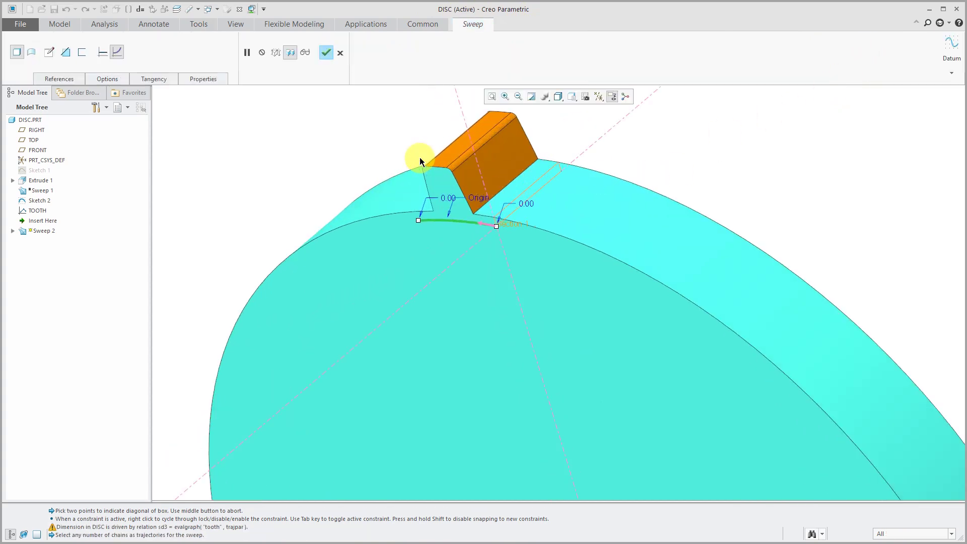
pyautogui.moveTo(349, 166)
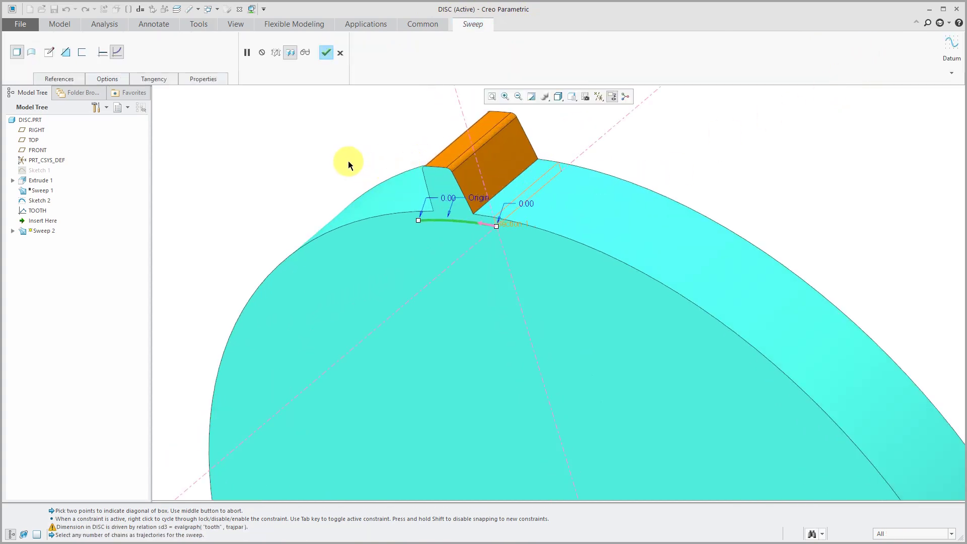
pyautogui.click(326, 52)
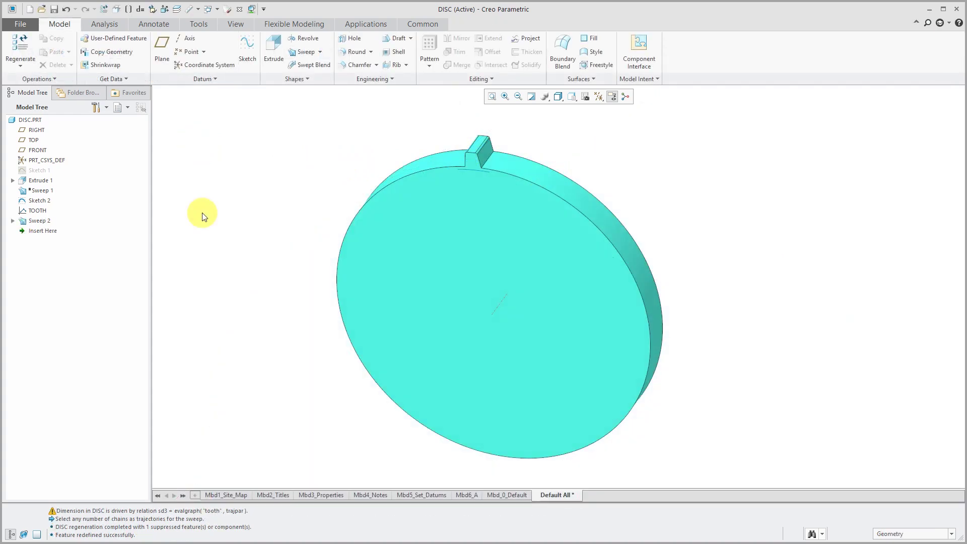
pyautogui.click(39, 221)
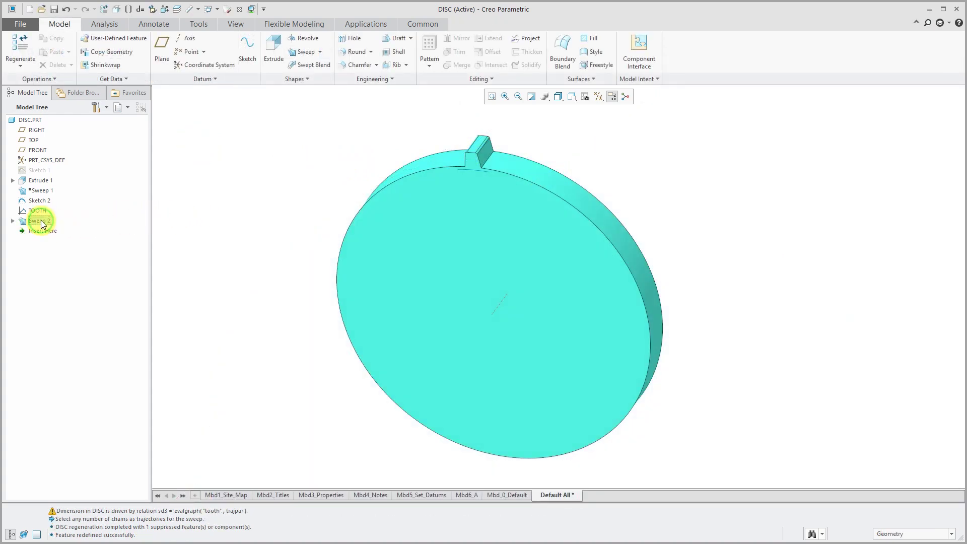
# - Pattern Sweep 2 around the disc's central axis with 30 members over 360°
pyautogui.click(39, 220)
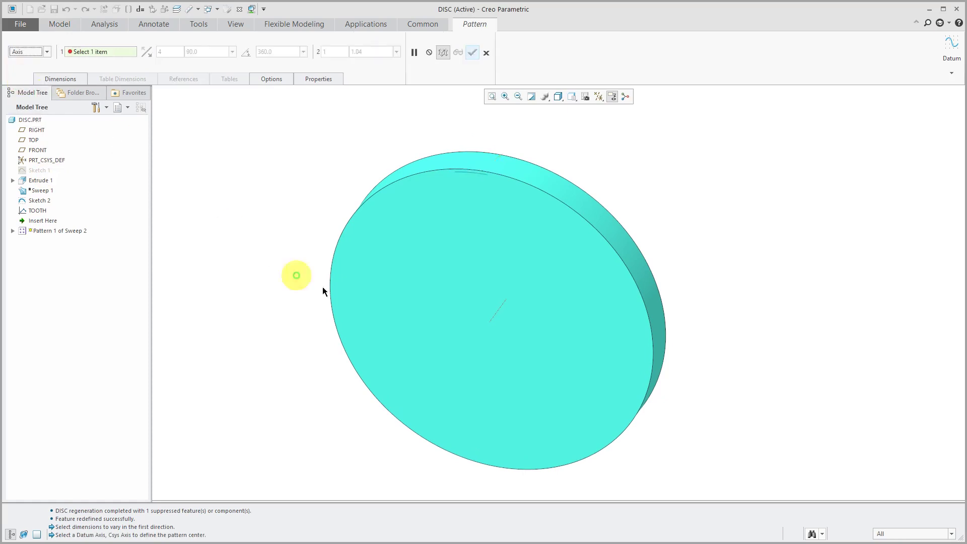
pyautogui.click(515, 327)
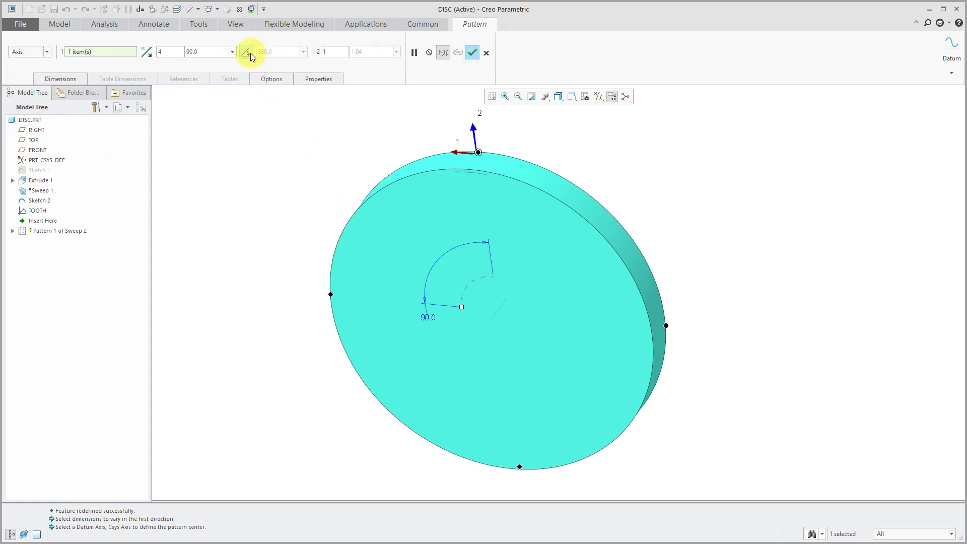
pyautogui.moveTo(248, 52)
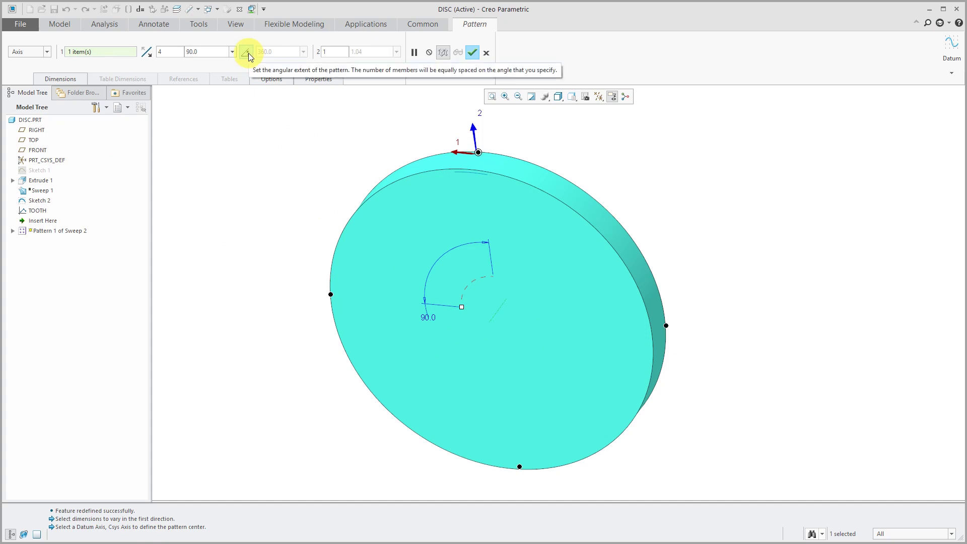
pyautogui.click(246, 52)
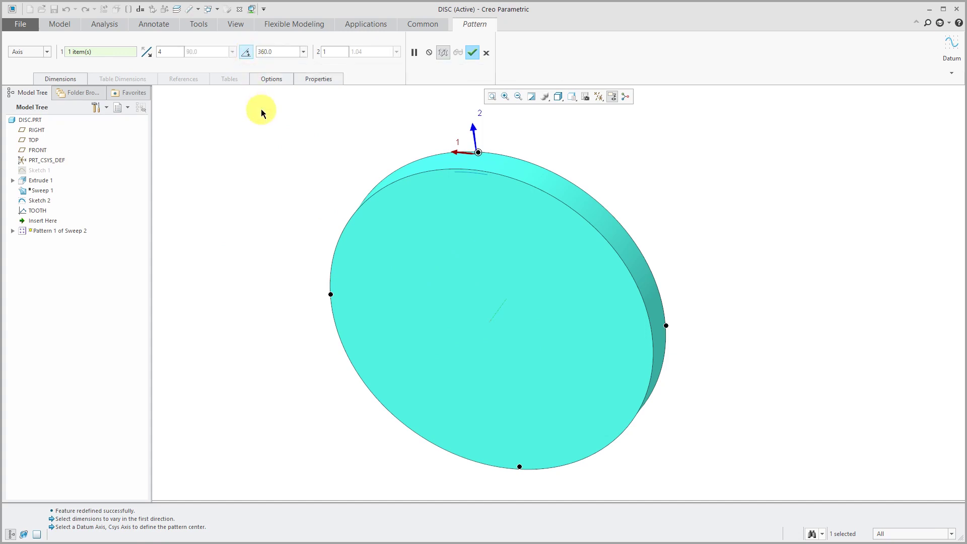
pyautogui.moveTo(203, 58)
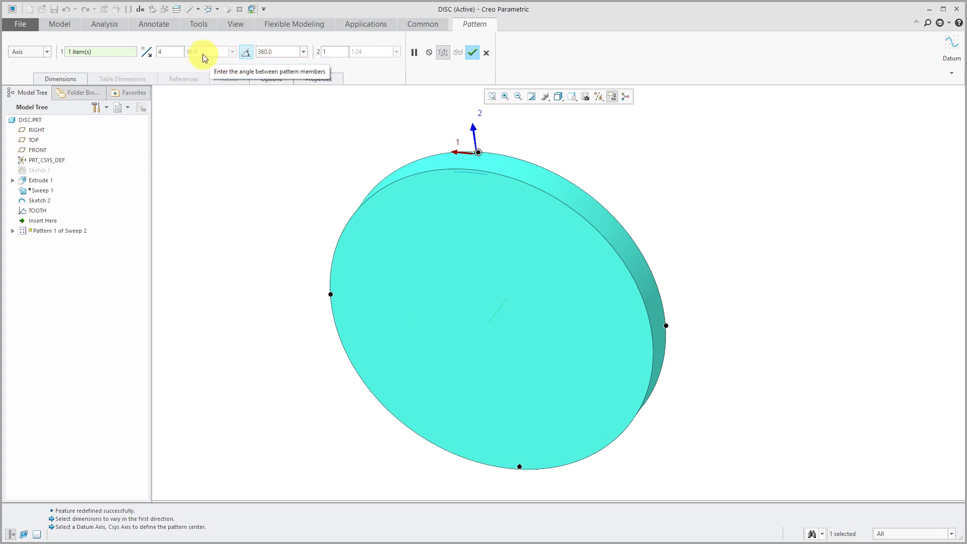
pyautogui.click(163, 51)
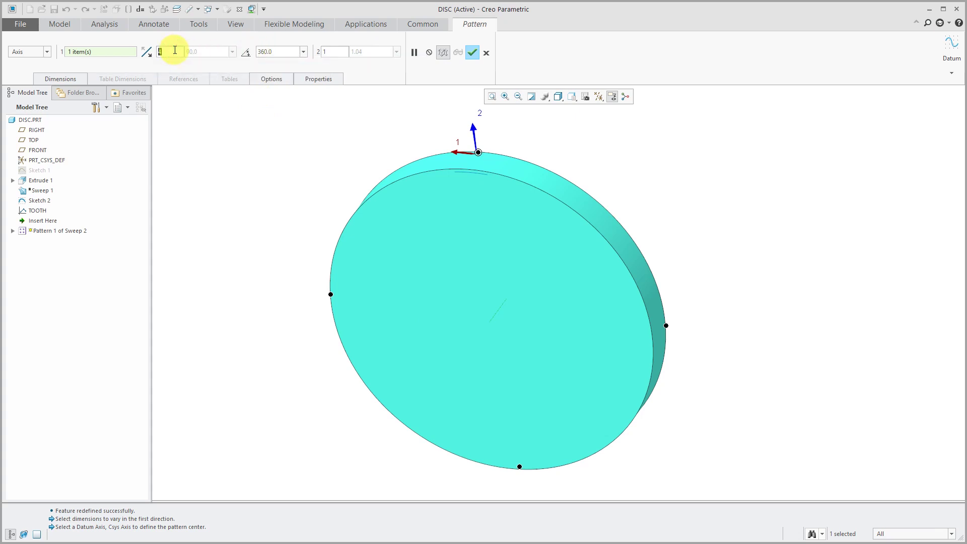
pyautogui.write('30')
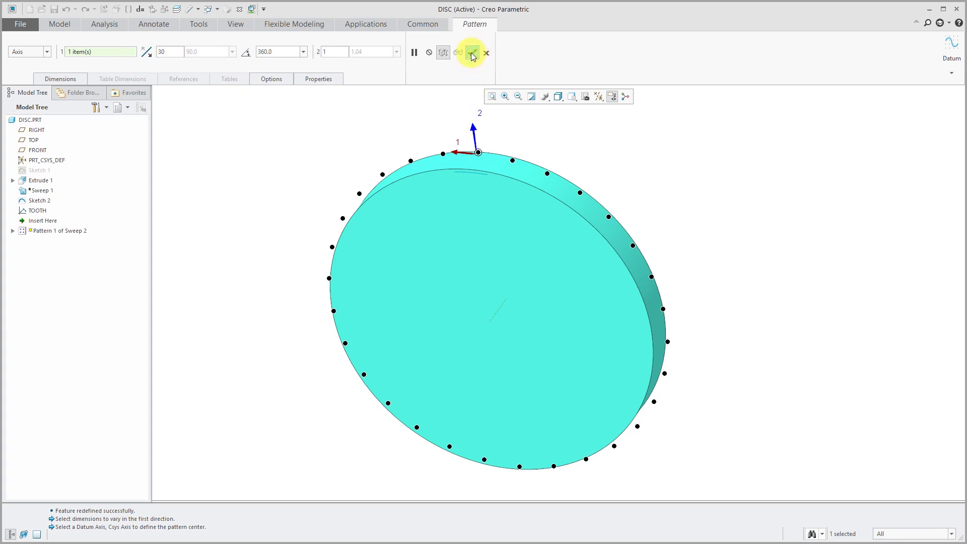
pyautogui.click(472, 52)
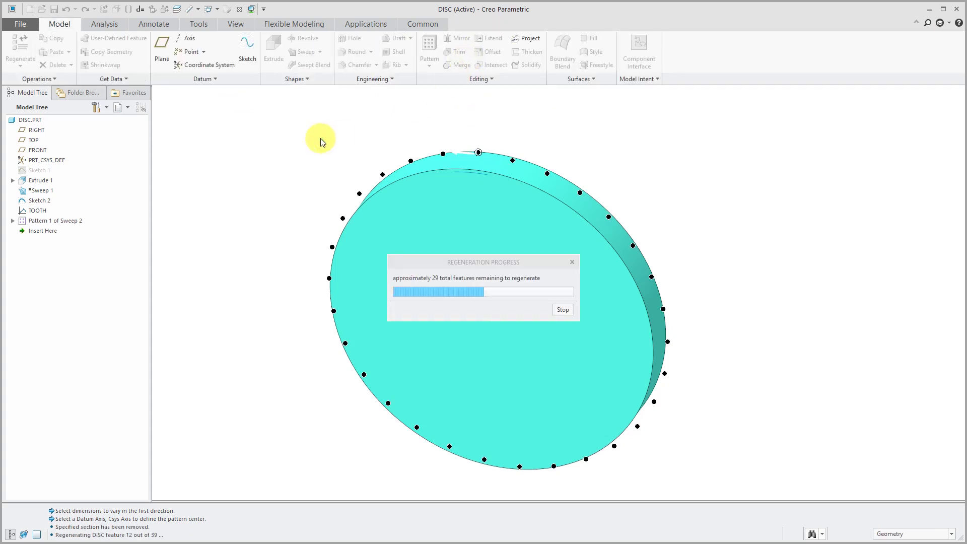